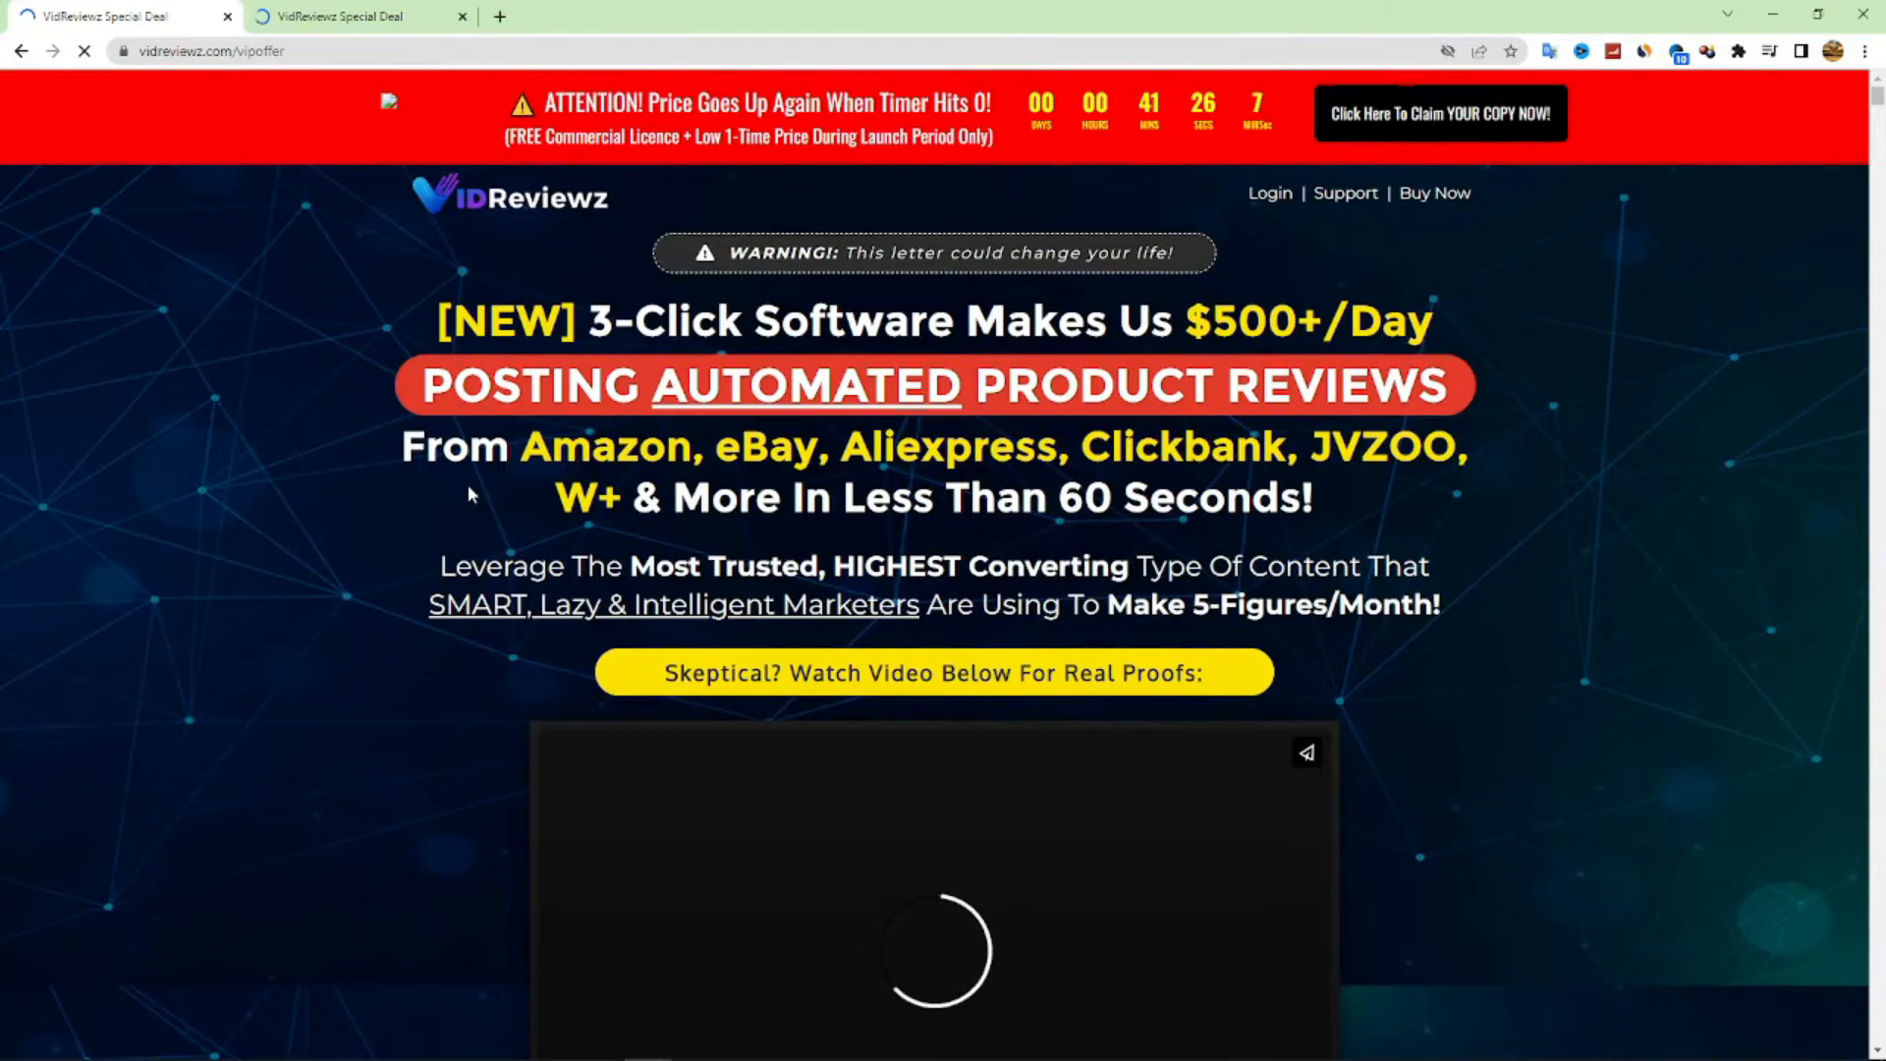
Scroll through the Video Creator page toward the Video Data step
scroll("down", 3)
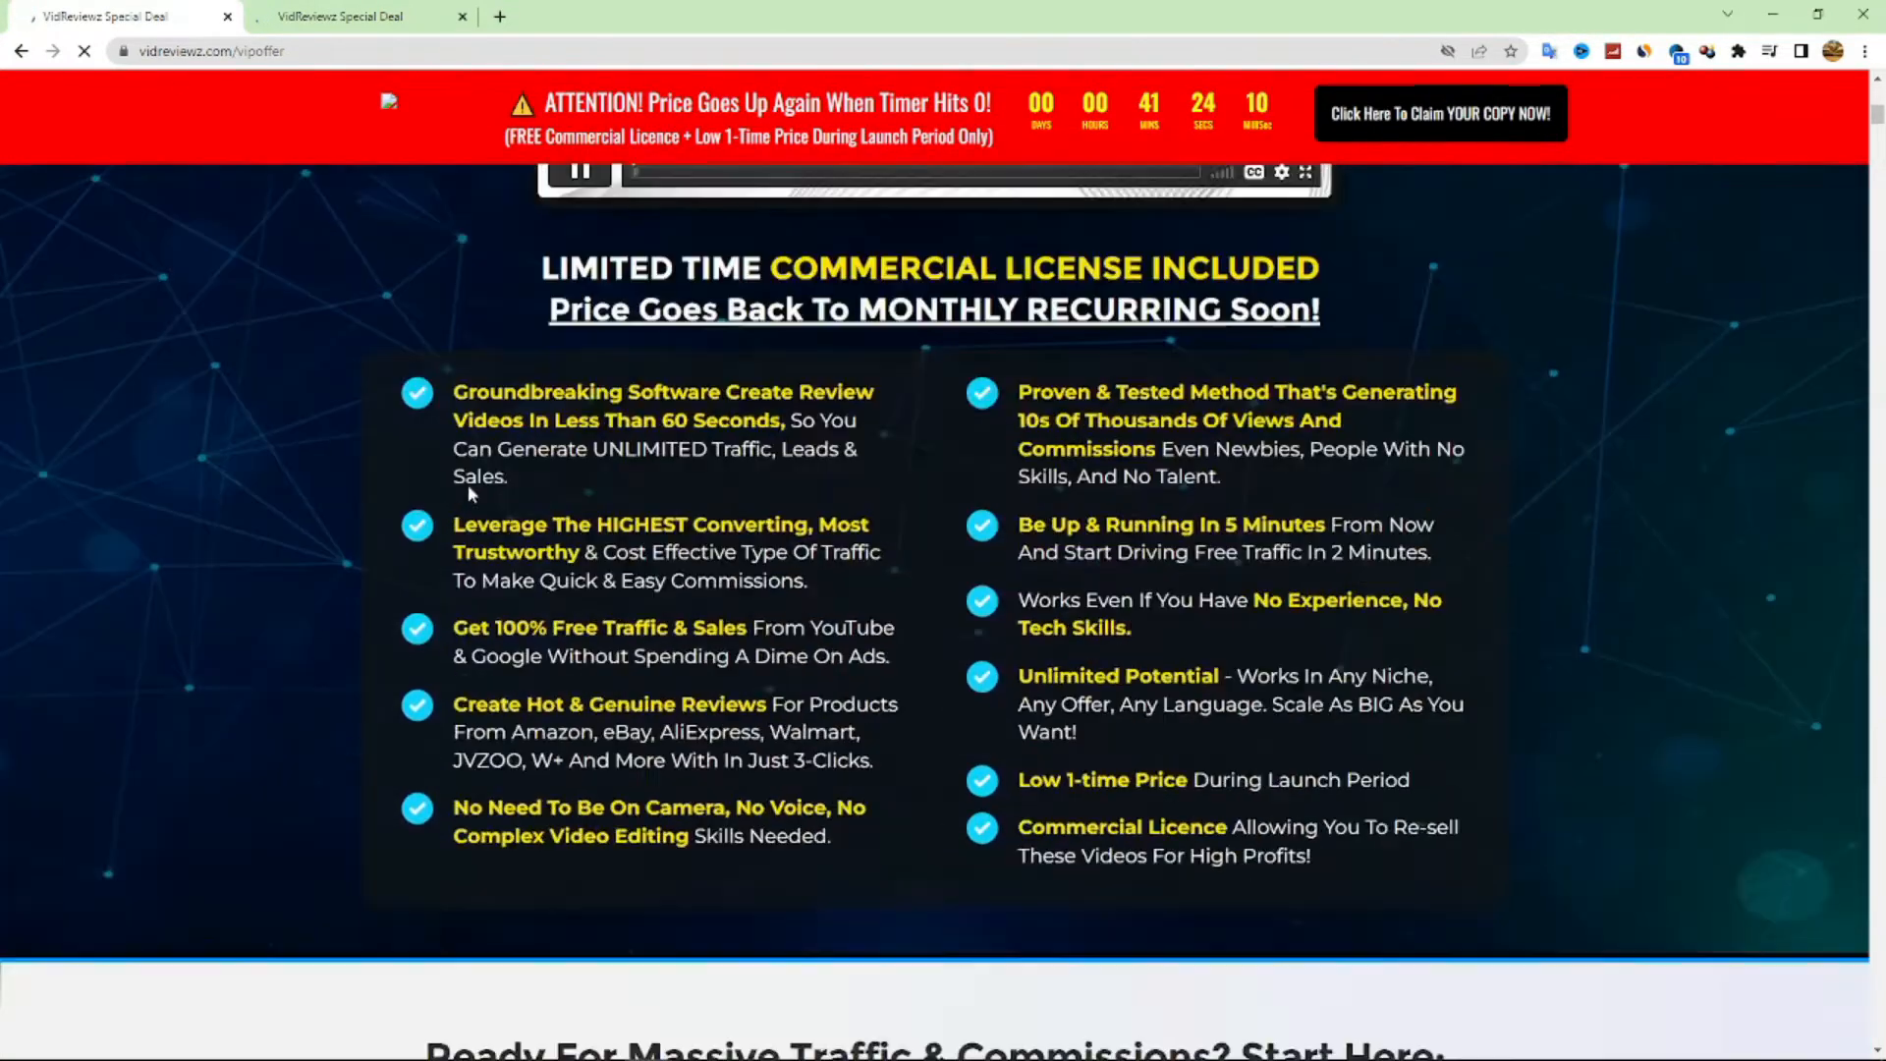
scroll("down", 3)
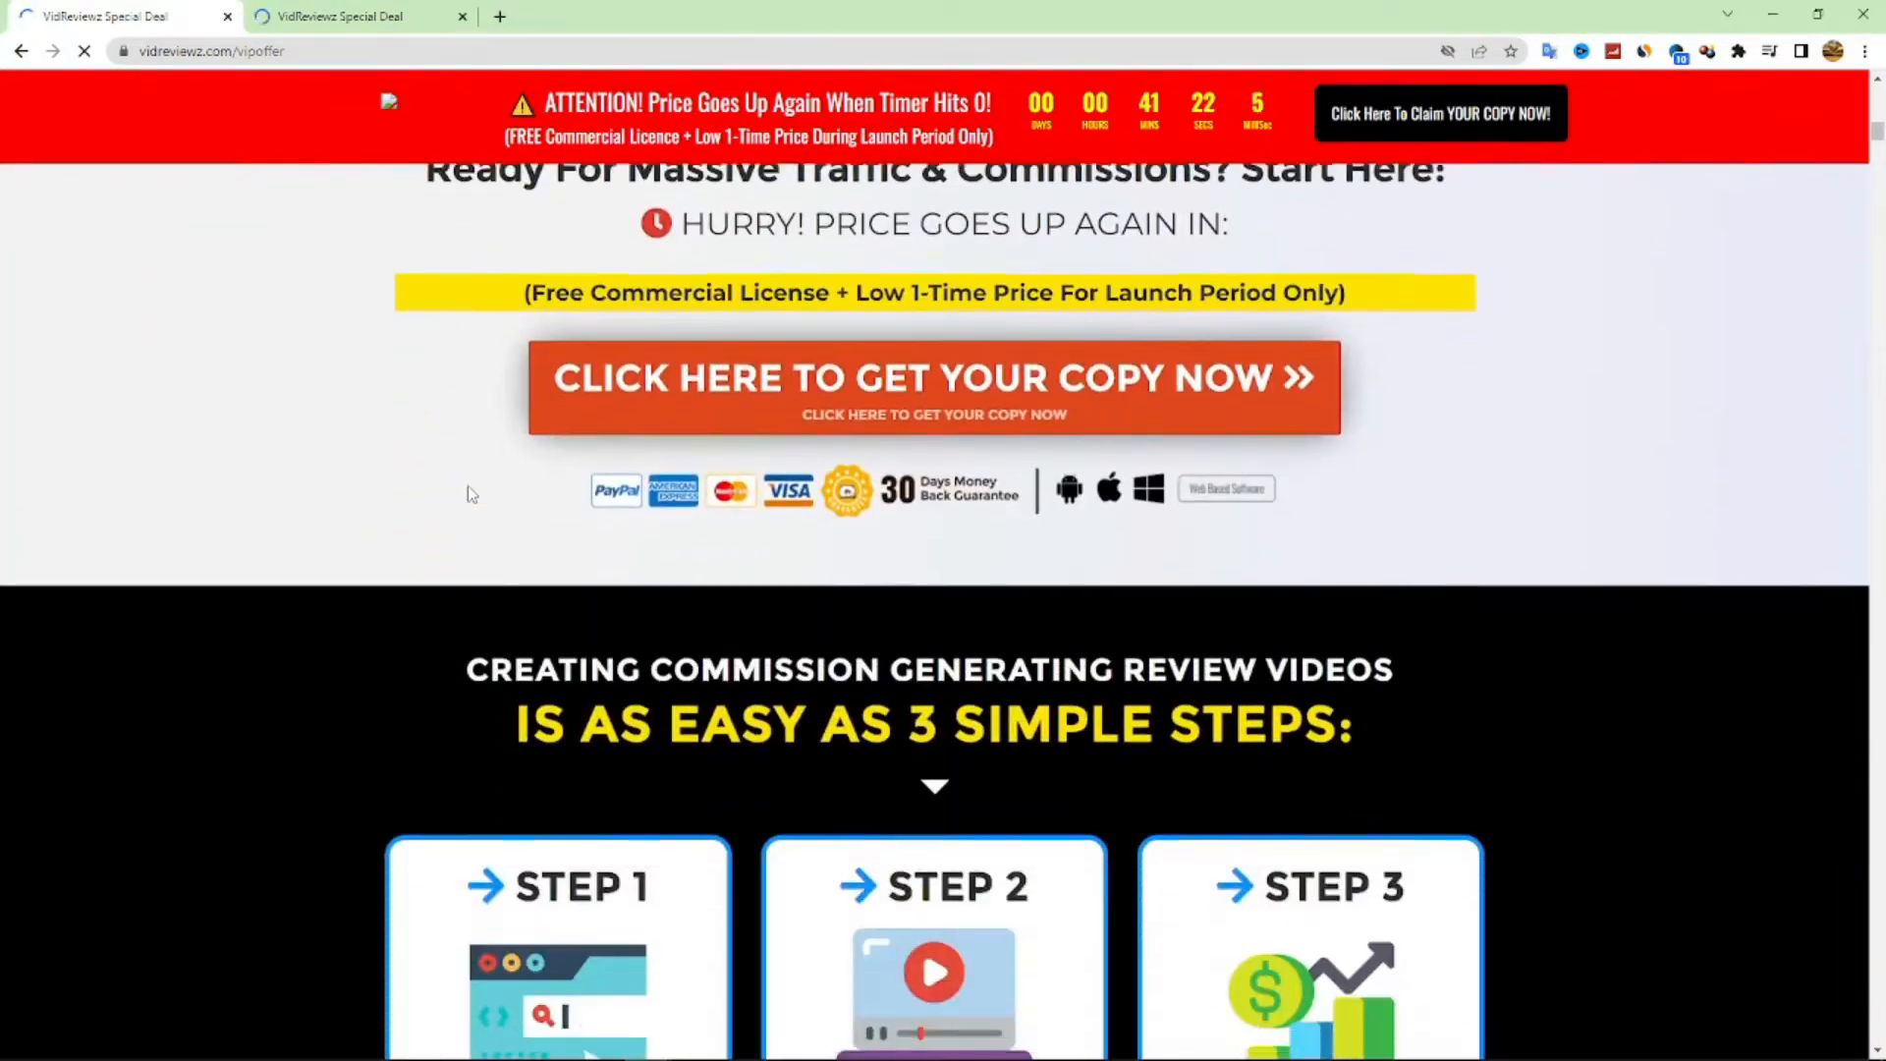
scroll("down", 3)
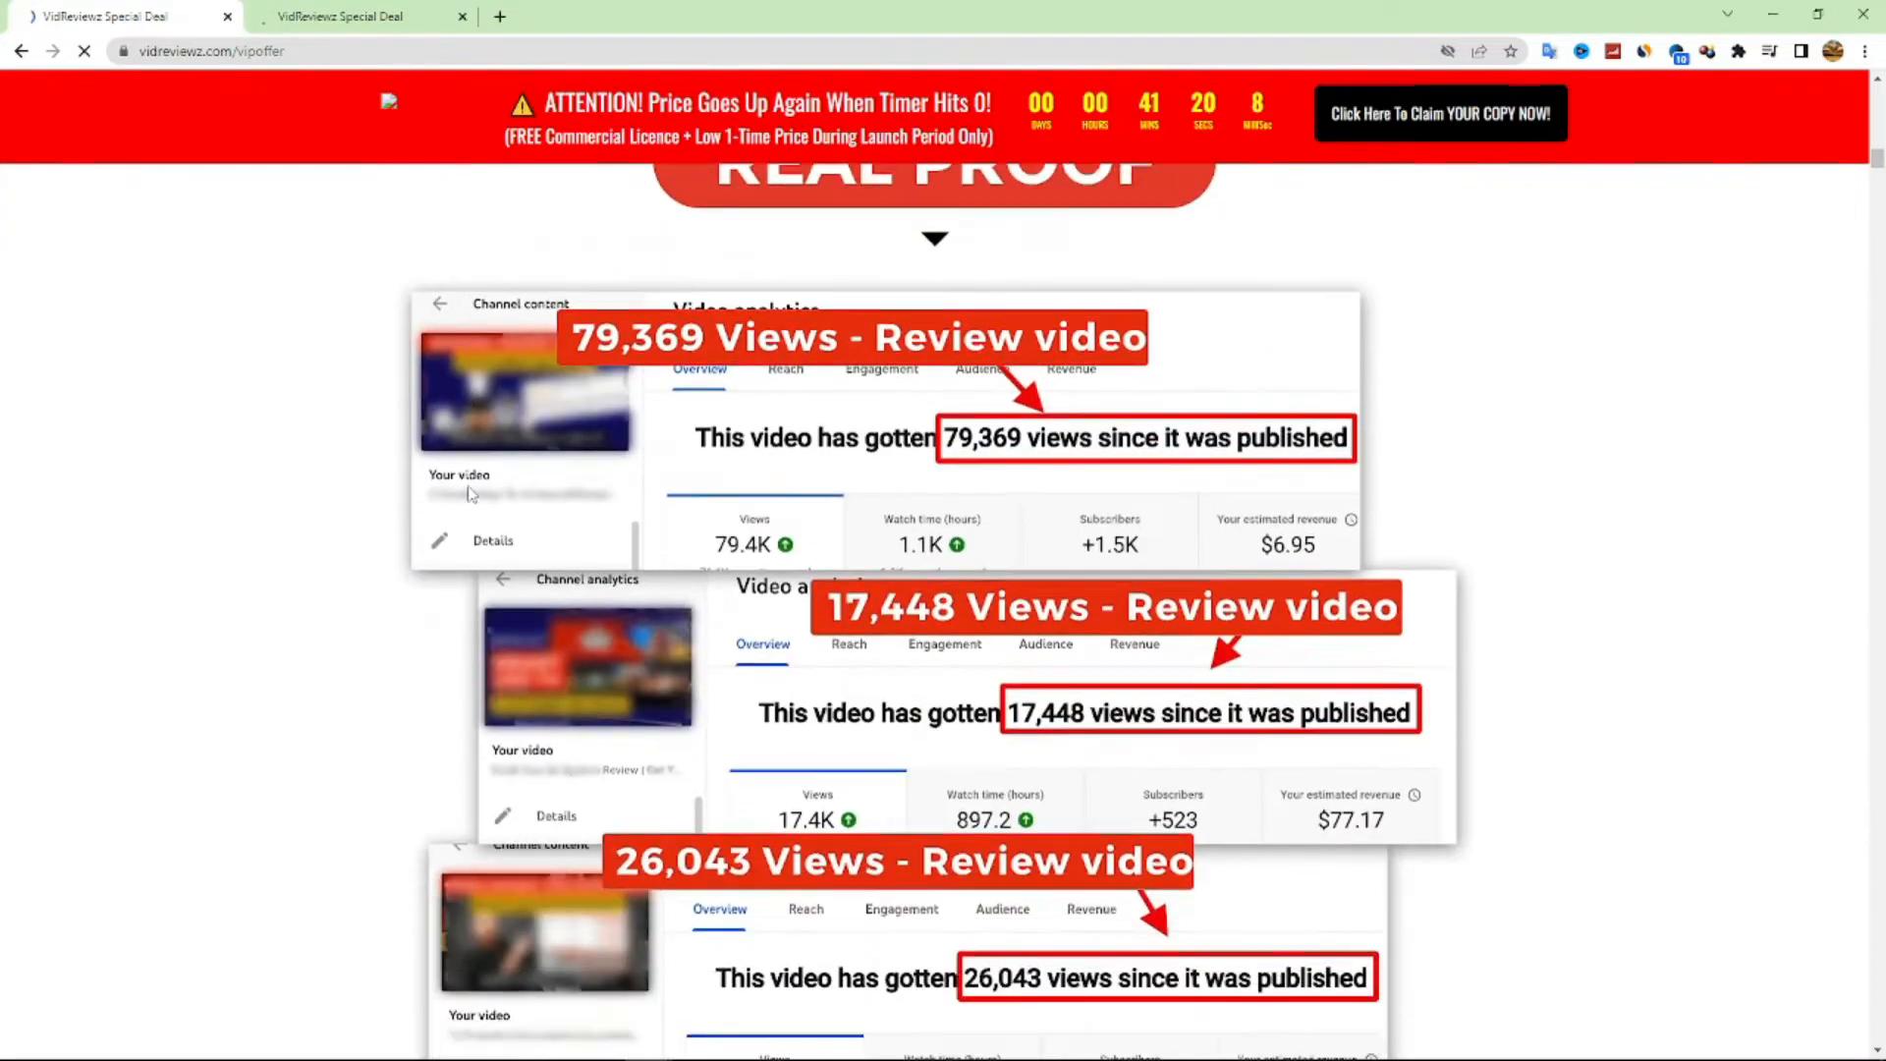
scroll("down", 3)
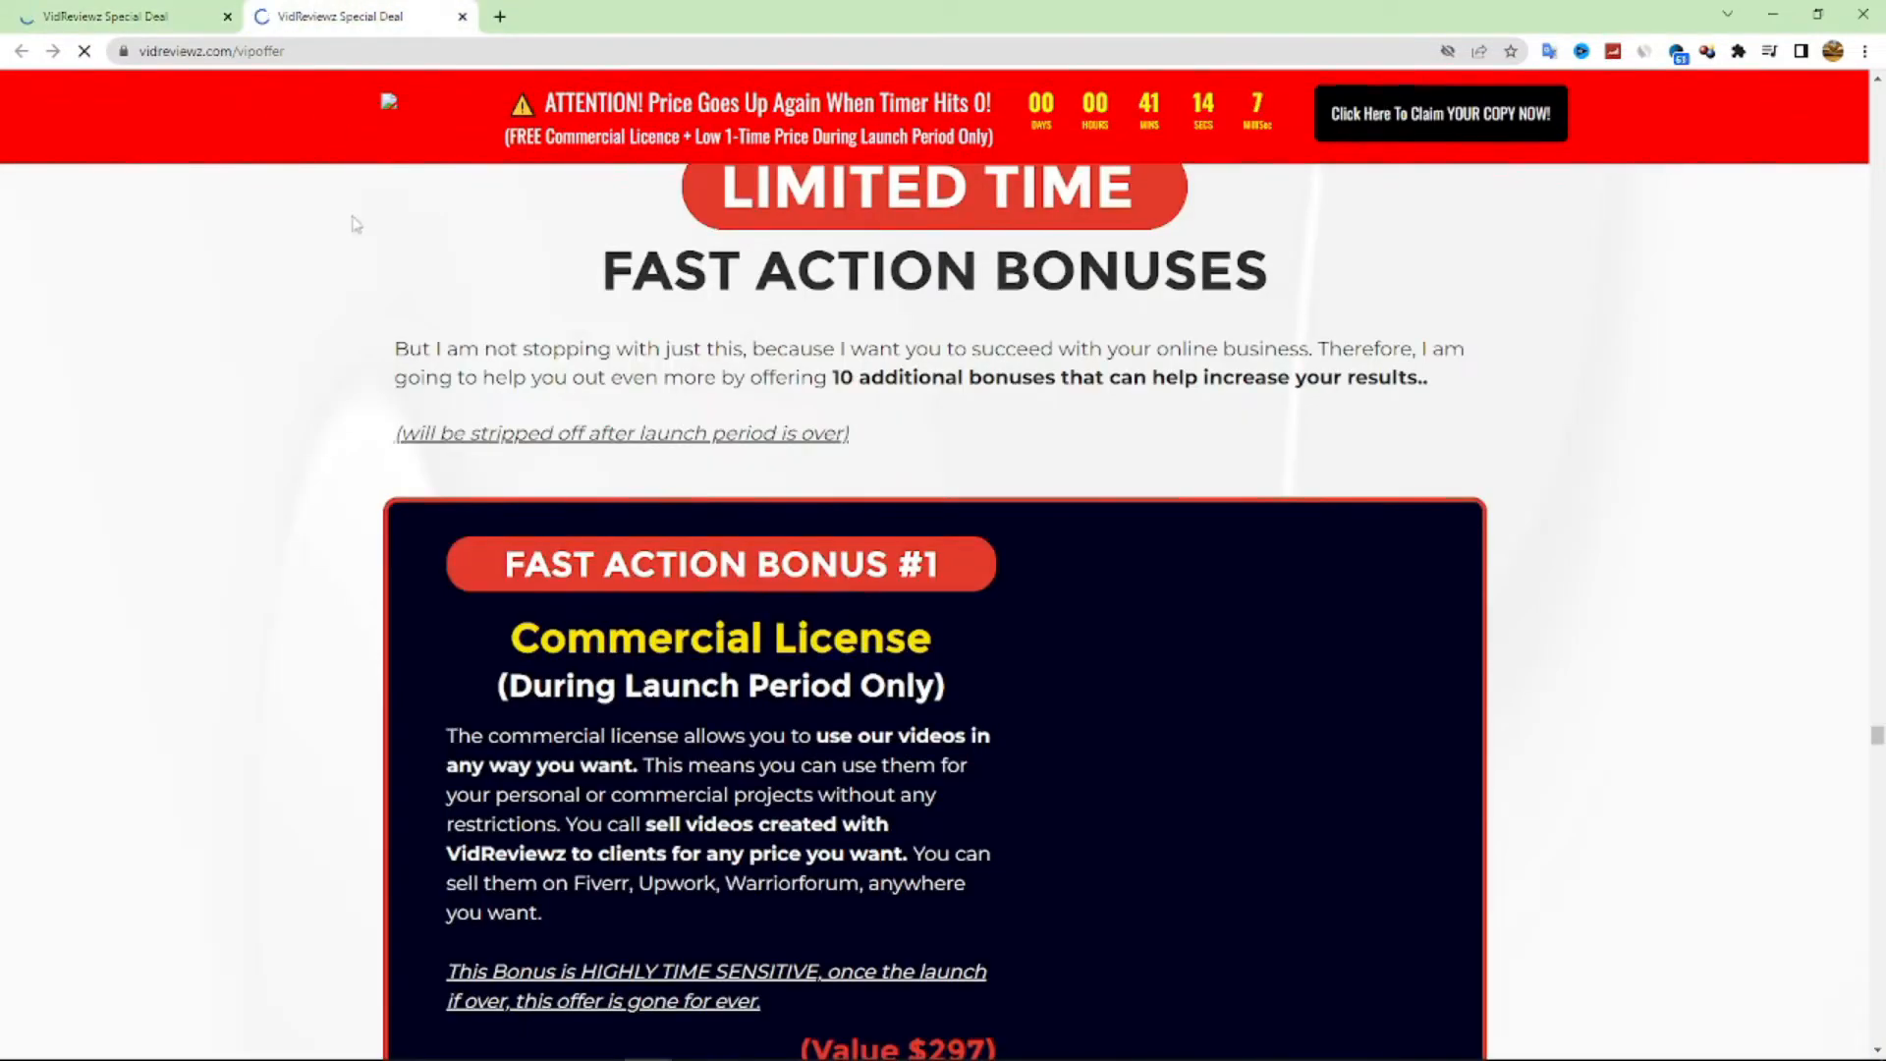
scroll("up", 3)
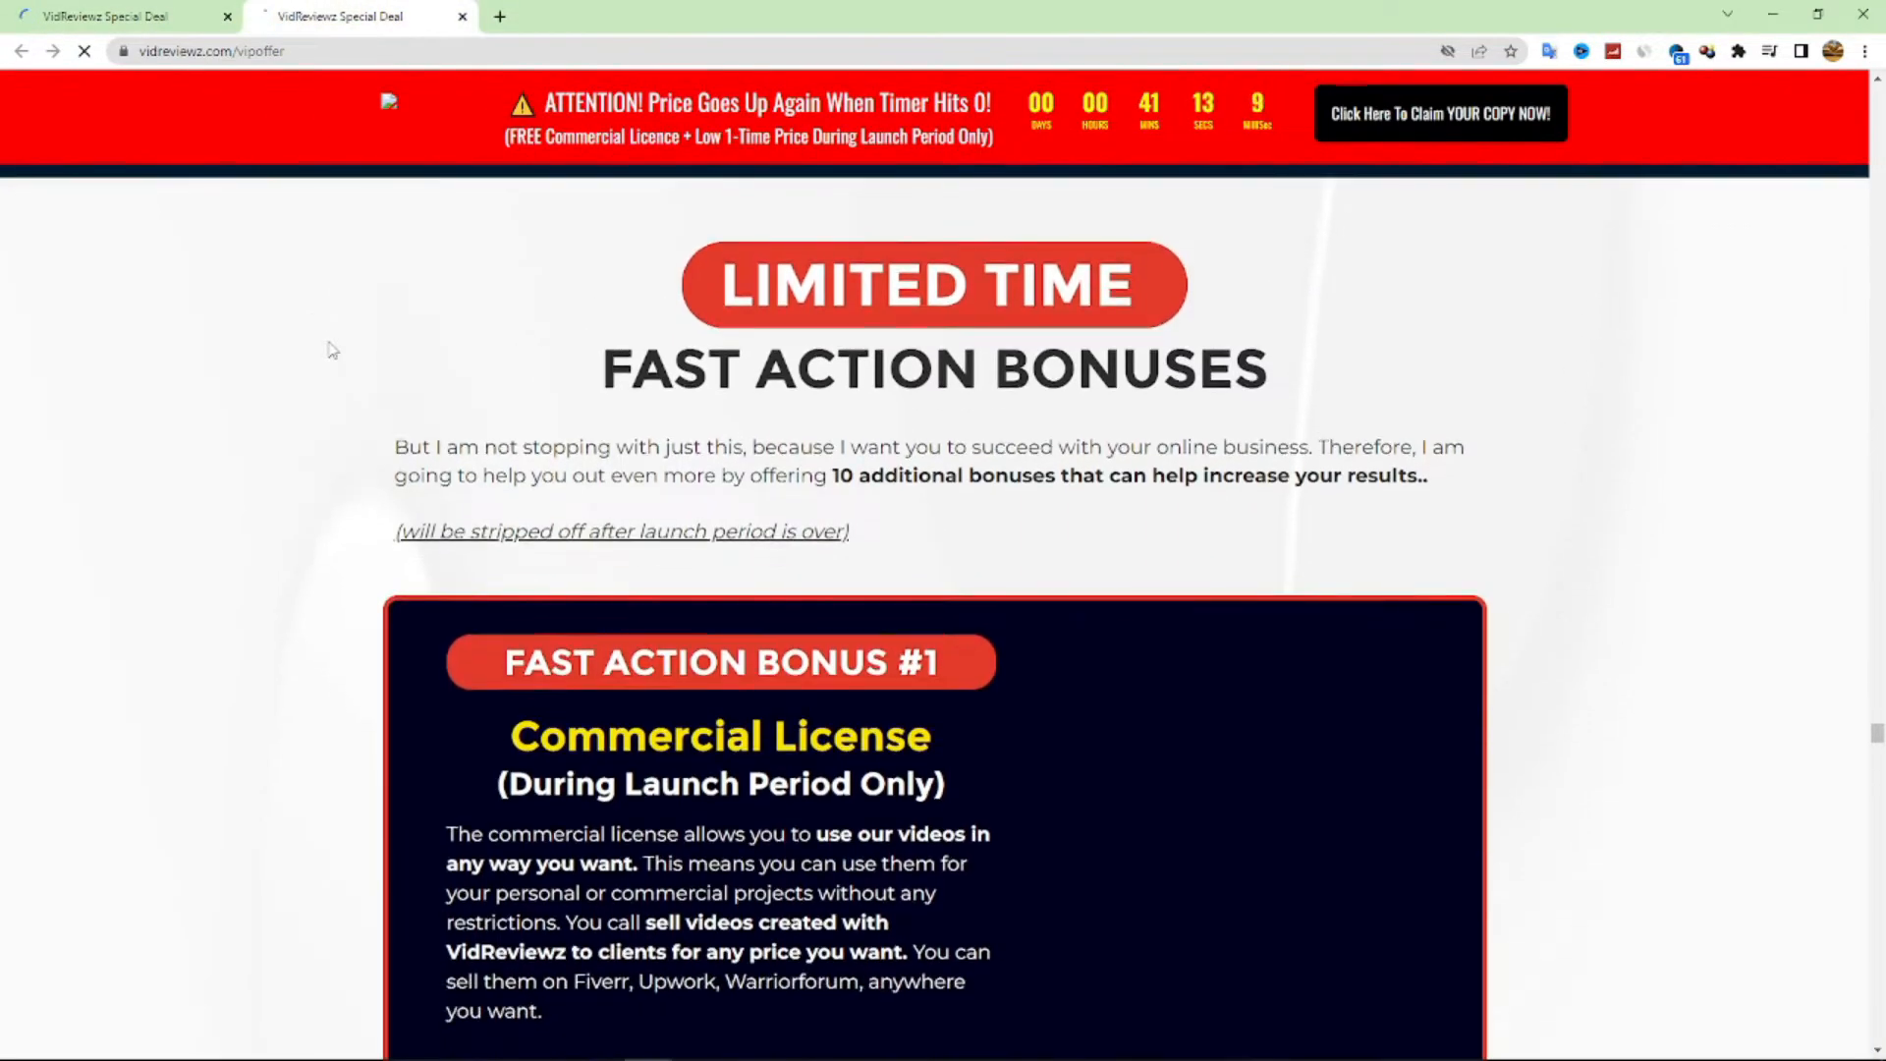
scroll("down", 3)
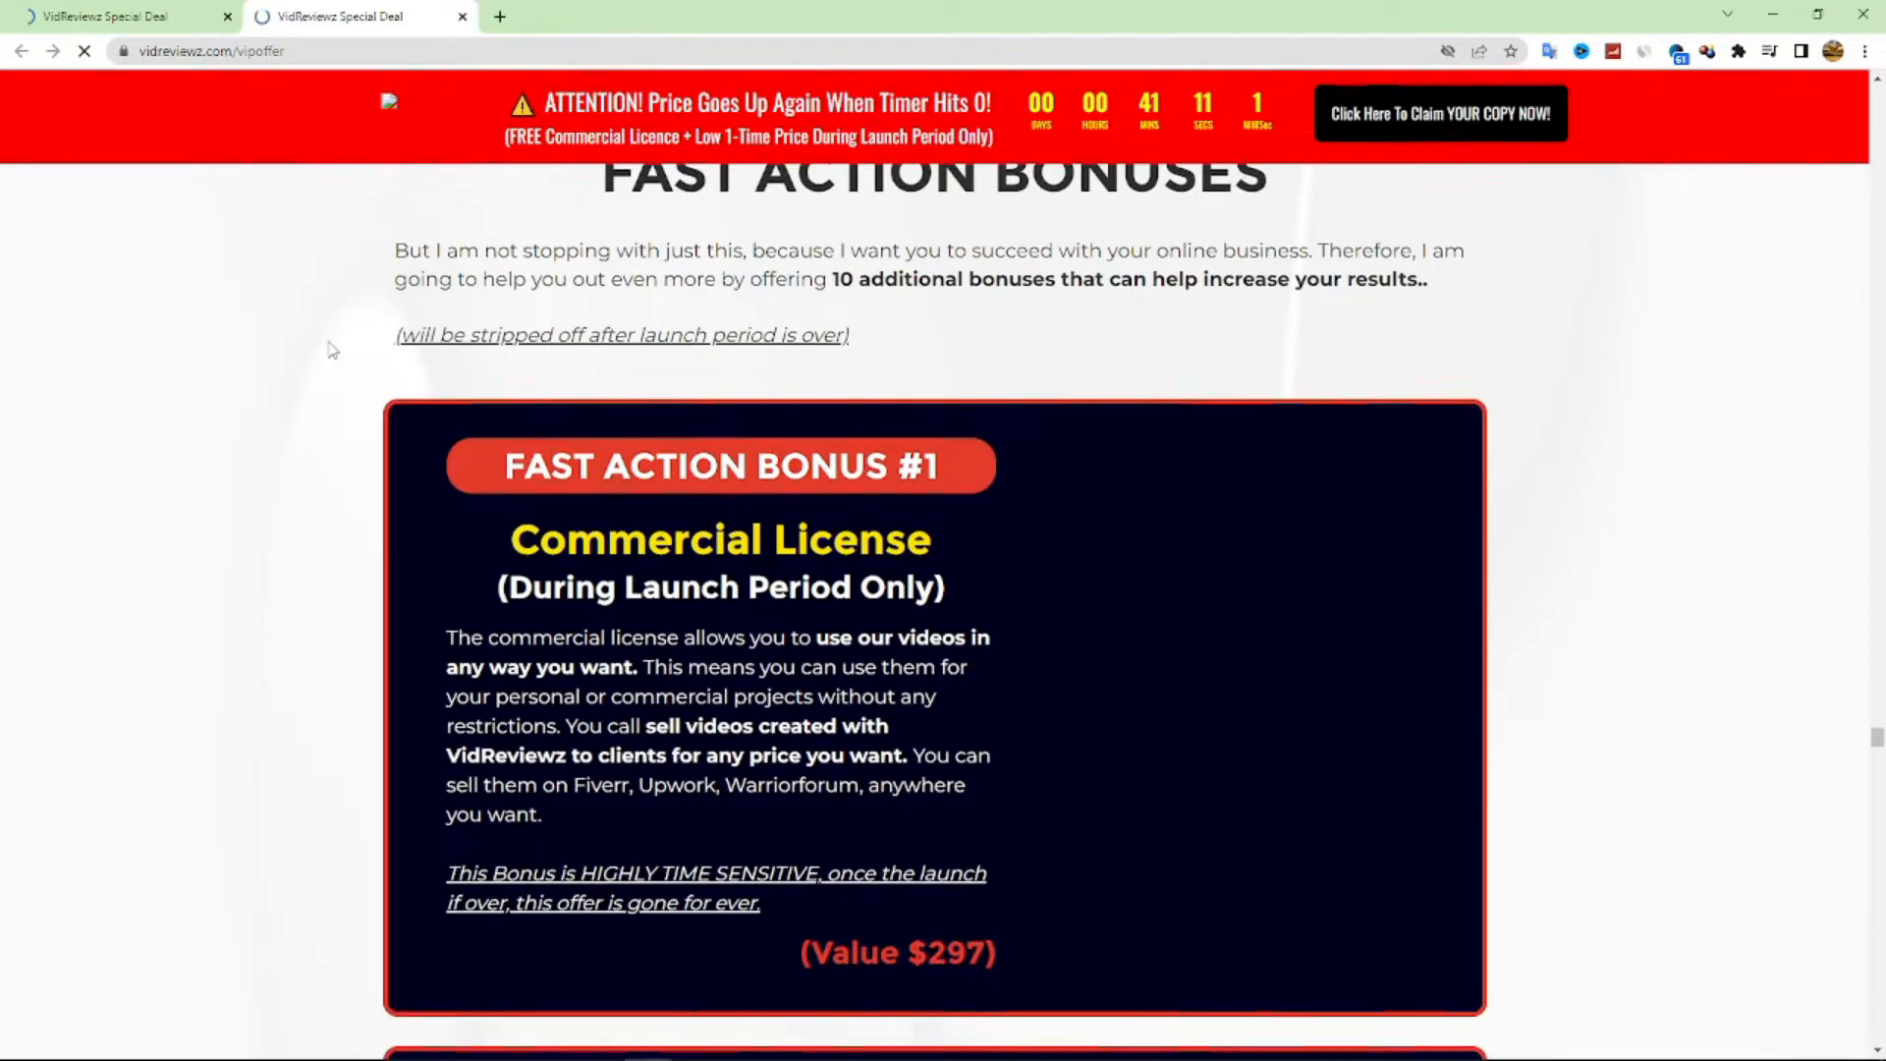
scroll("down", 3)
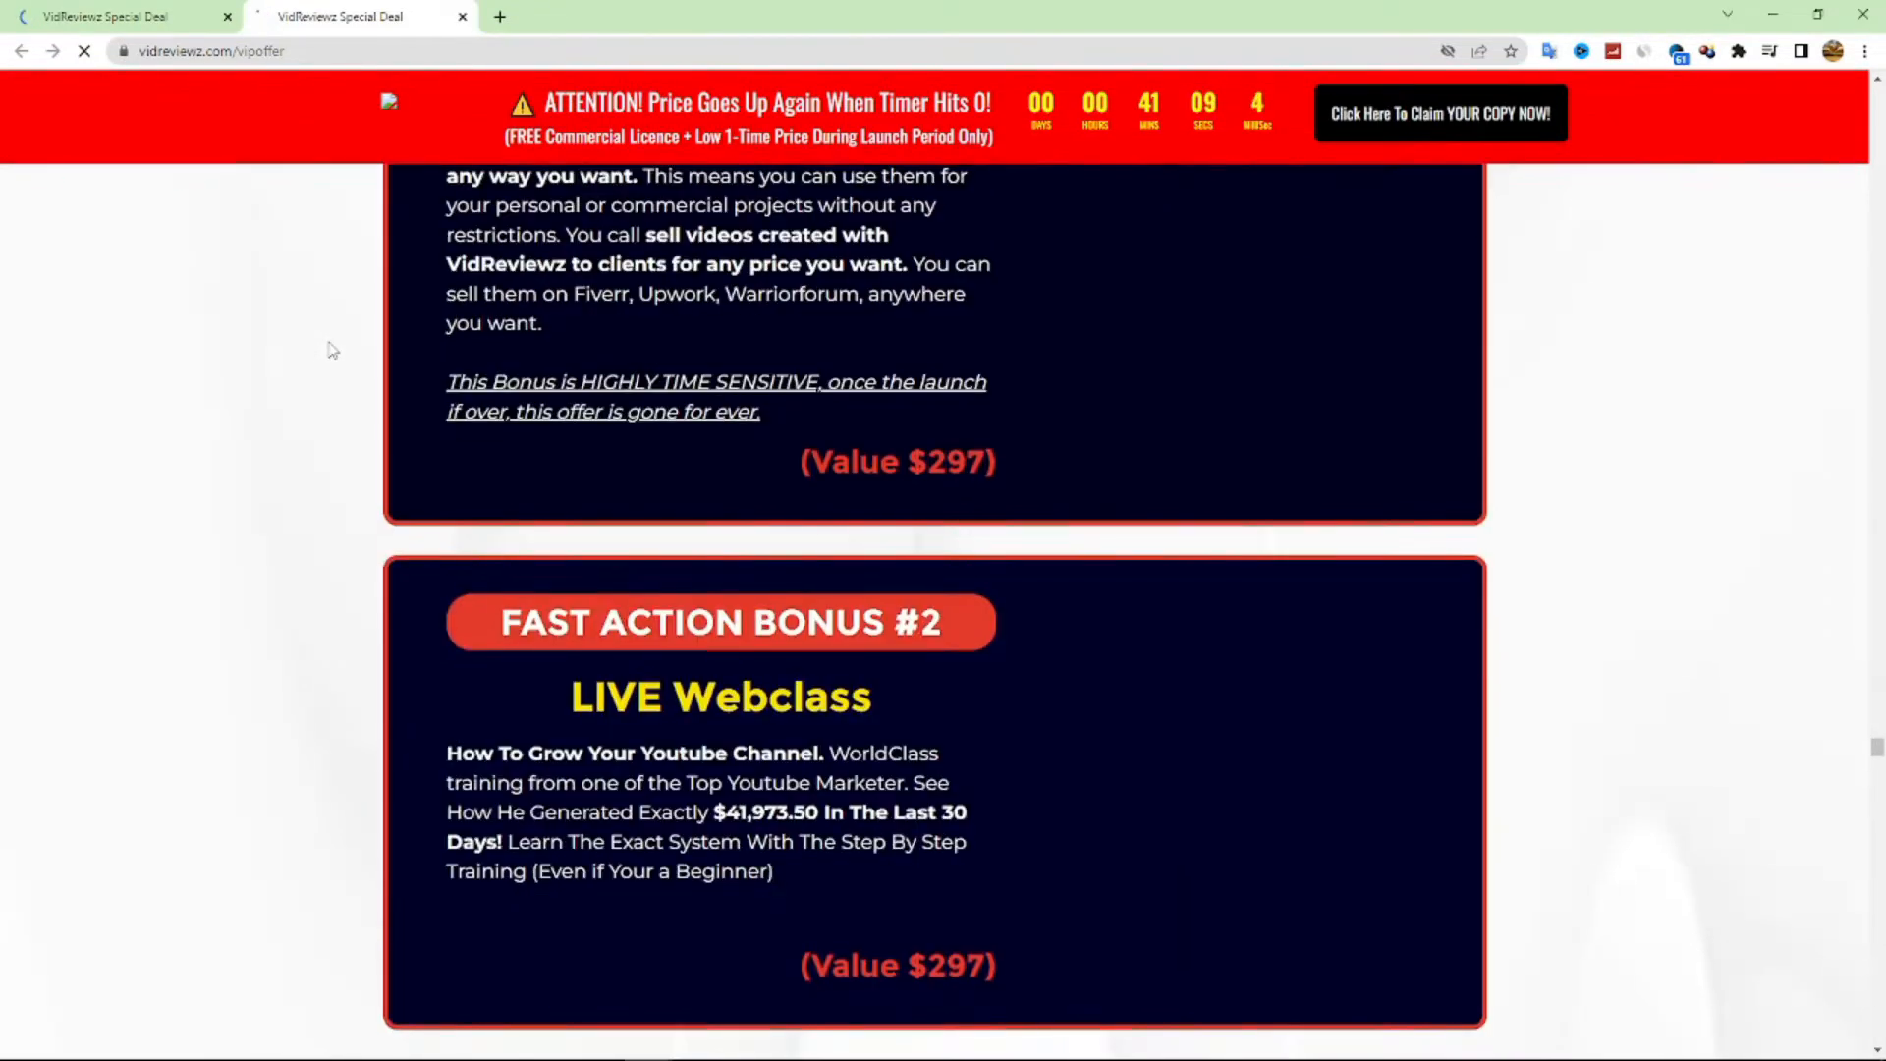
scroll("down", 3)
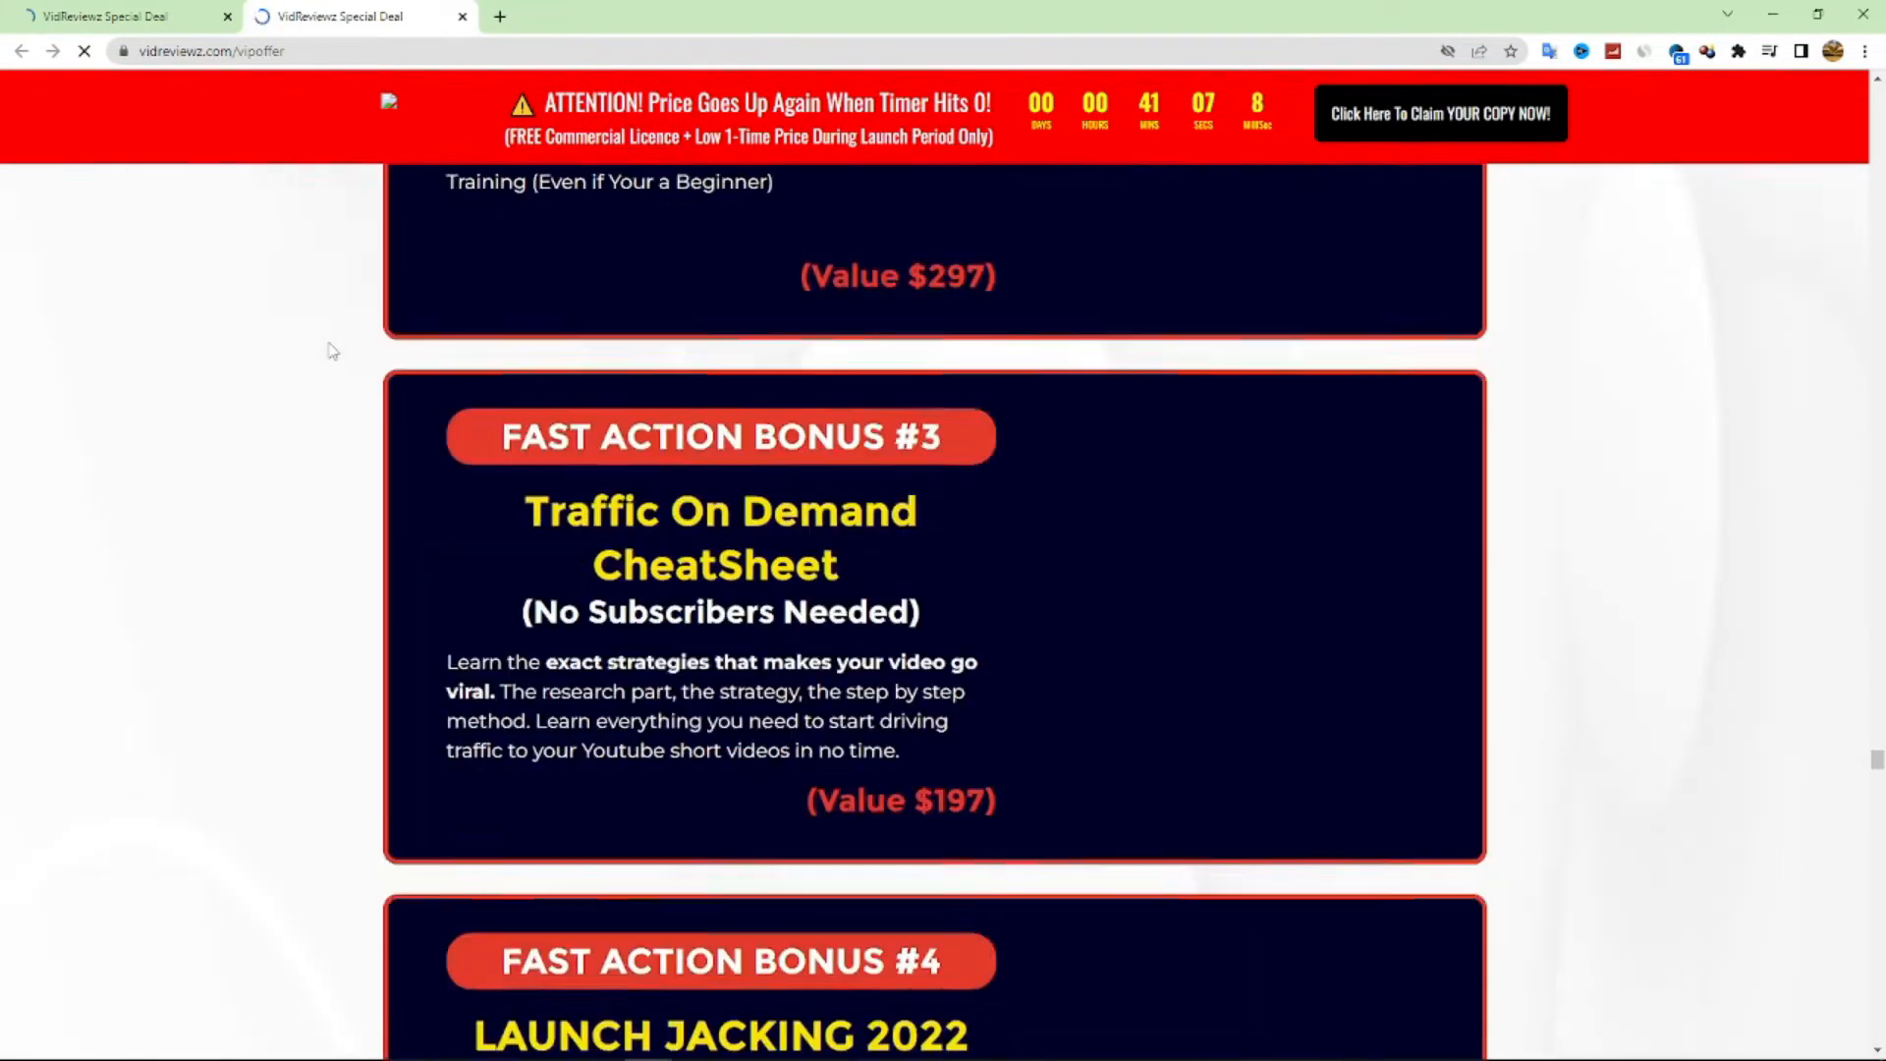
scroll("down", 3)
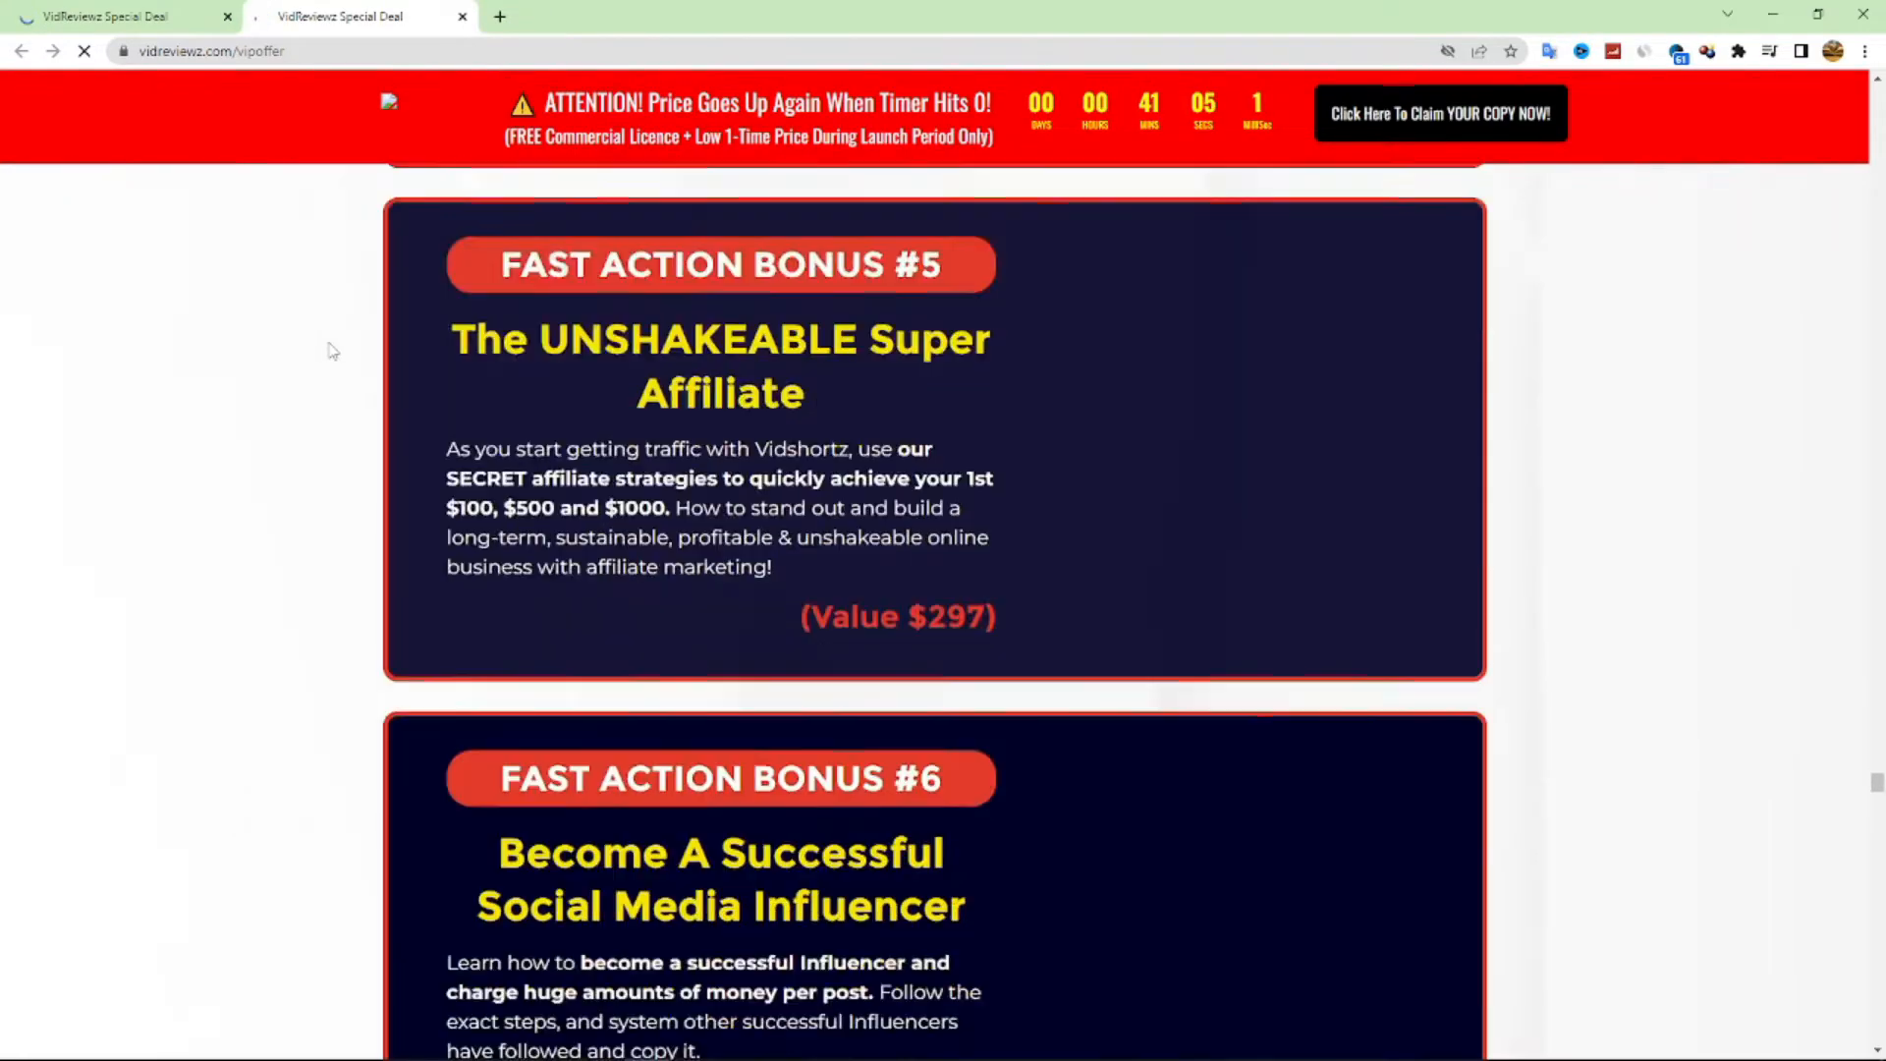
scroll("down", 3)
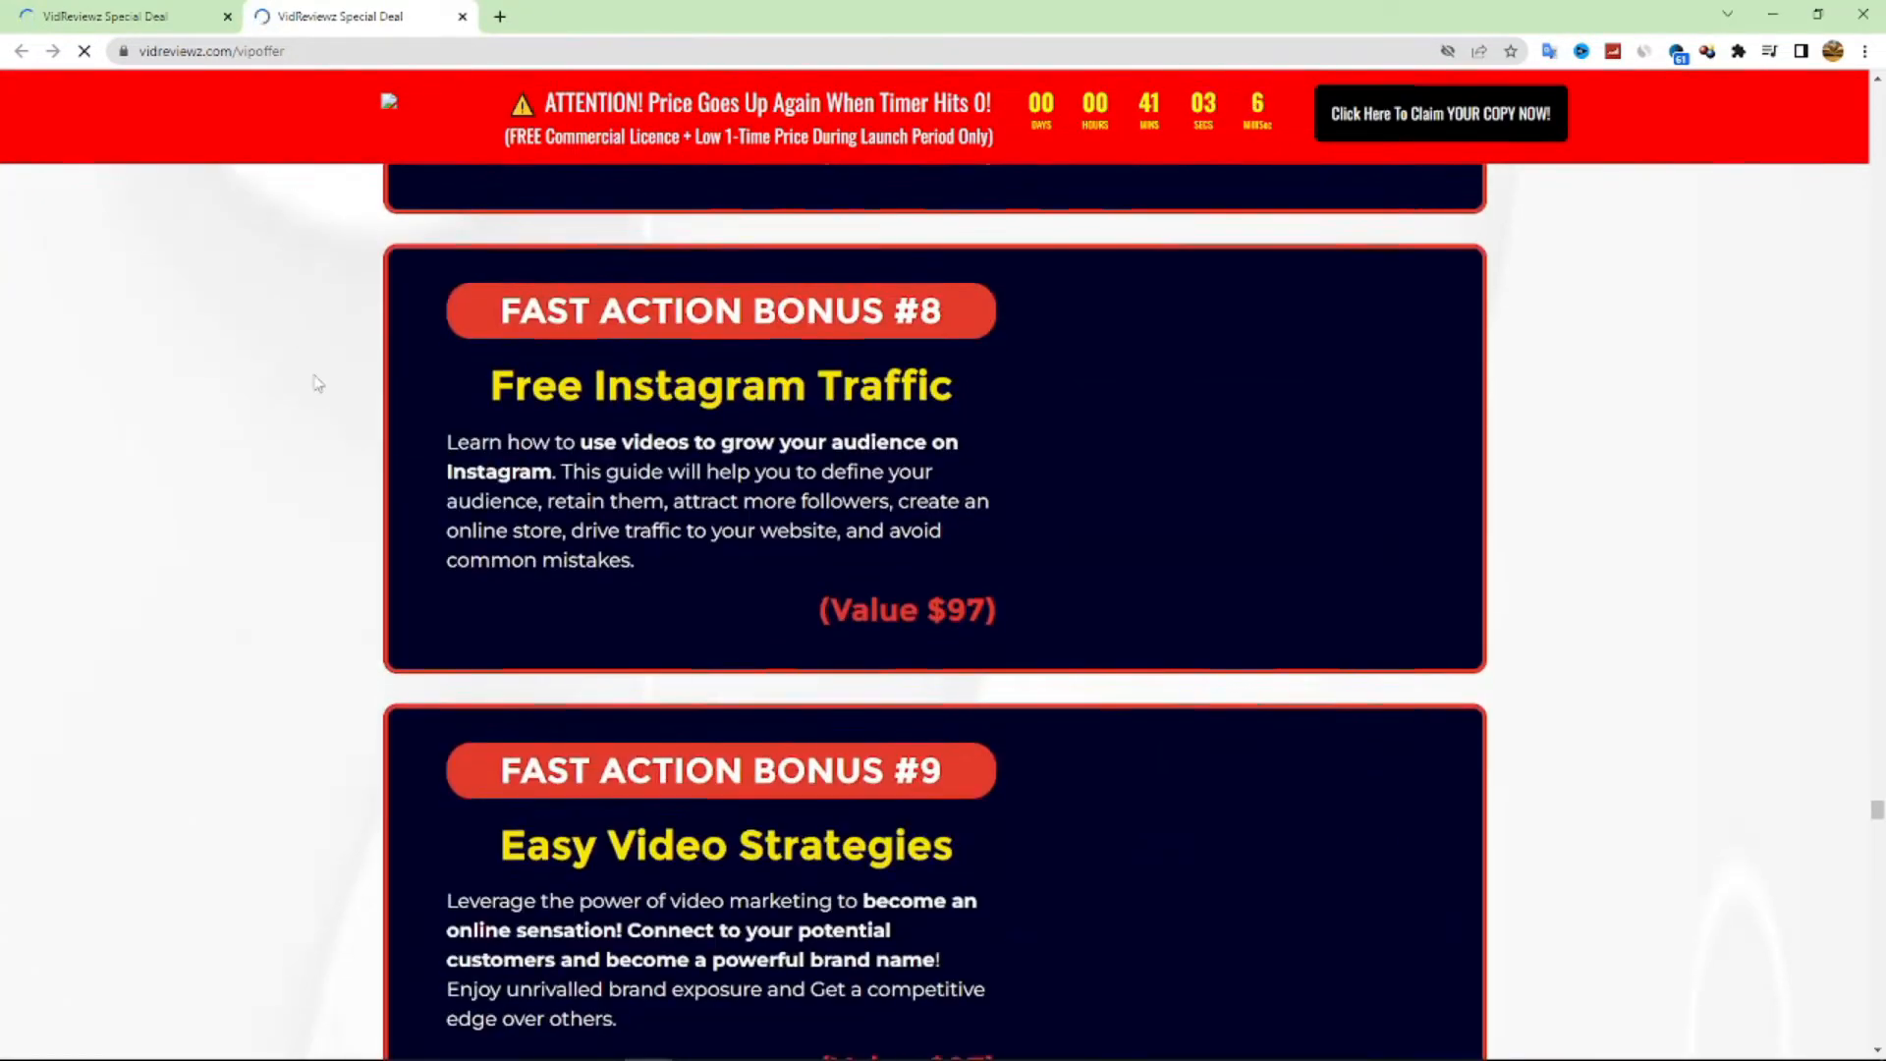
scroll("down", 3)
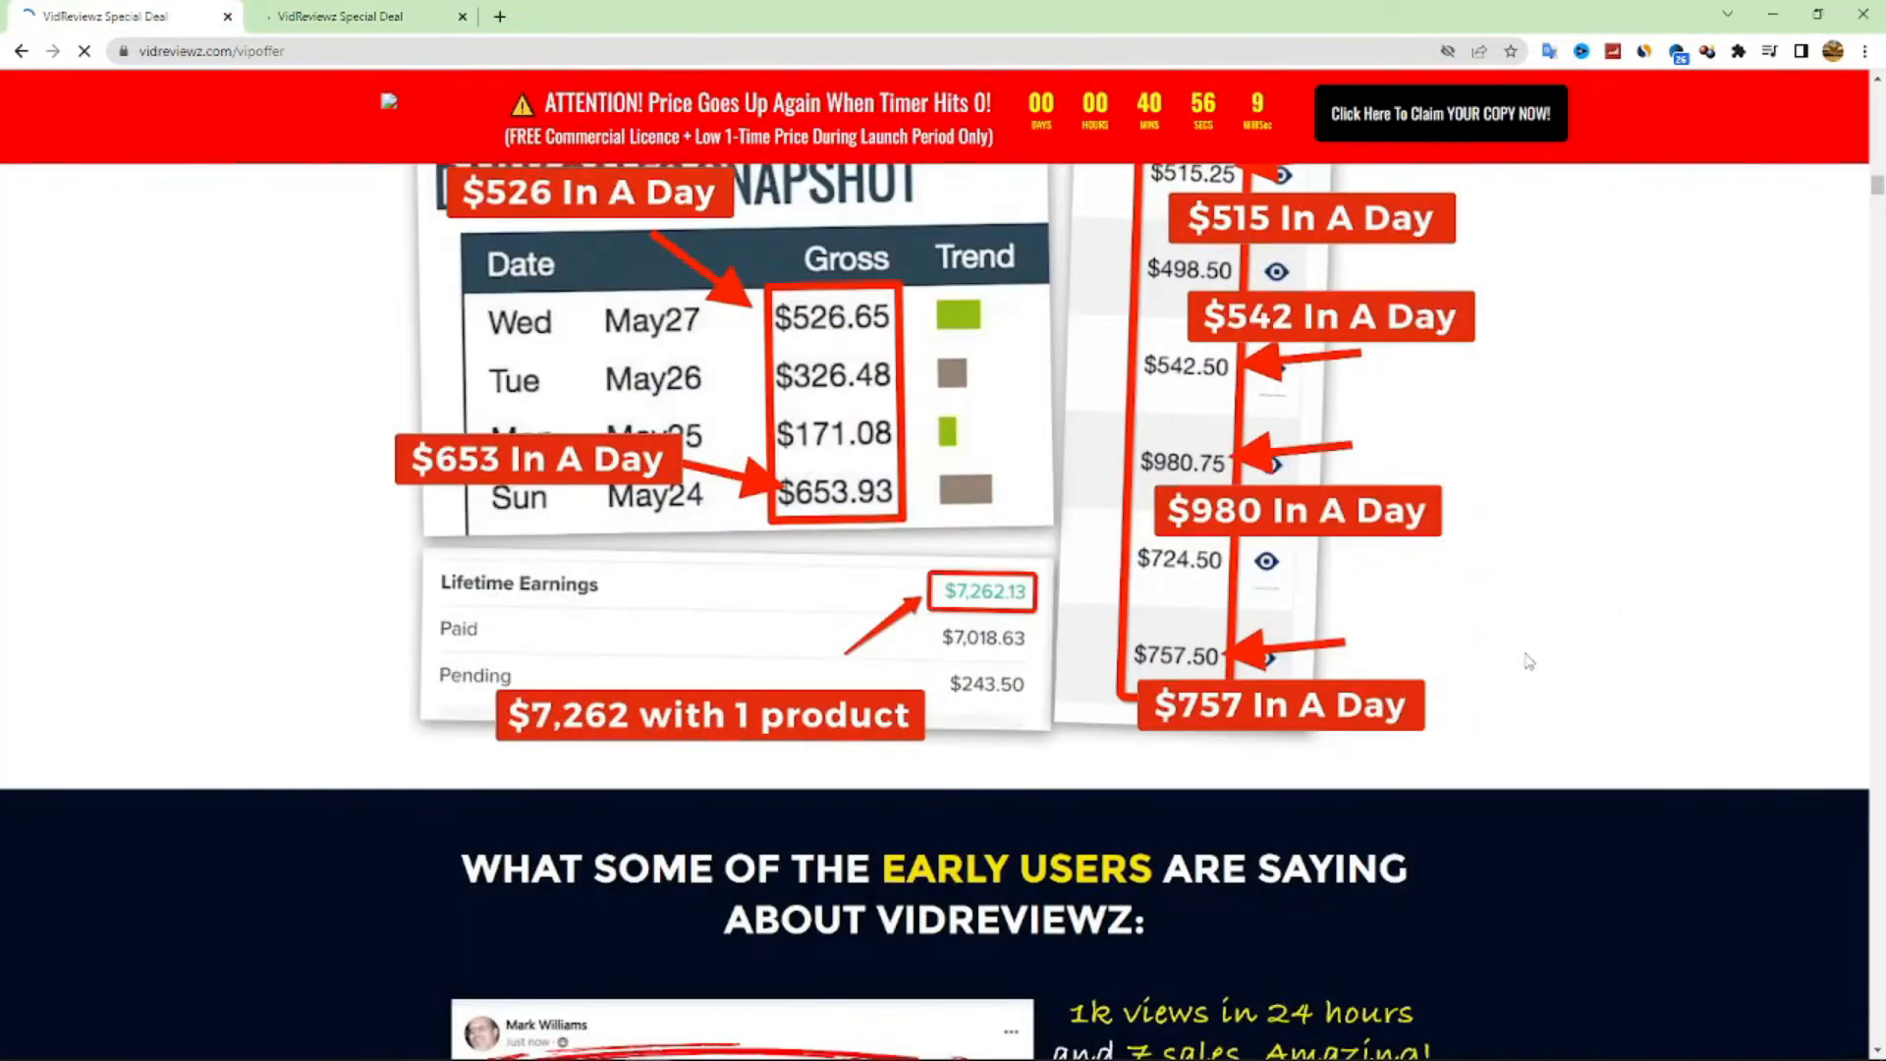
Choose Amazon as the review source platform in Video Data
scroll("down", 3)
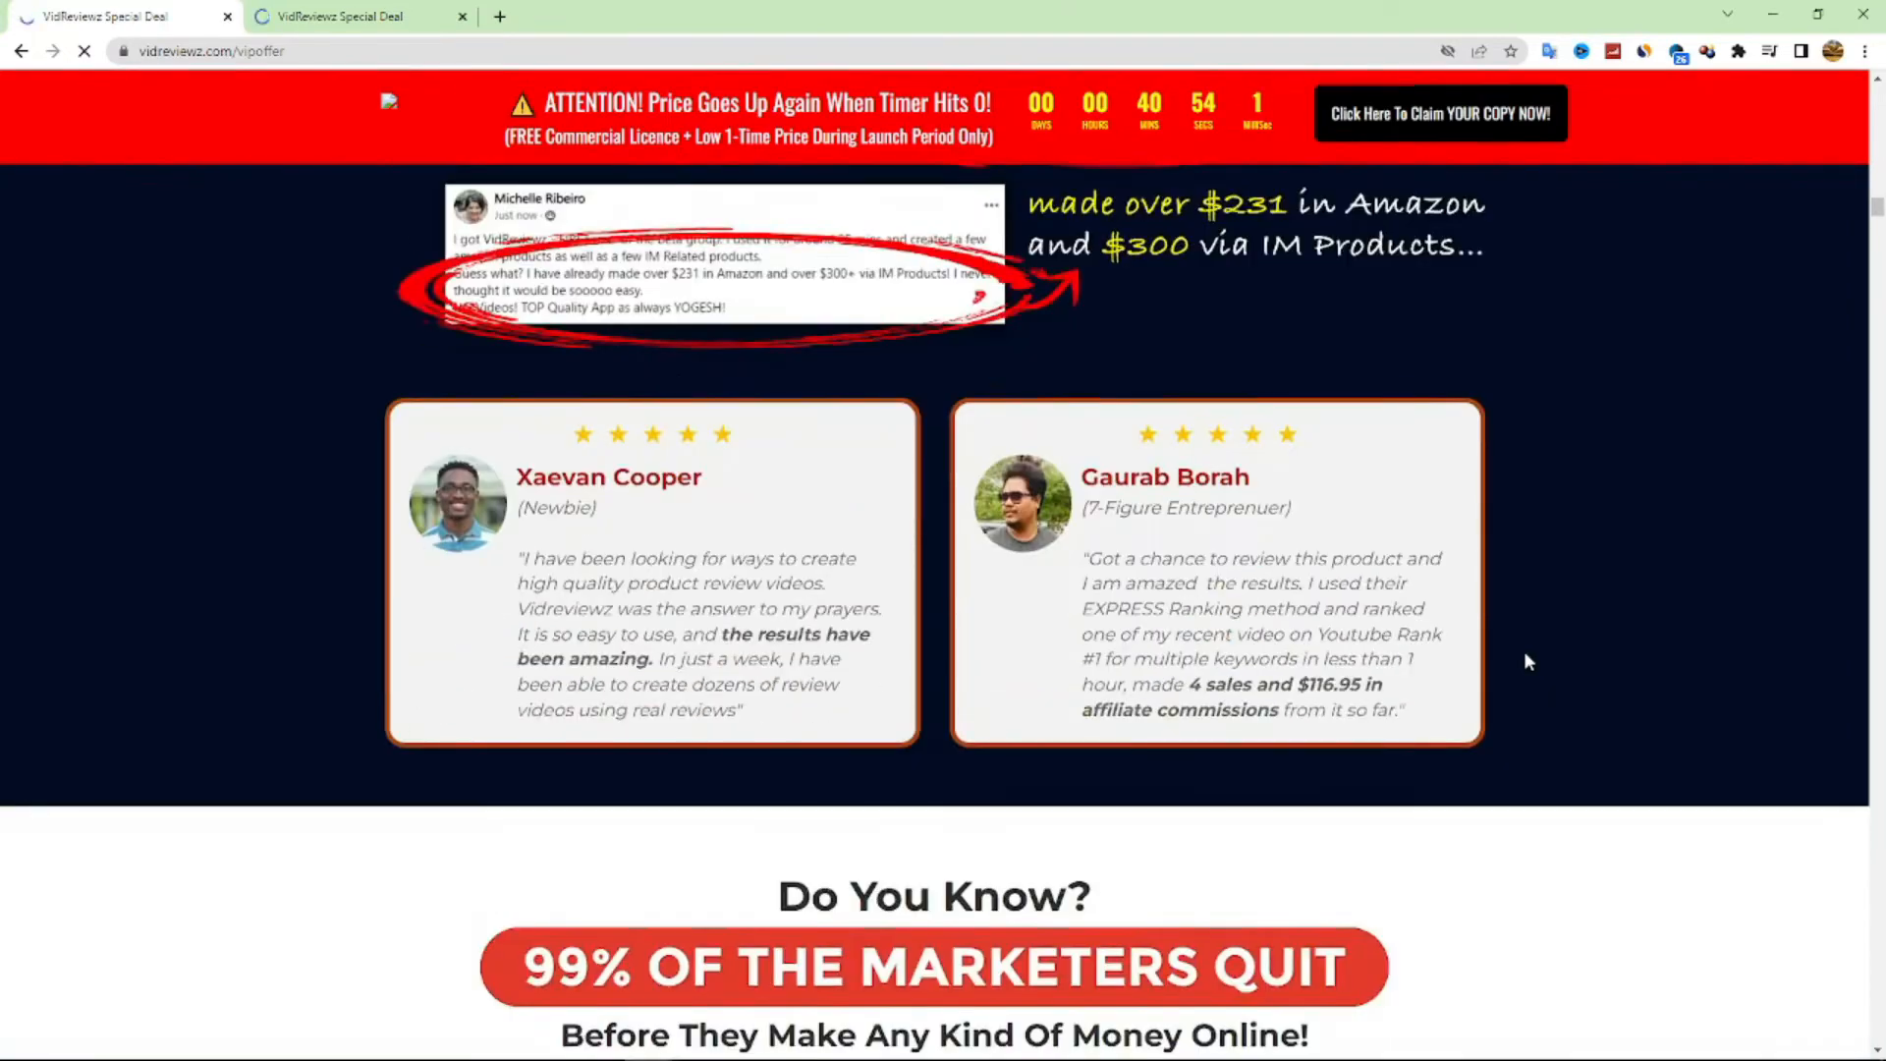
scroll("down", 3)
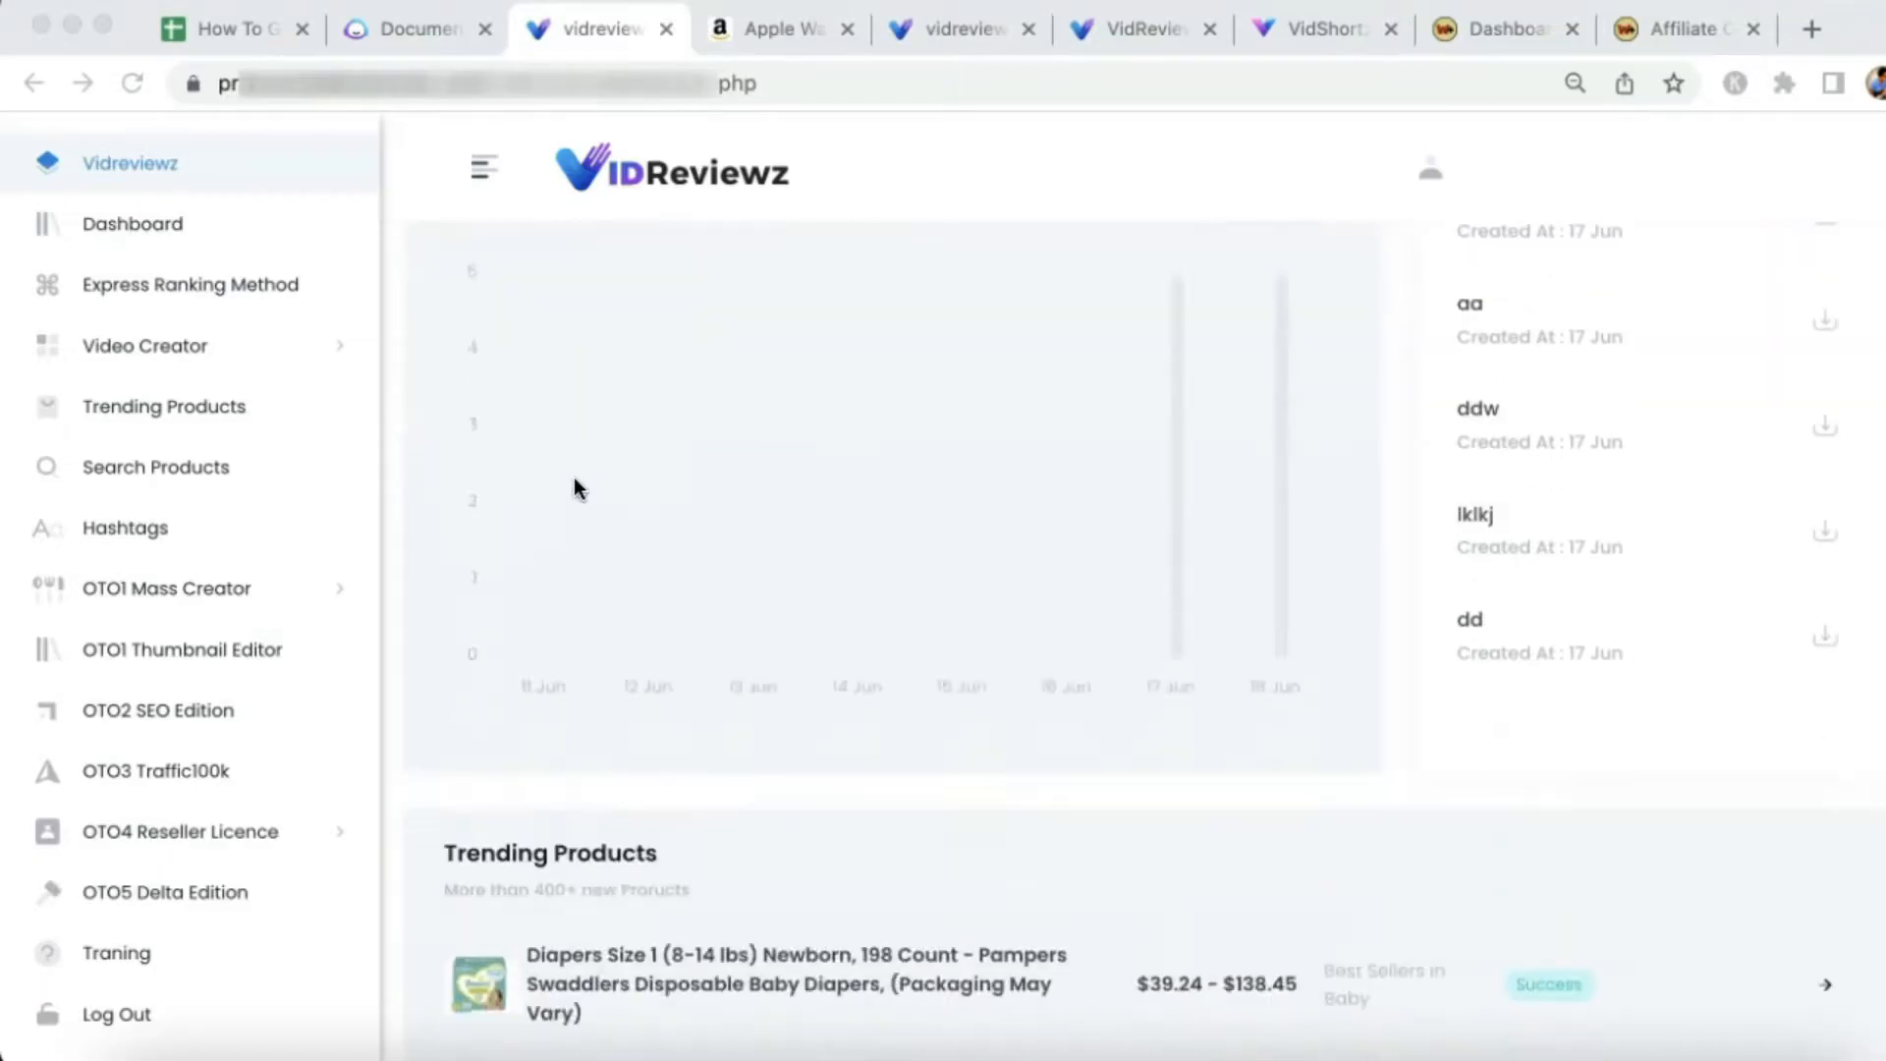
scroll("down", 3)
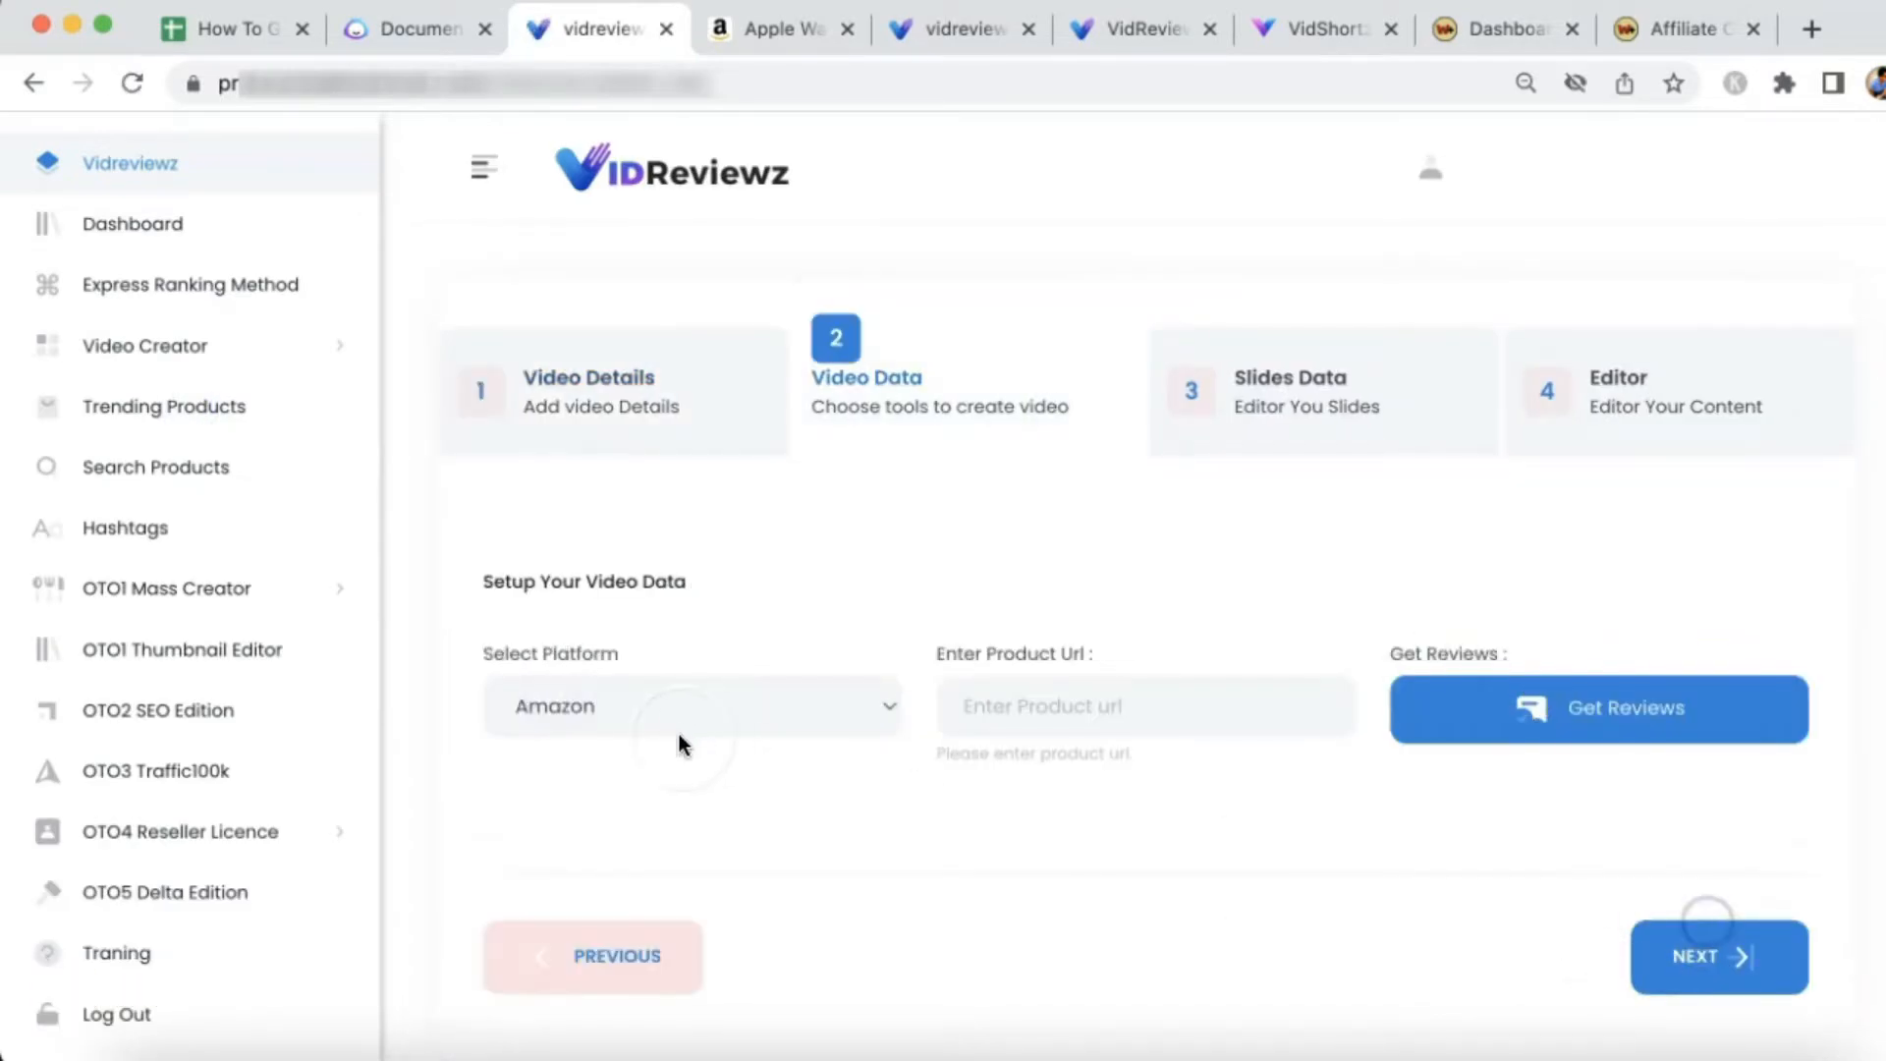
left_click(692, 706)
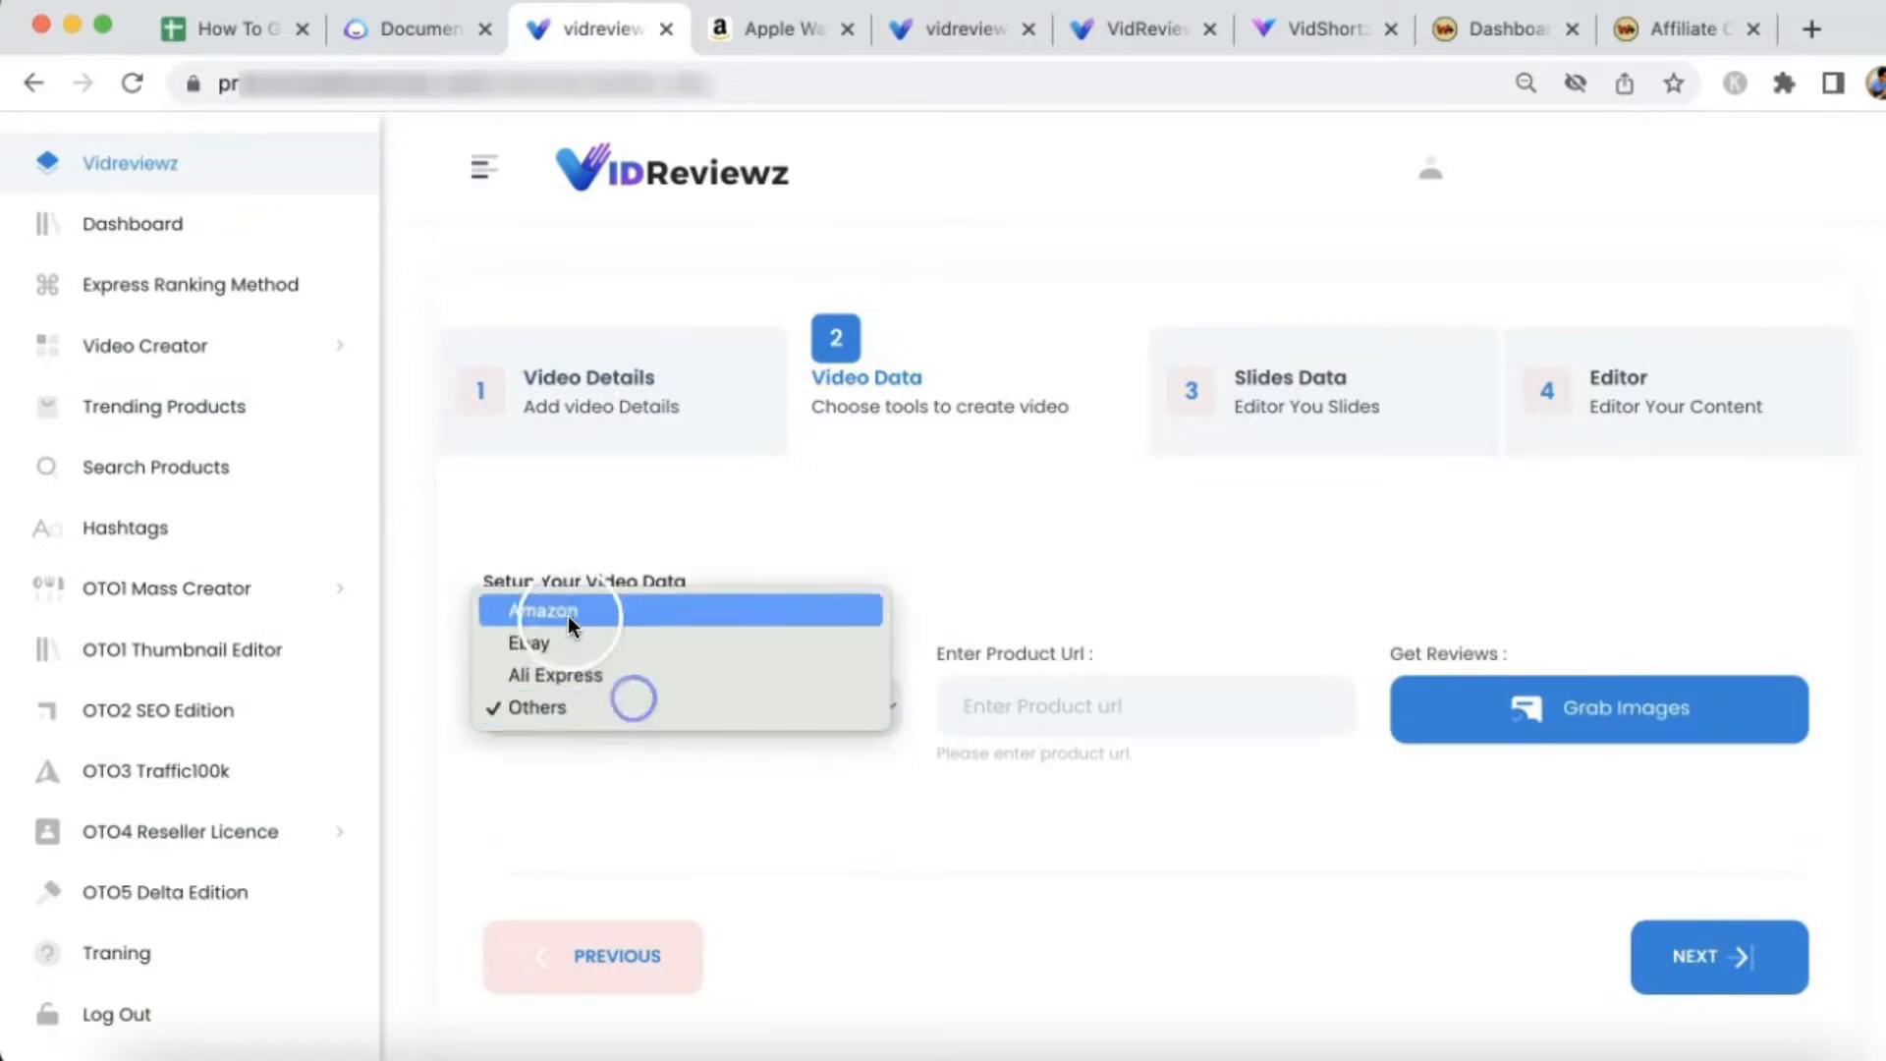
left_click(545, 610)
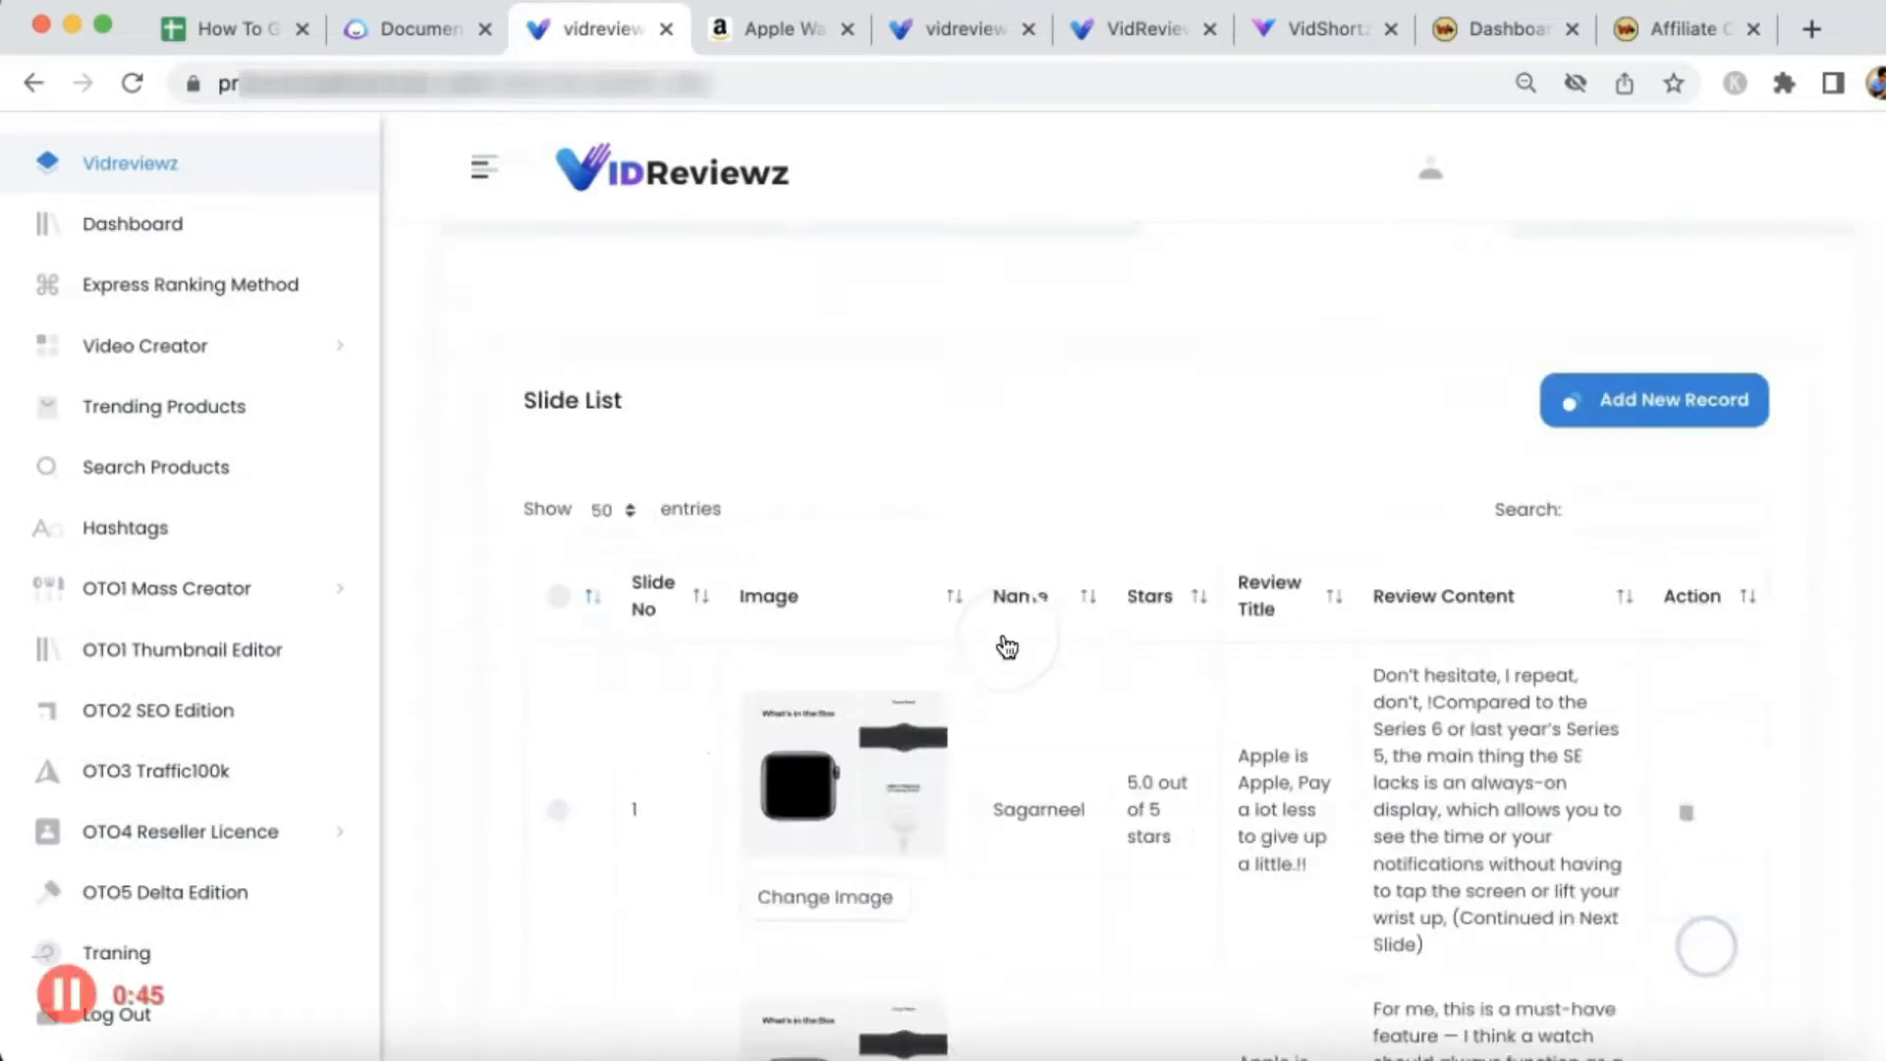
Review the 40 Apple Watch review slides and continue to the editor
scroll("down", 3)
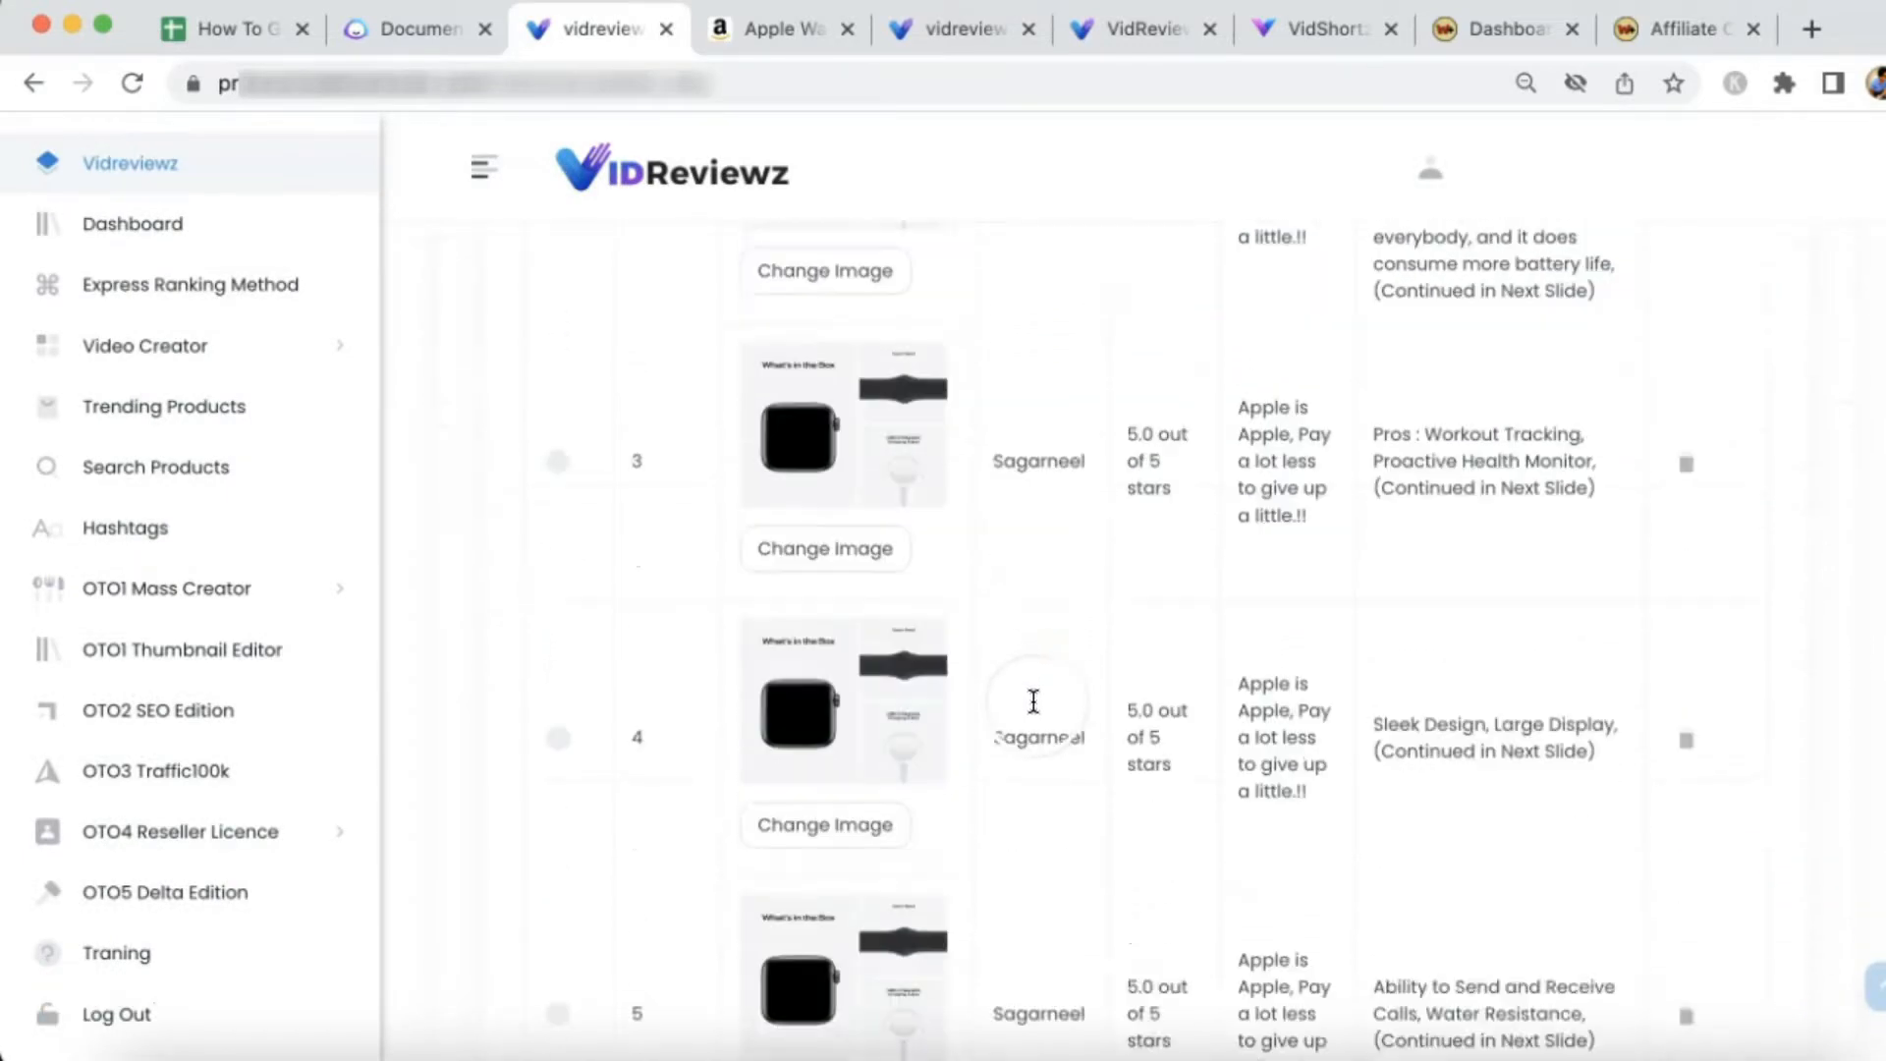
scroll("down", 3)
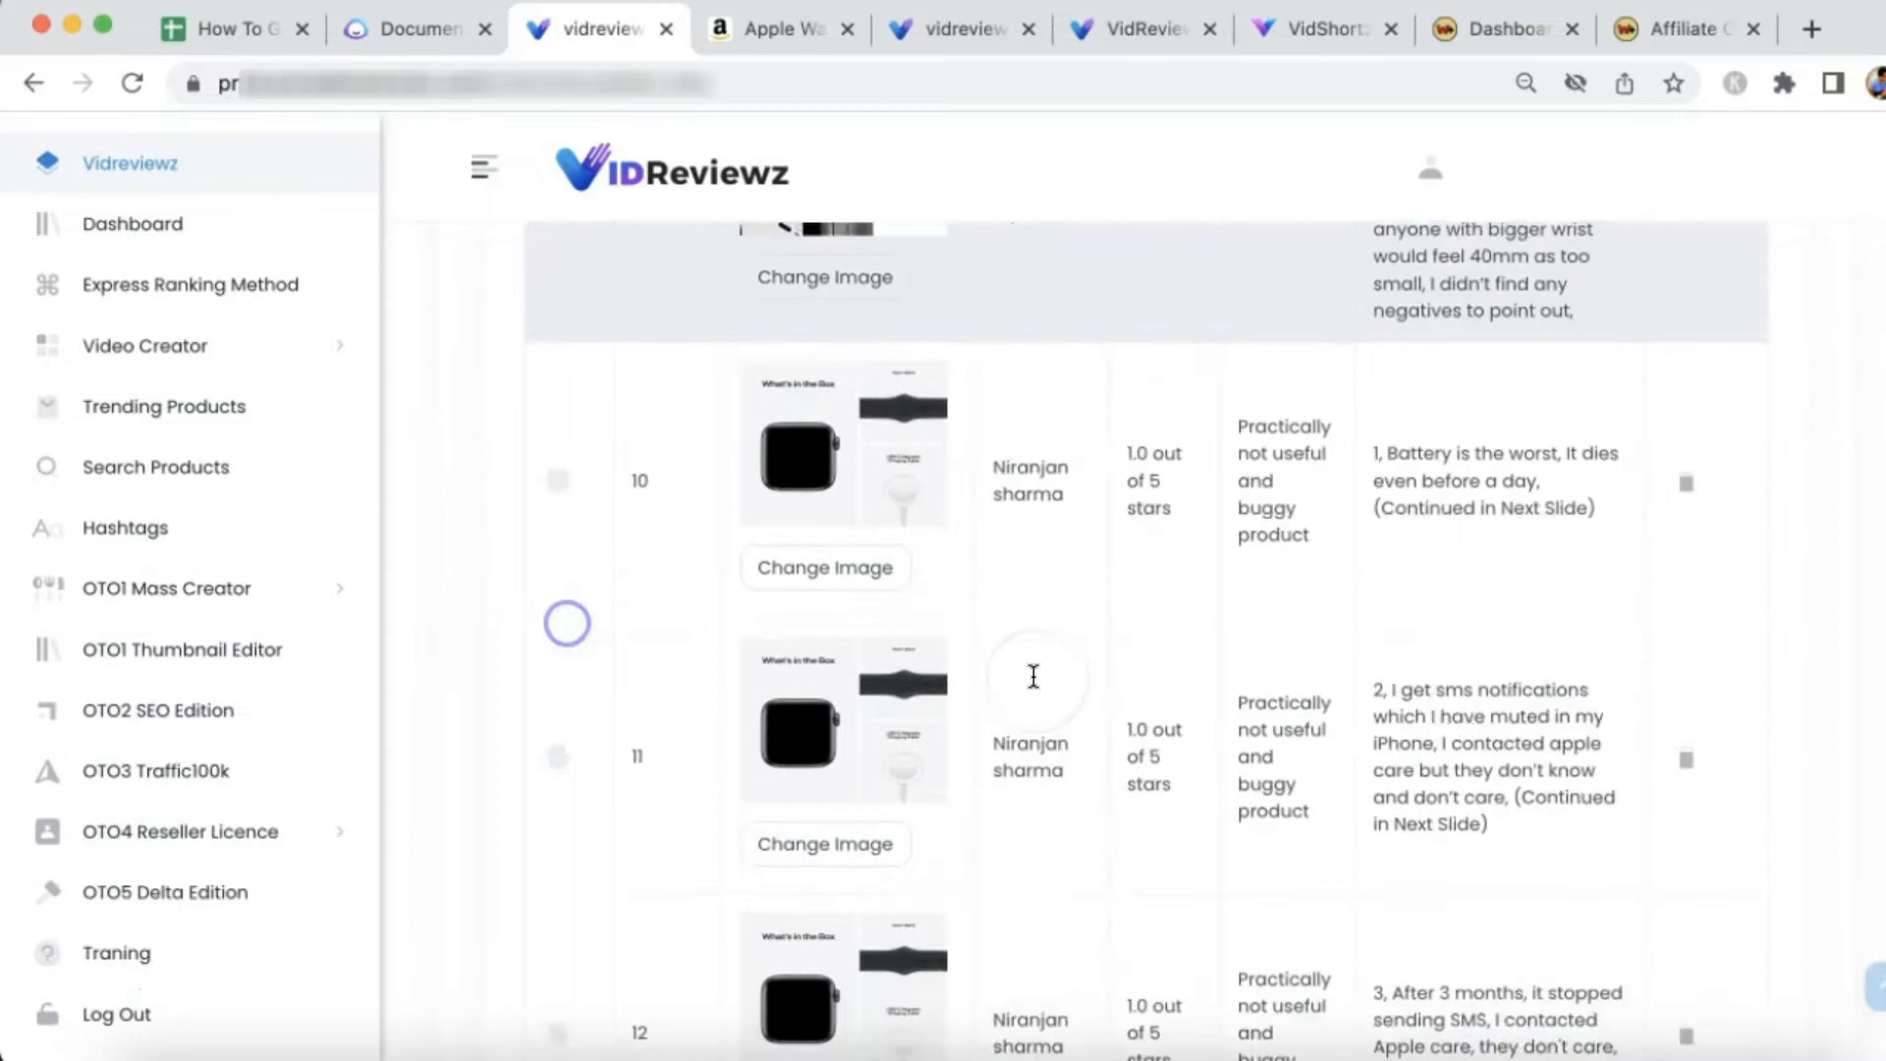
scroll("down", 3)
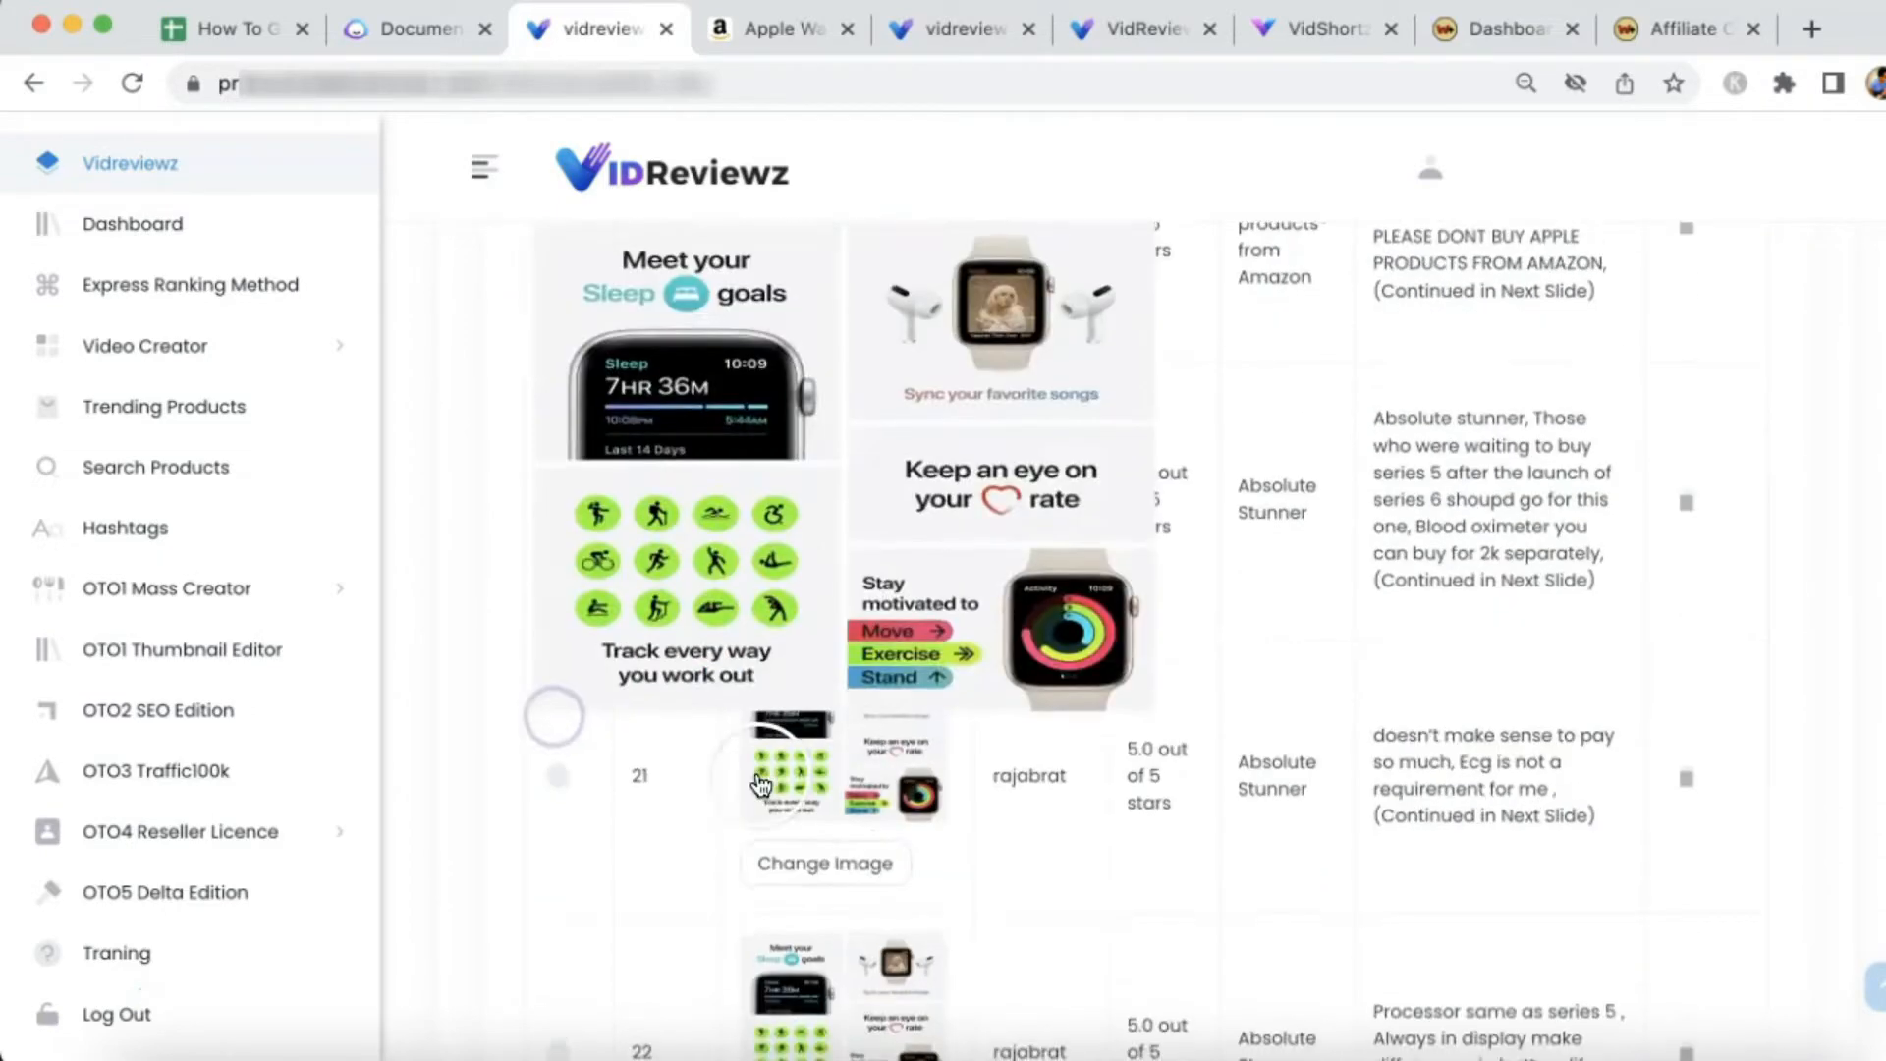
scroll("down", 3)
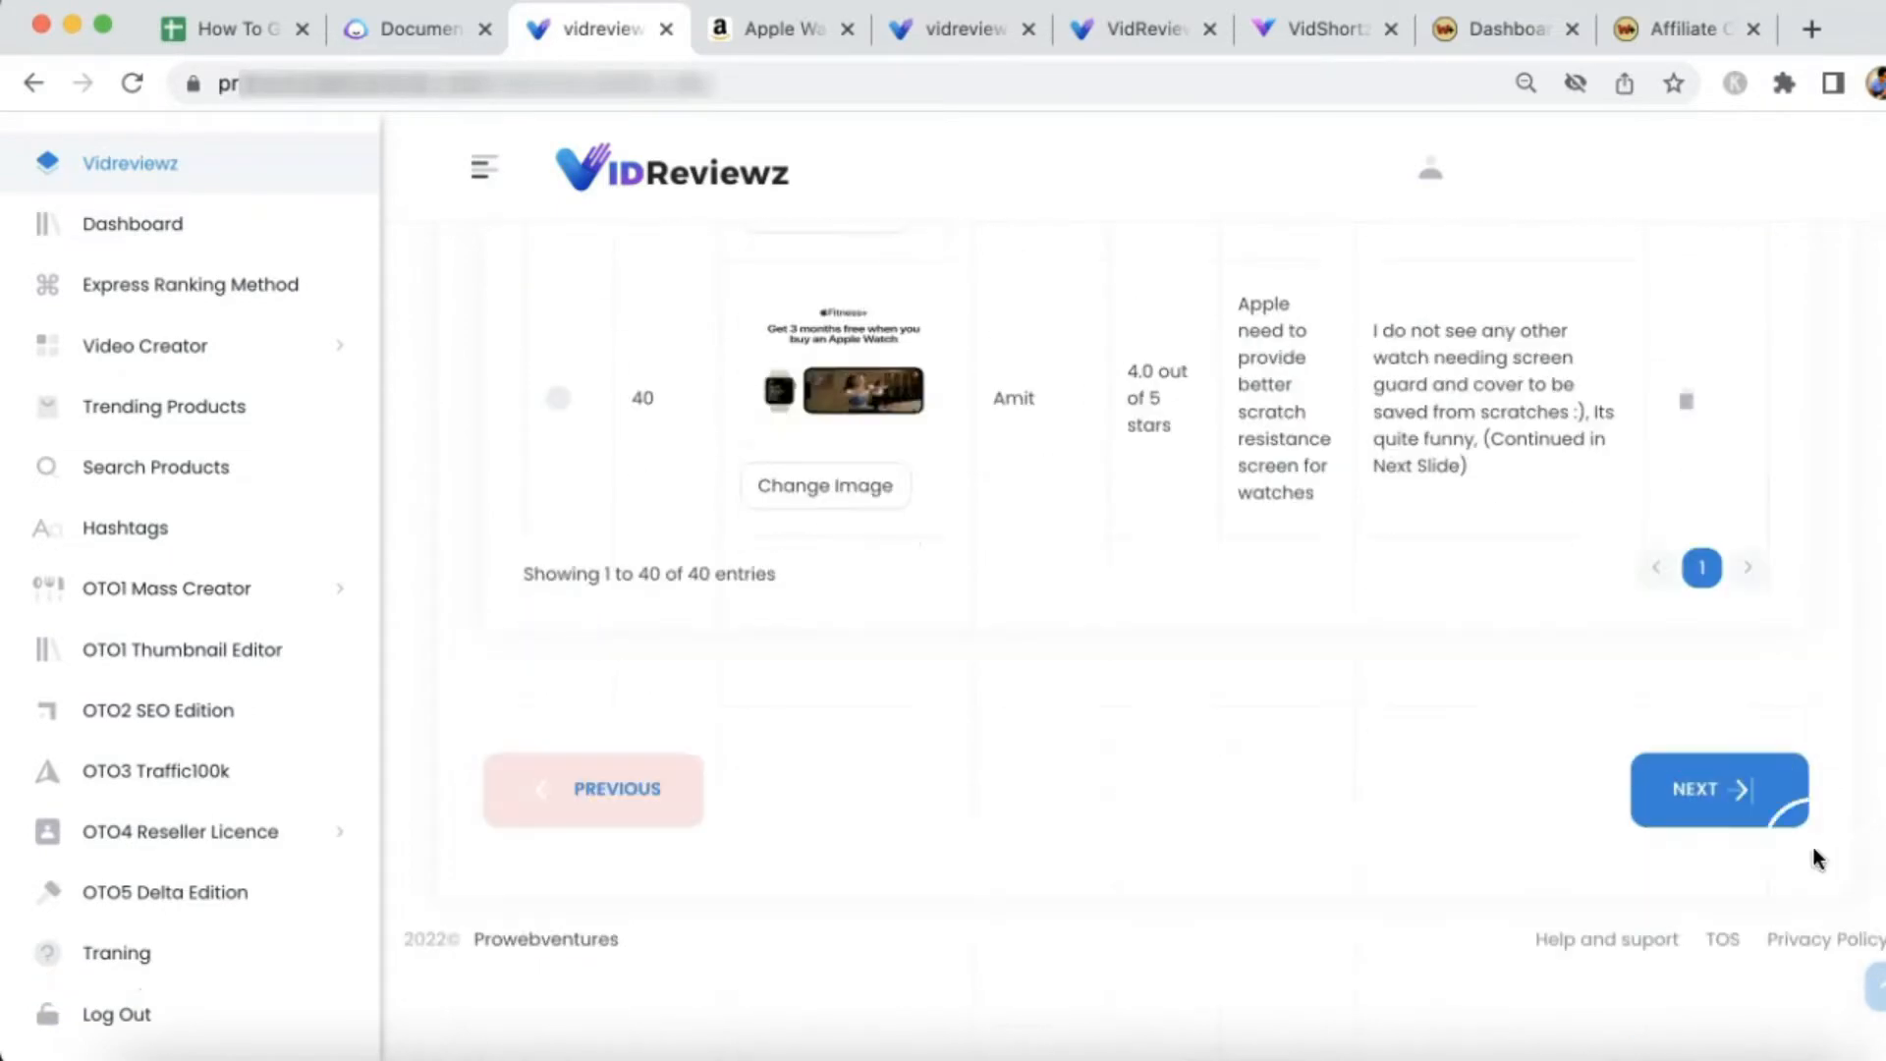
left_click(1719, 789)
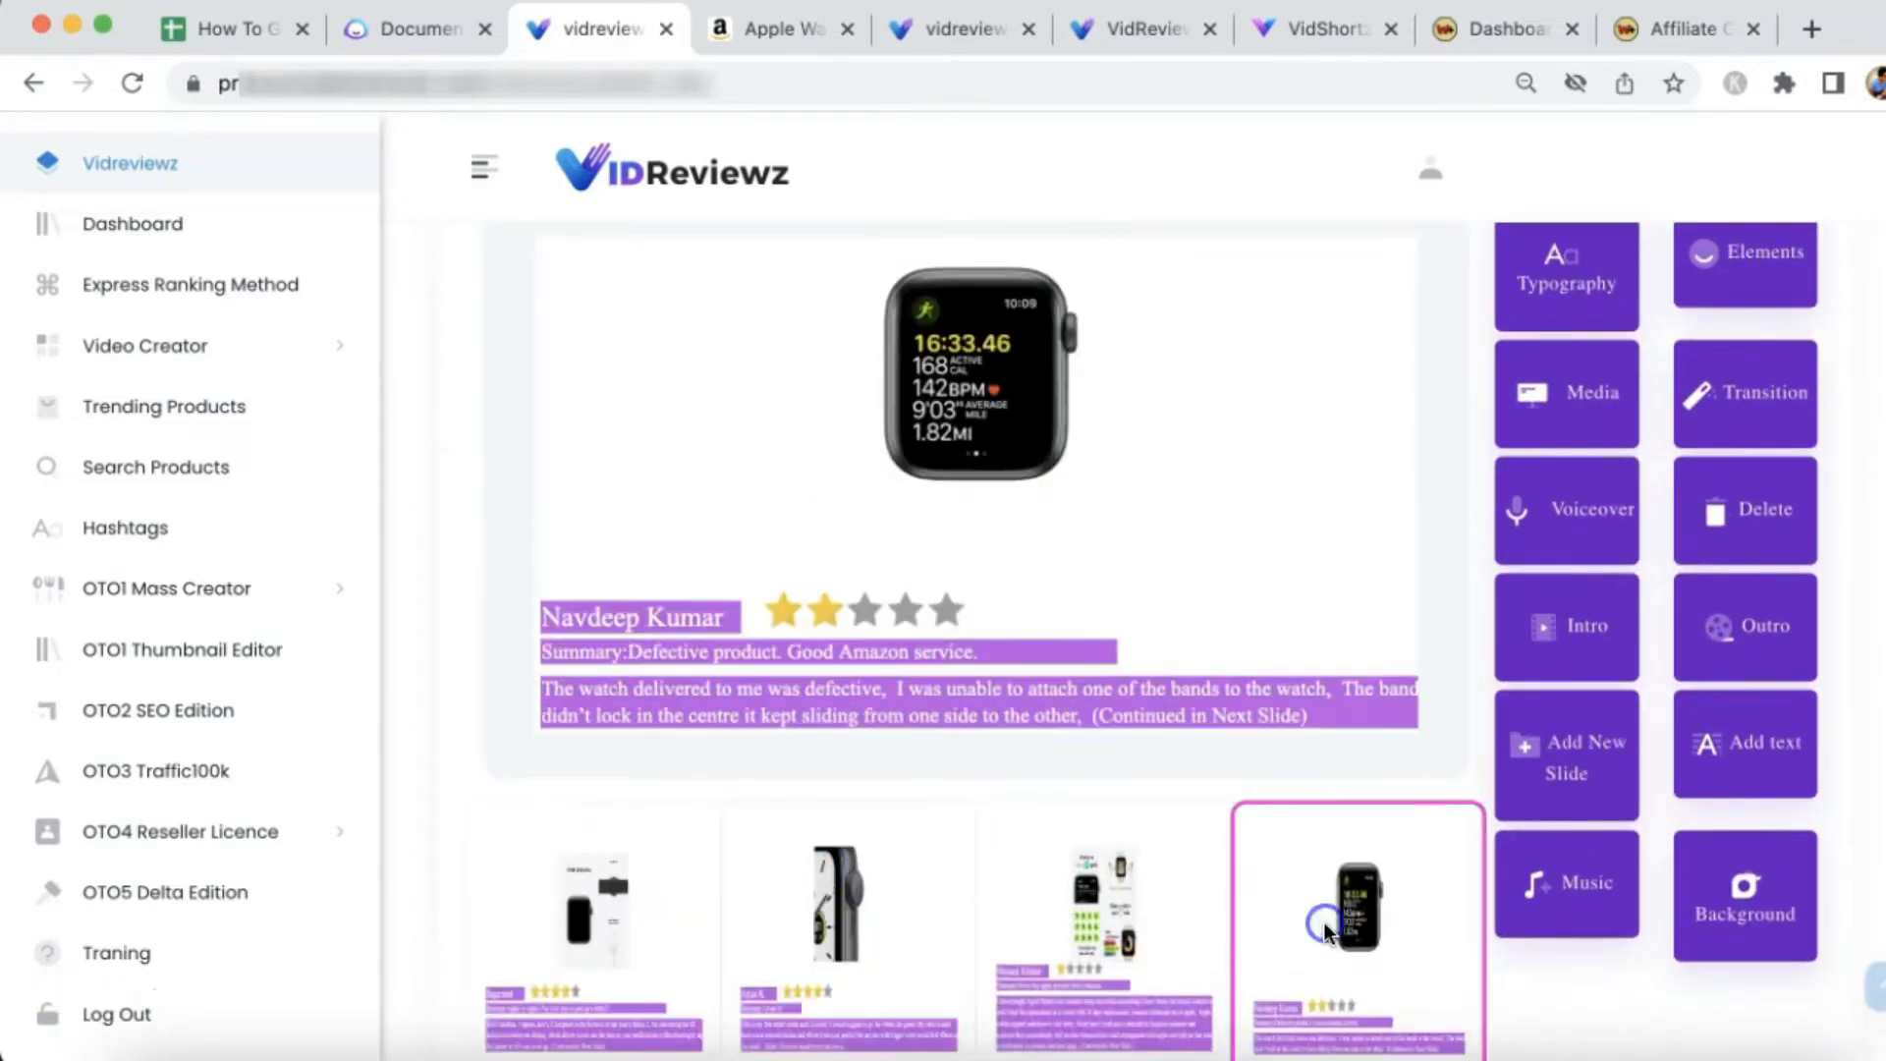
Set the first slide's summary line background colour to dark purple in Typography
left_click(1564, 277)
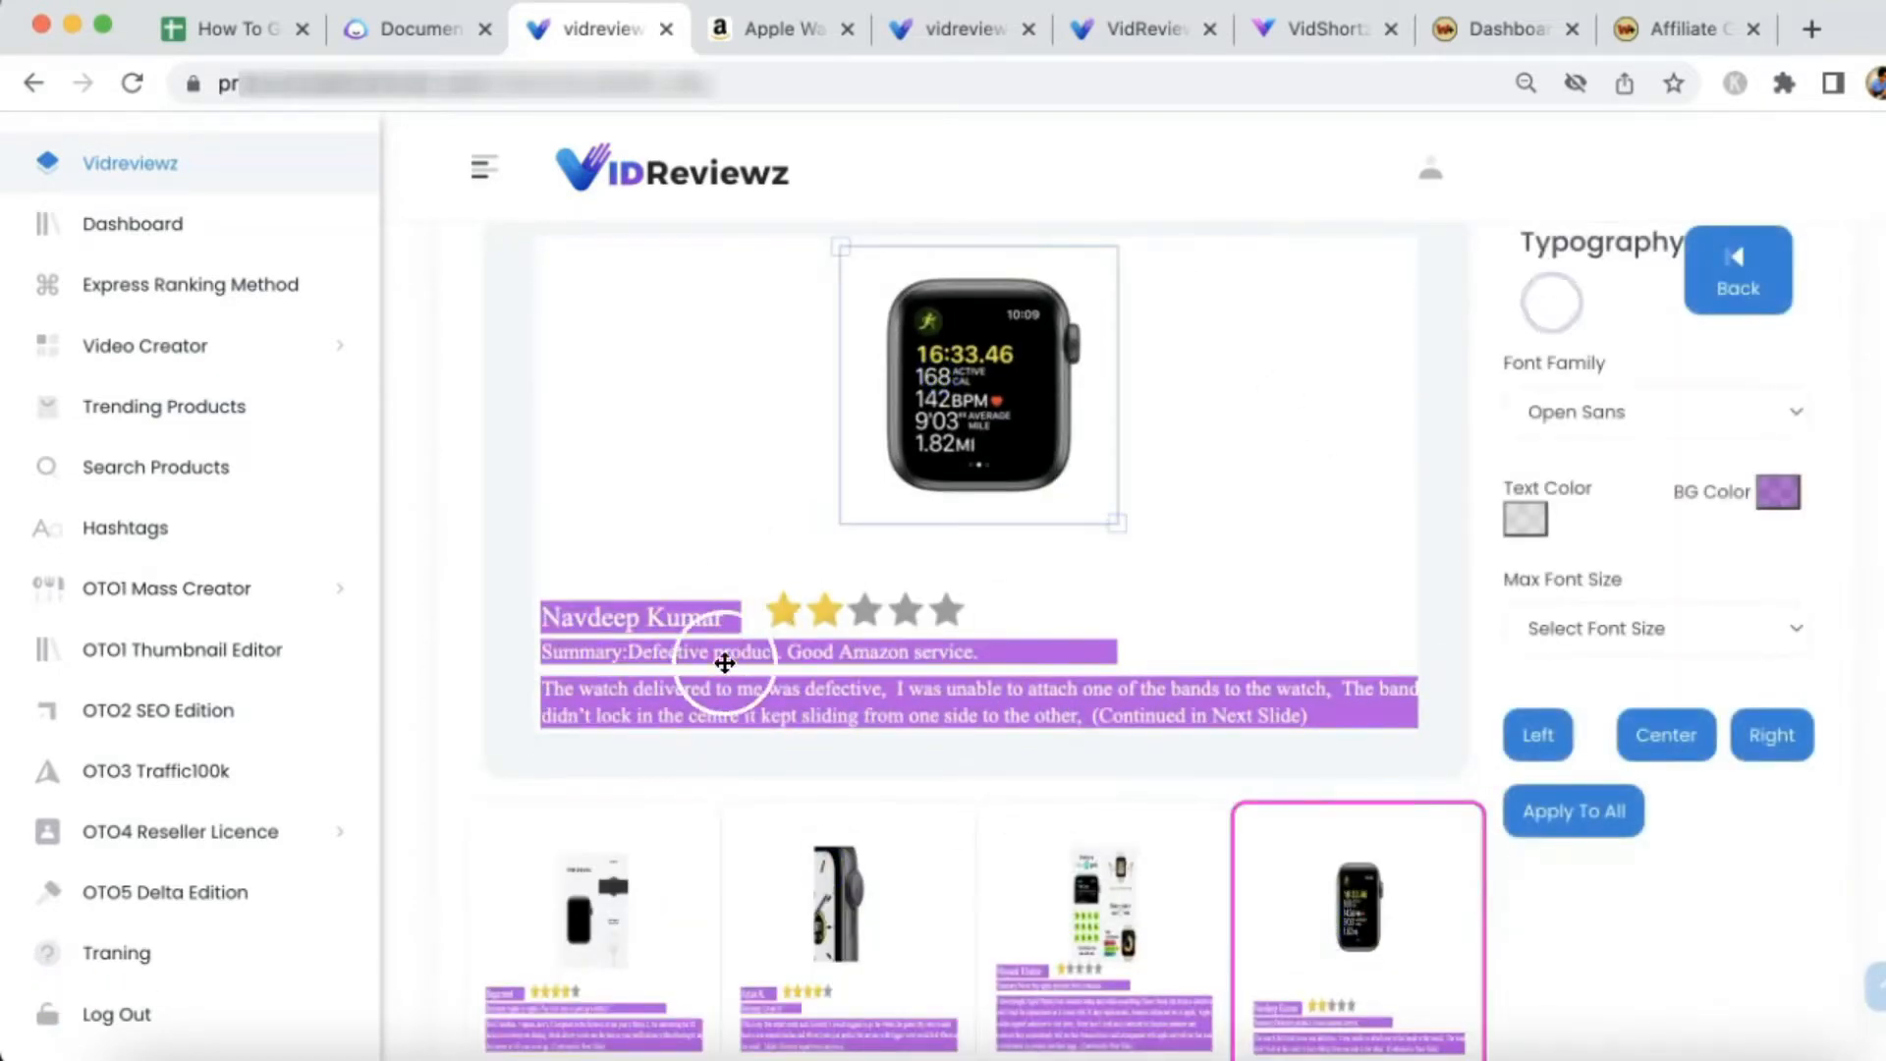
left_click(590, 910)
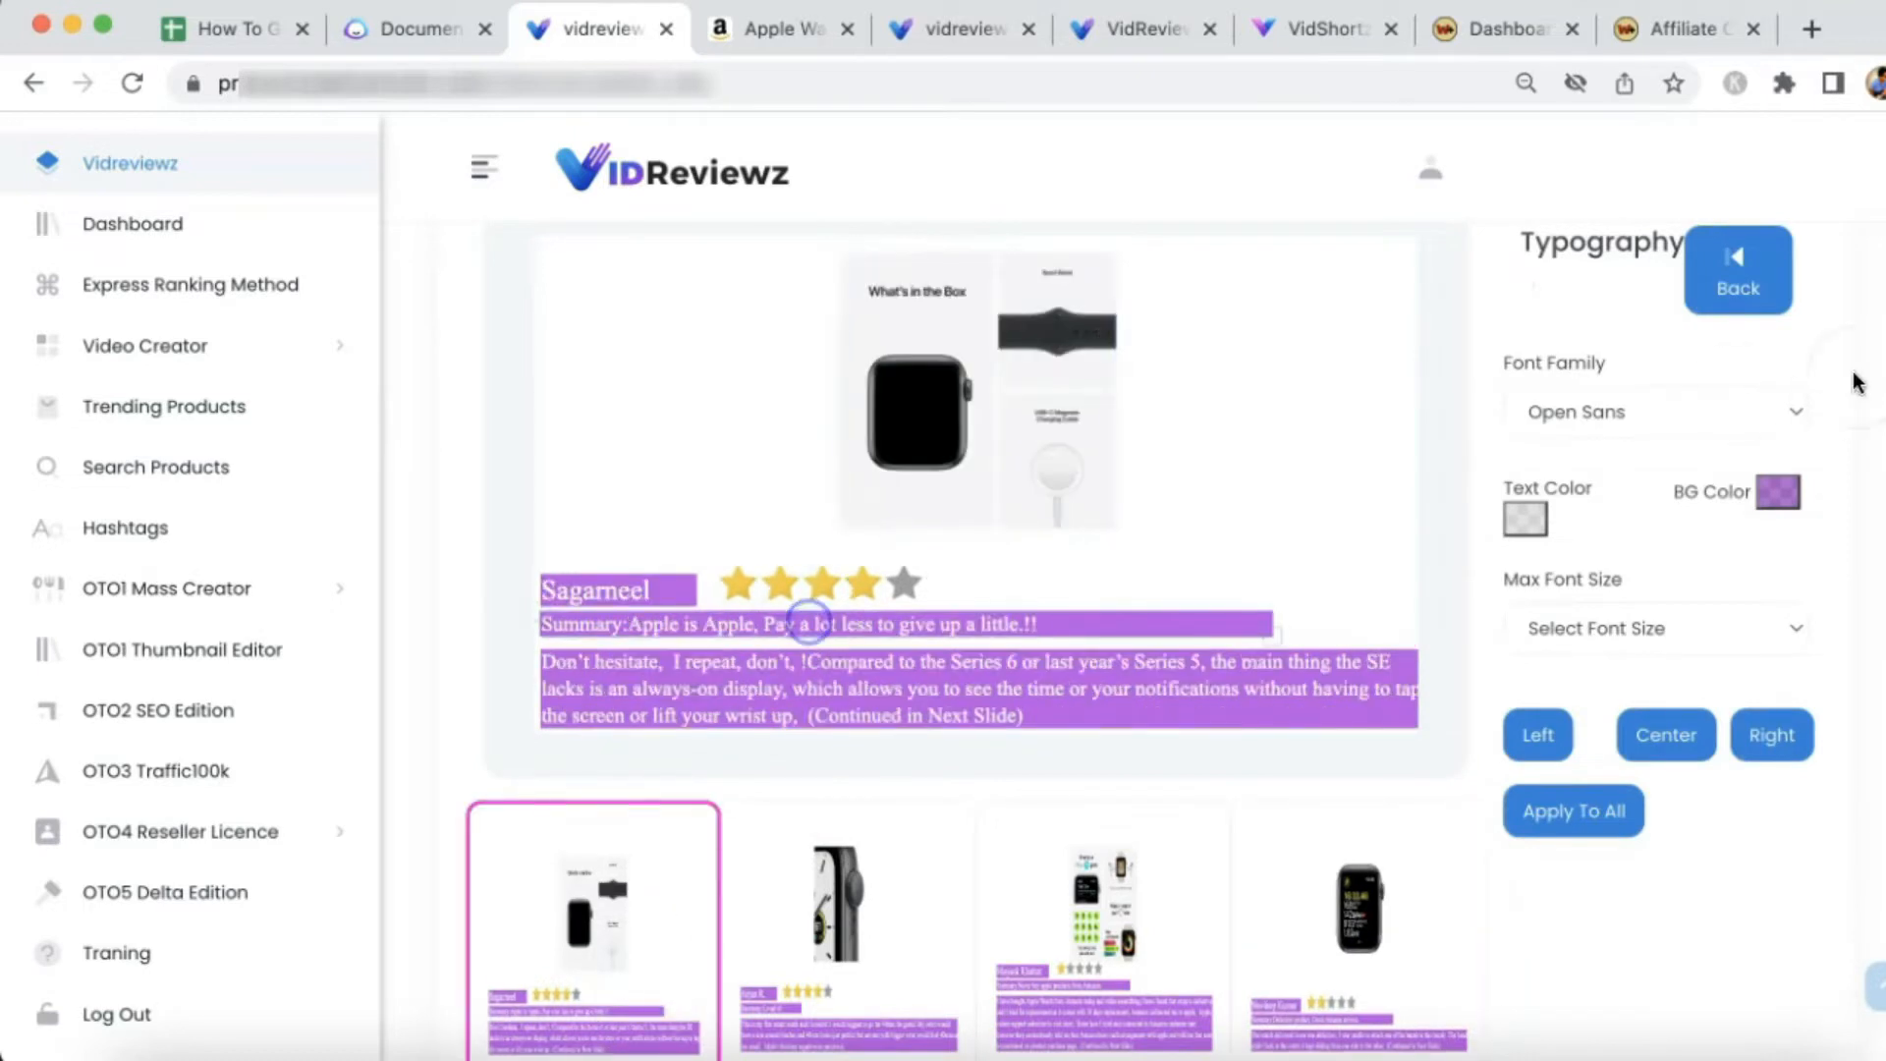
left_click(1523, 518)
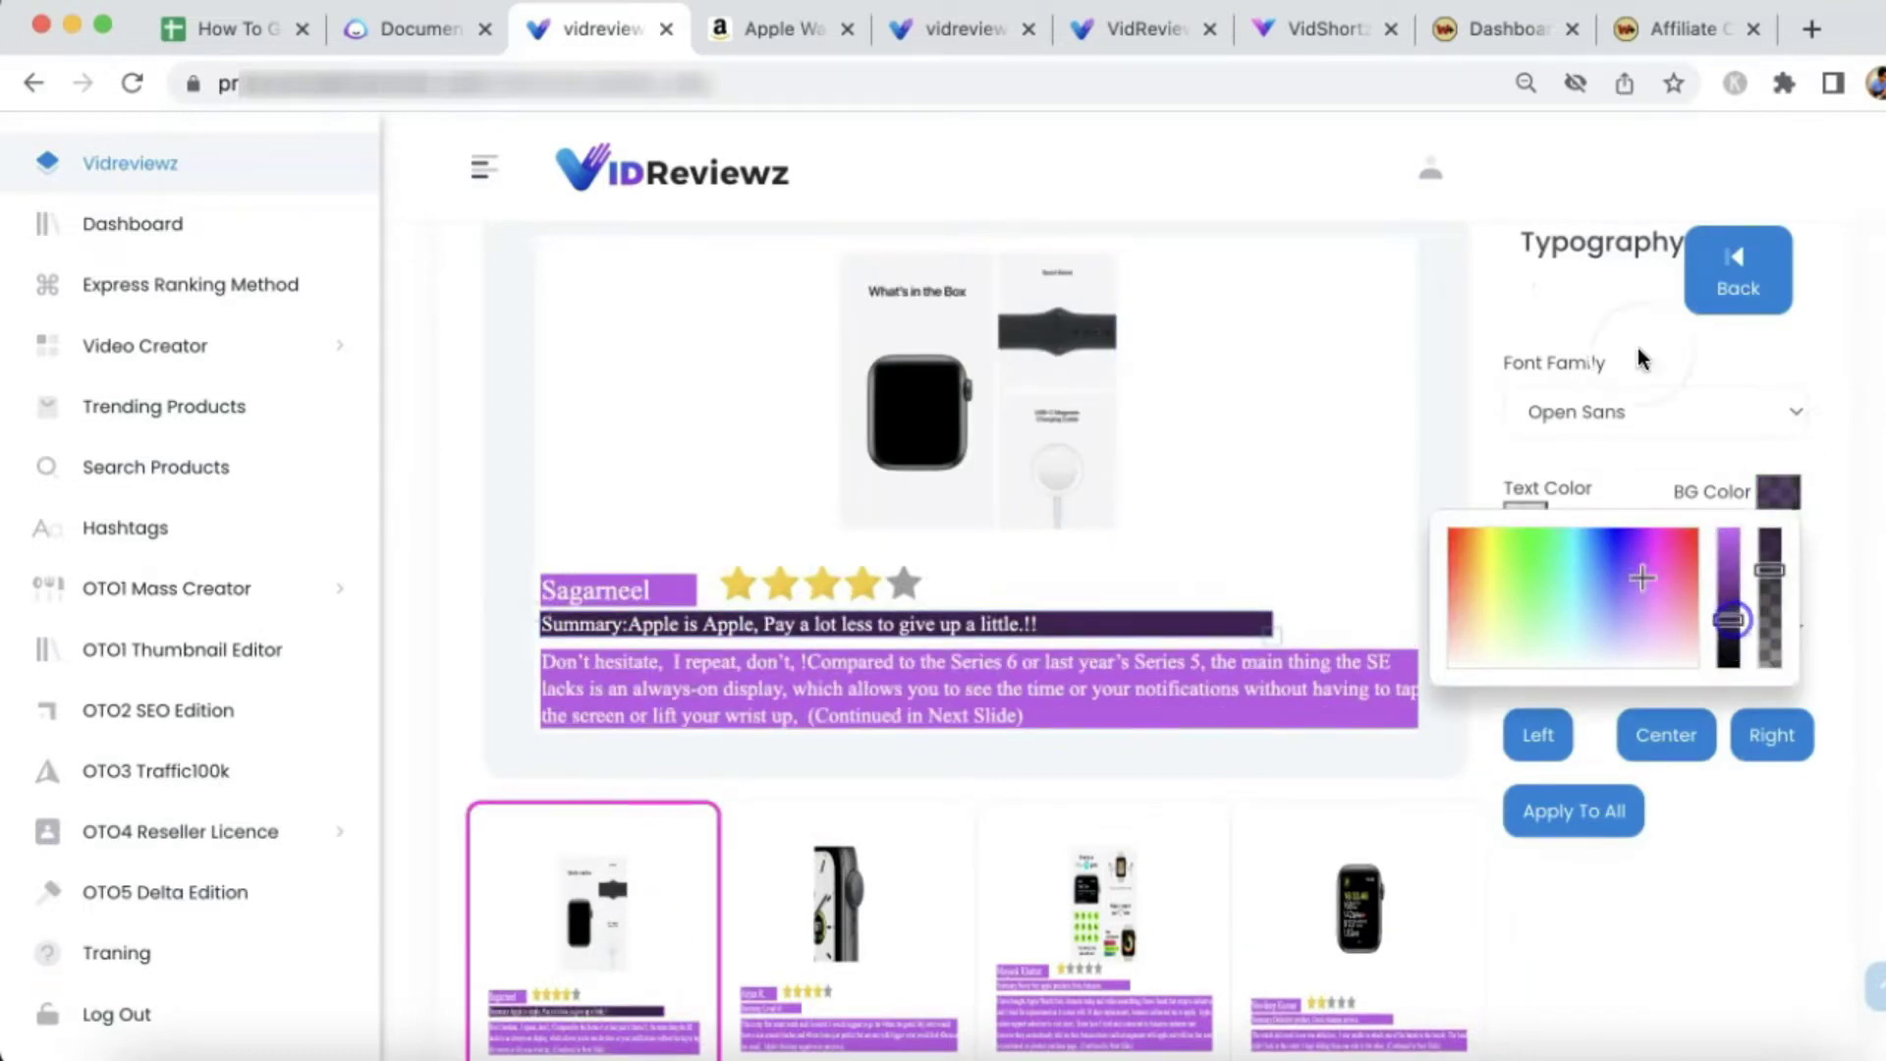
left_click(1737, 270)
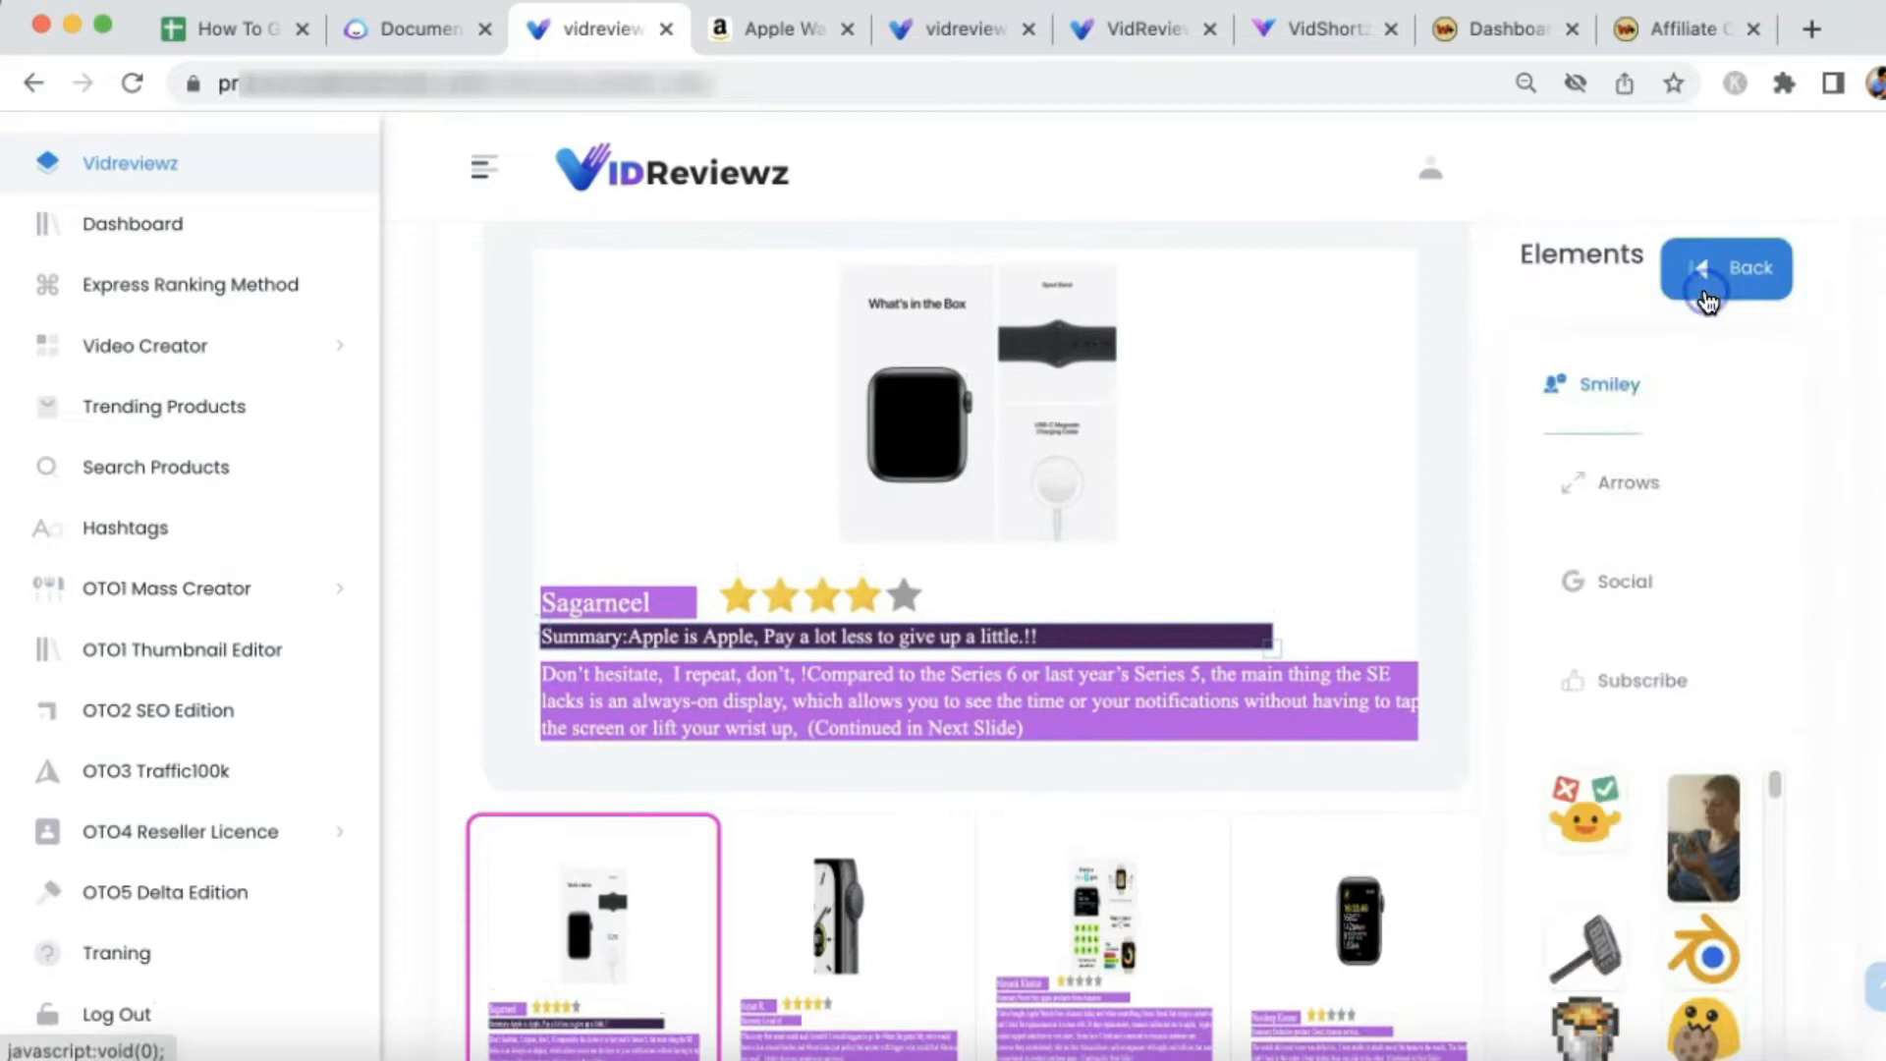
left_click(1725, 268)
type("background")
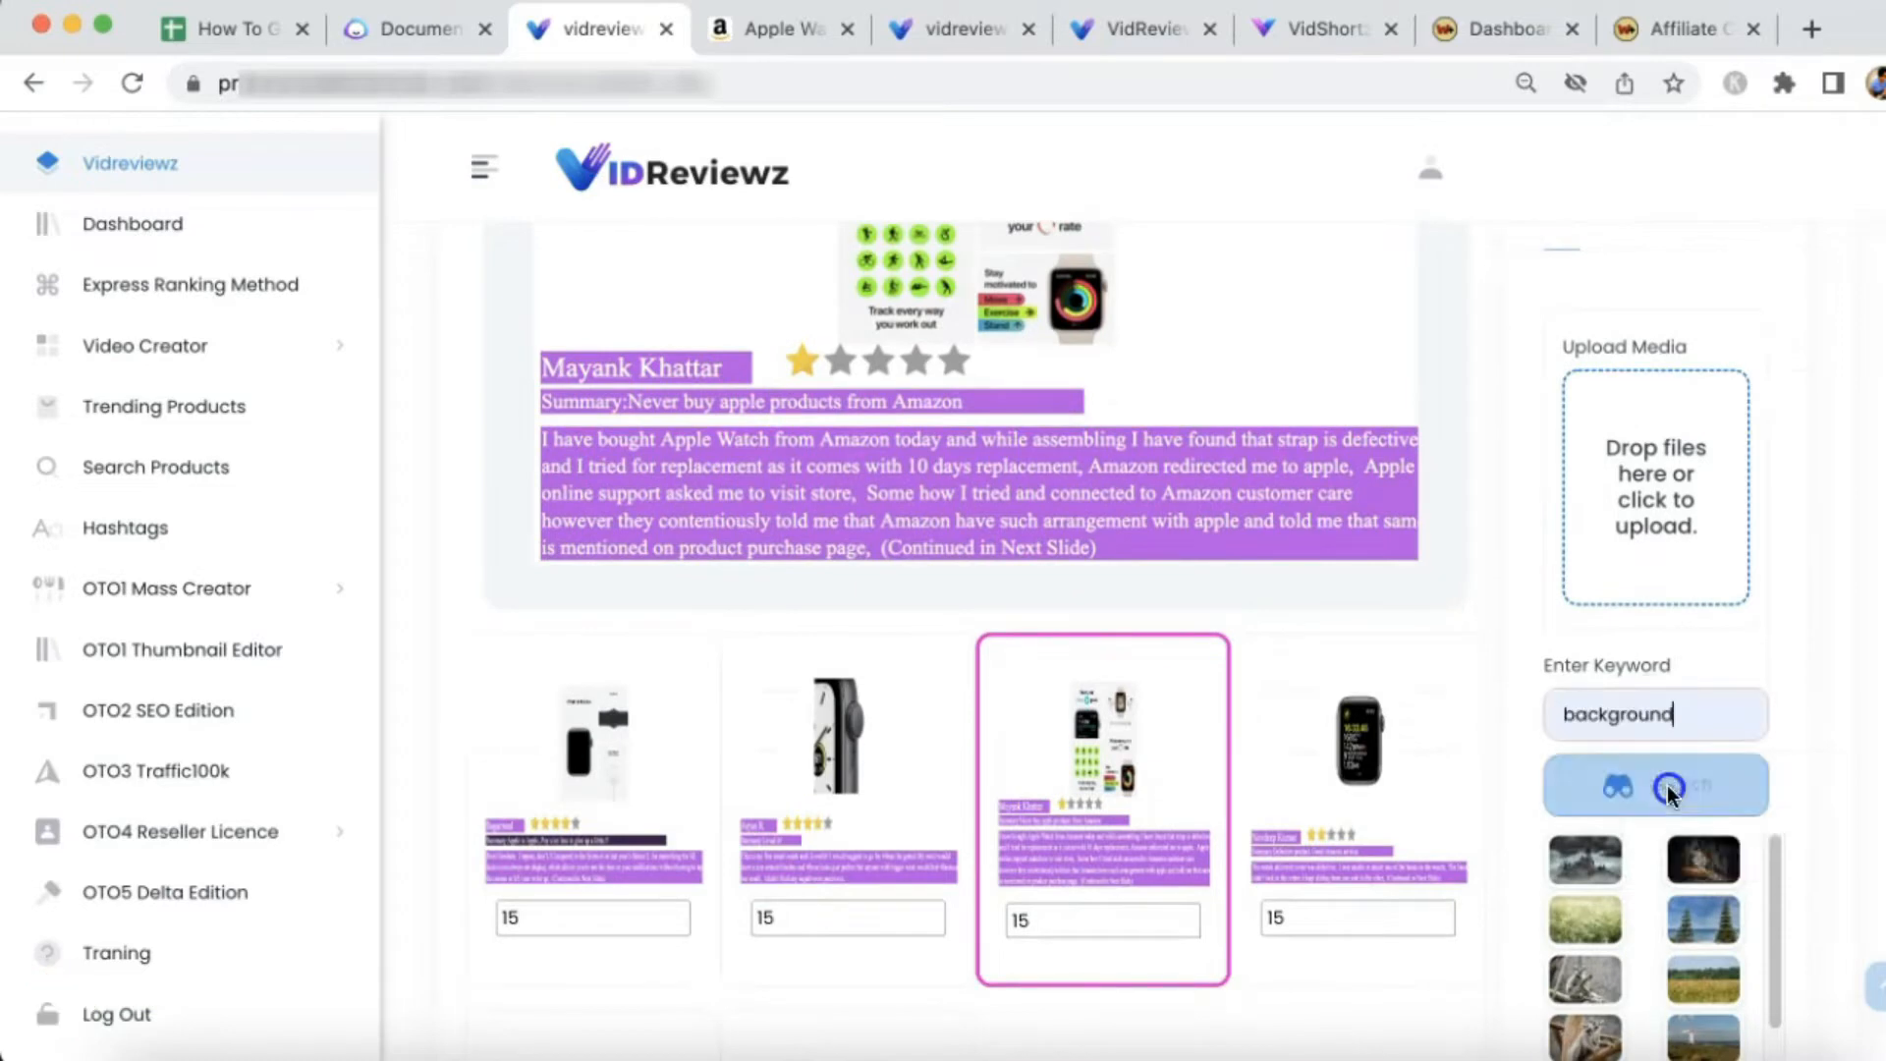
Make the sand image the third slide's background and add Apple Watch product images
left_click(1655, 786)
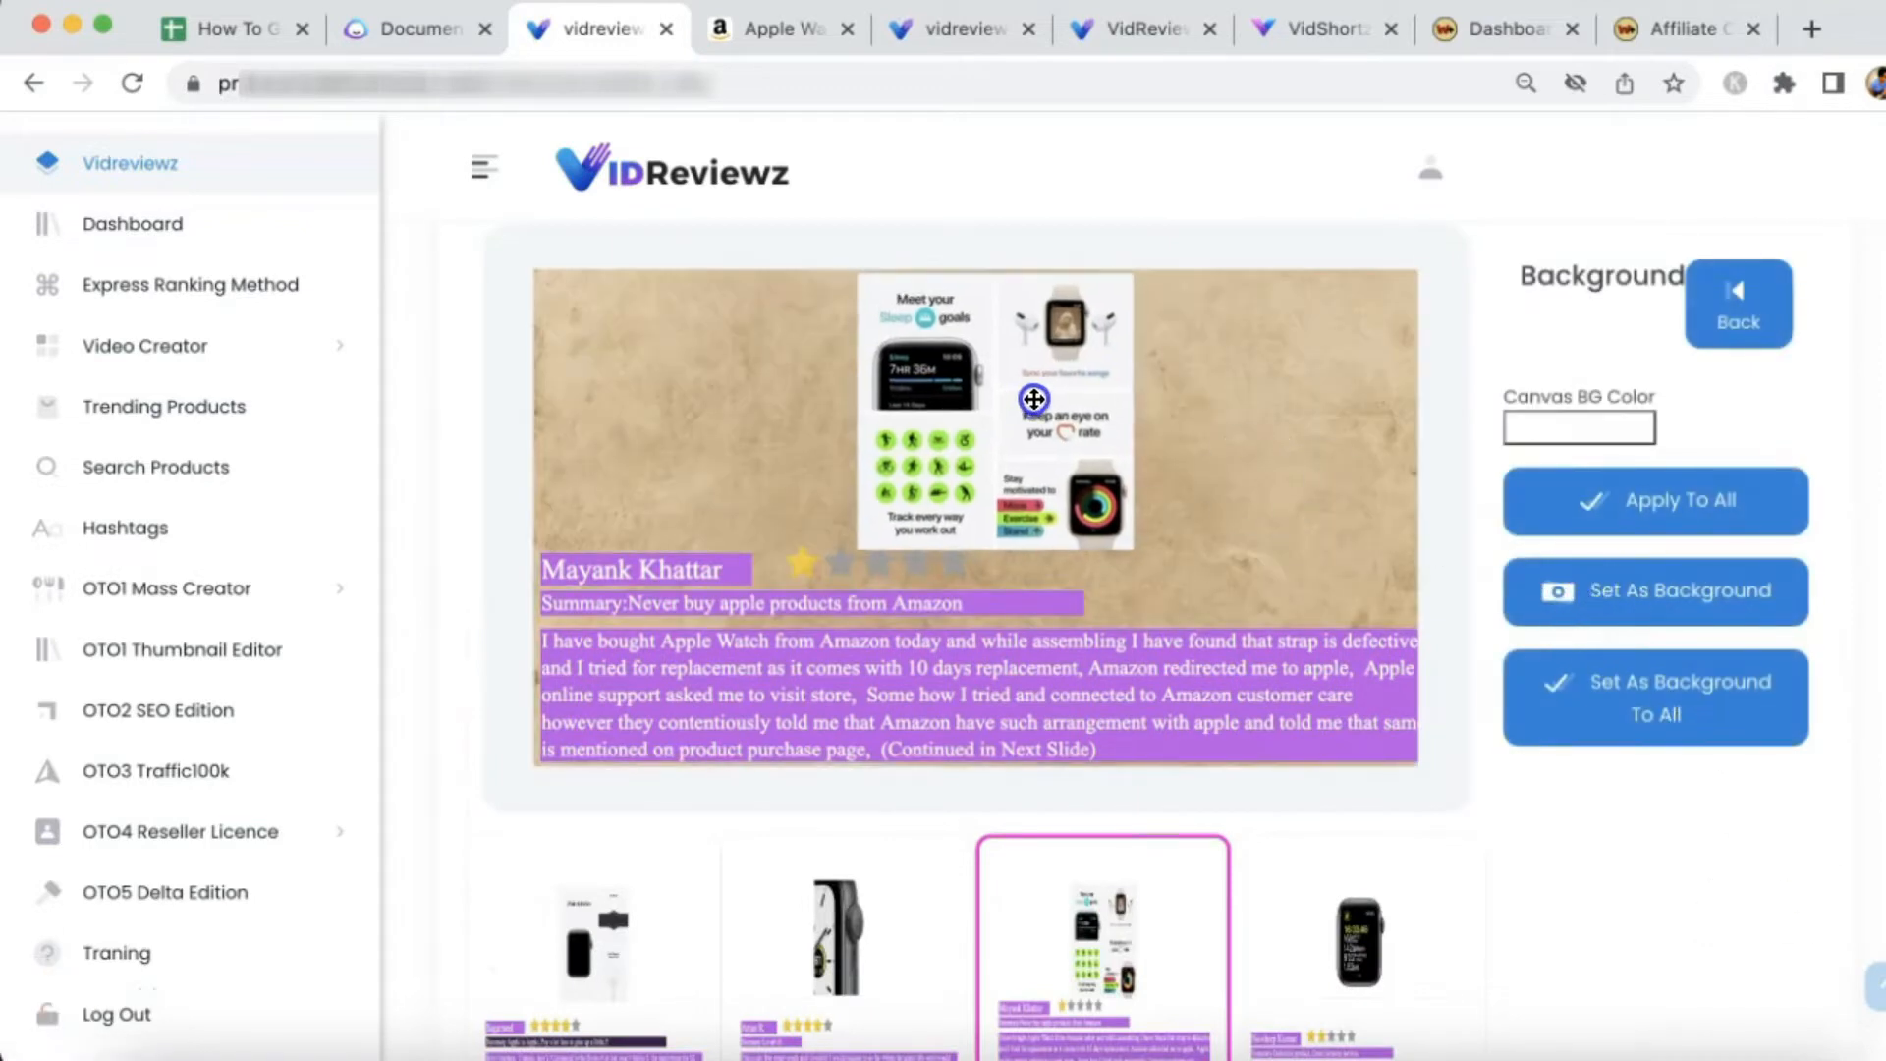
left_click(590, 941)
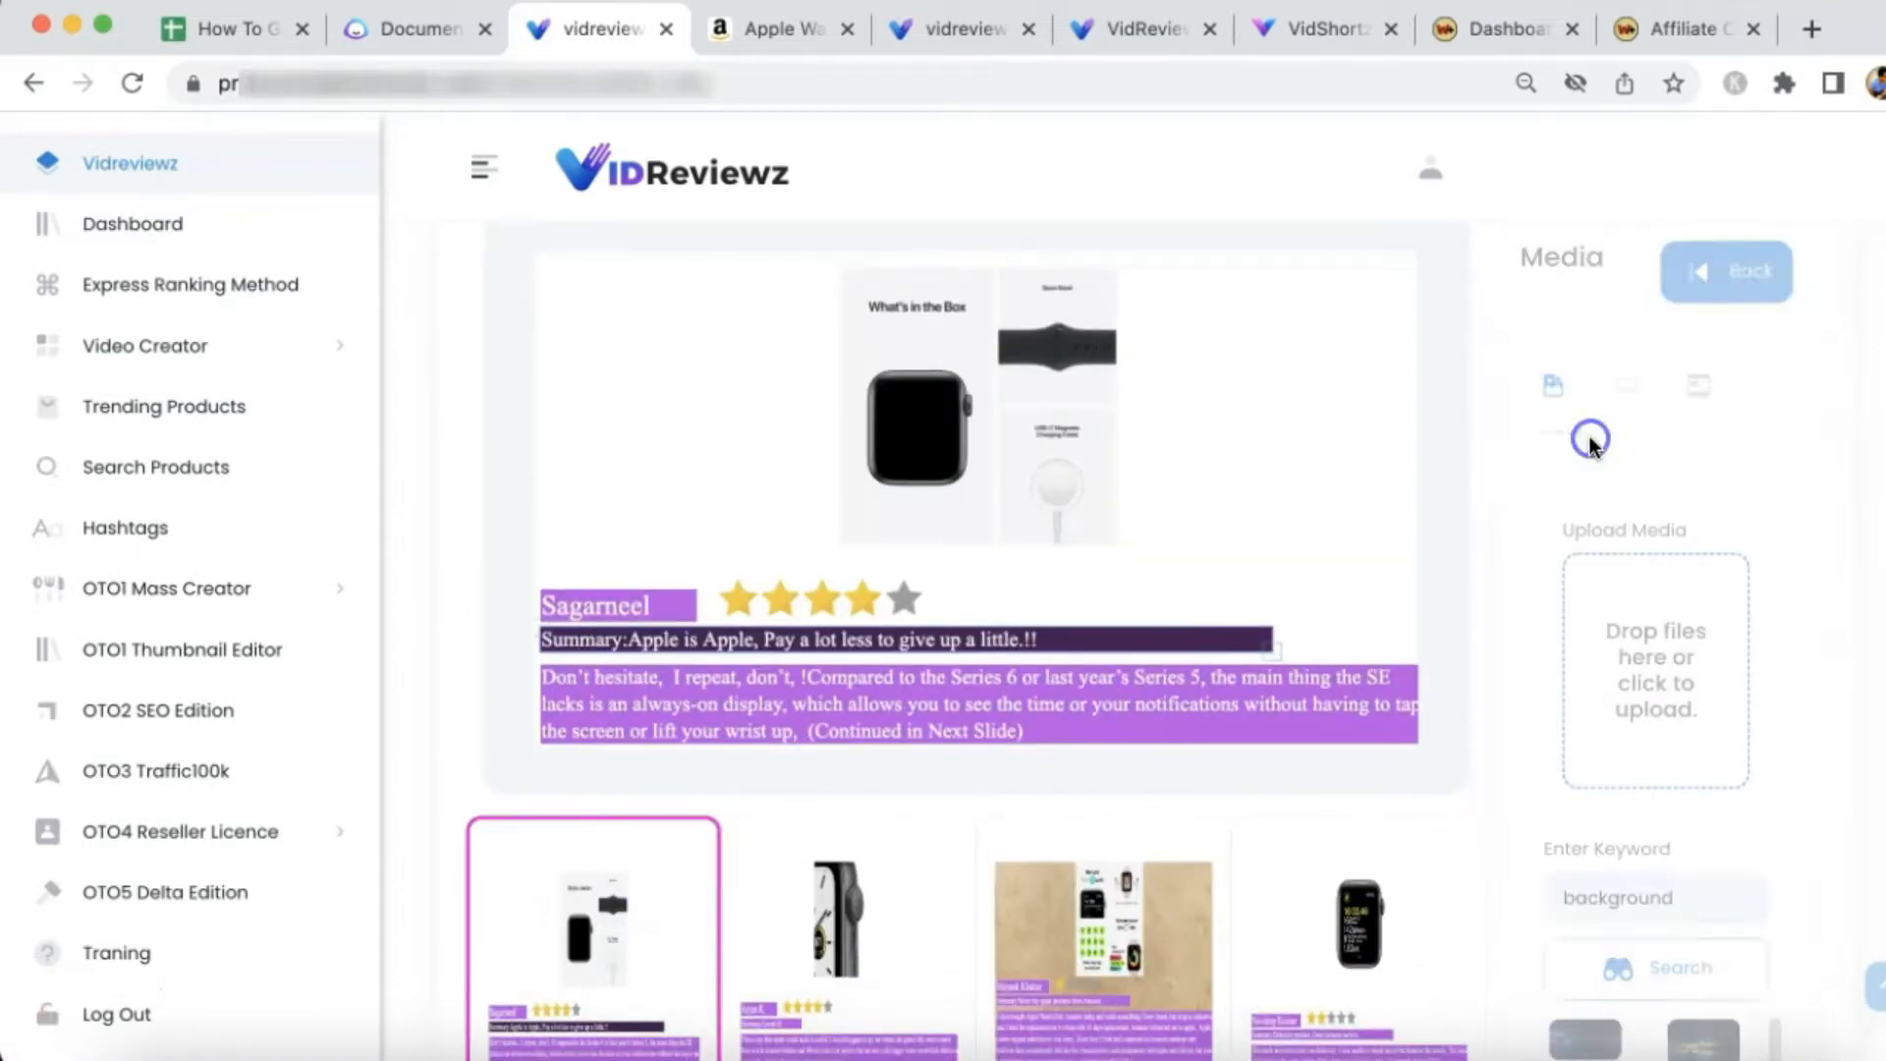
left_click(1698, 384)
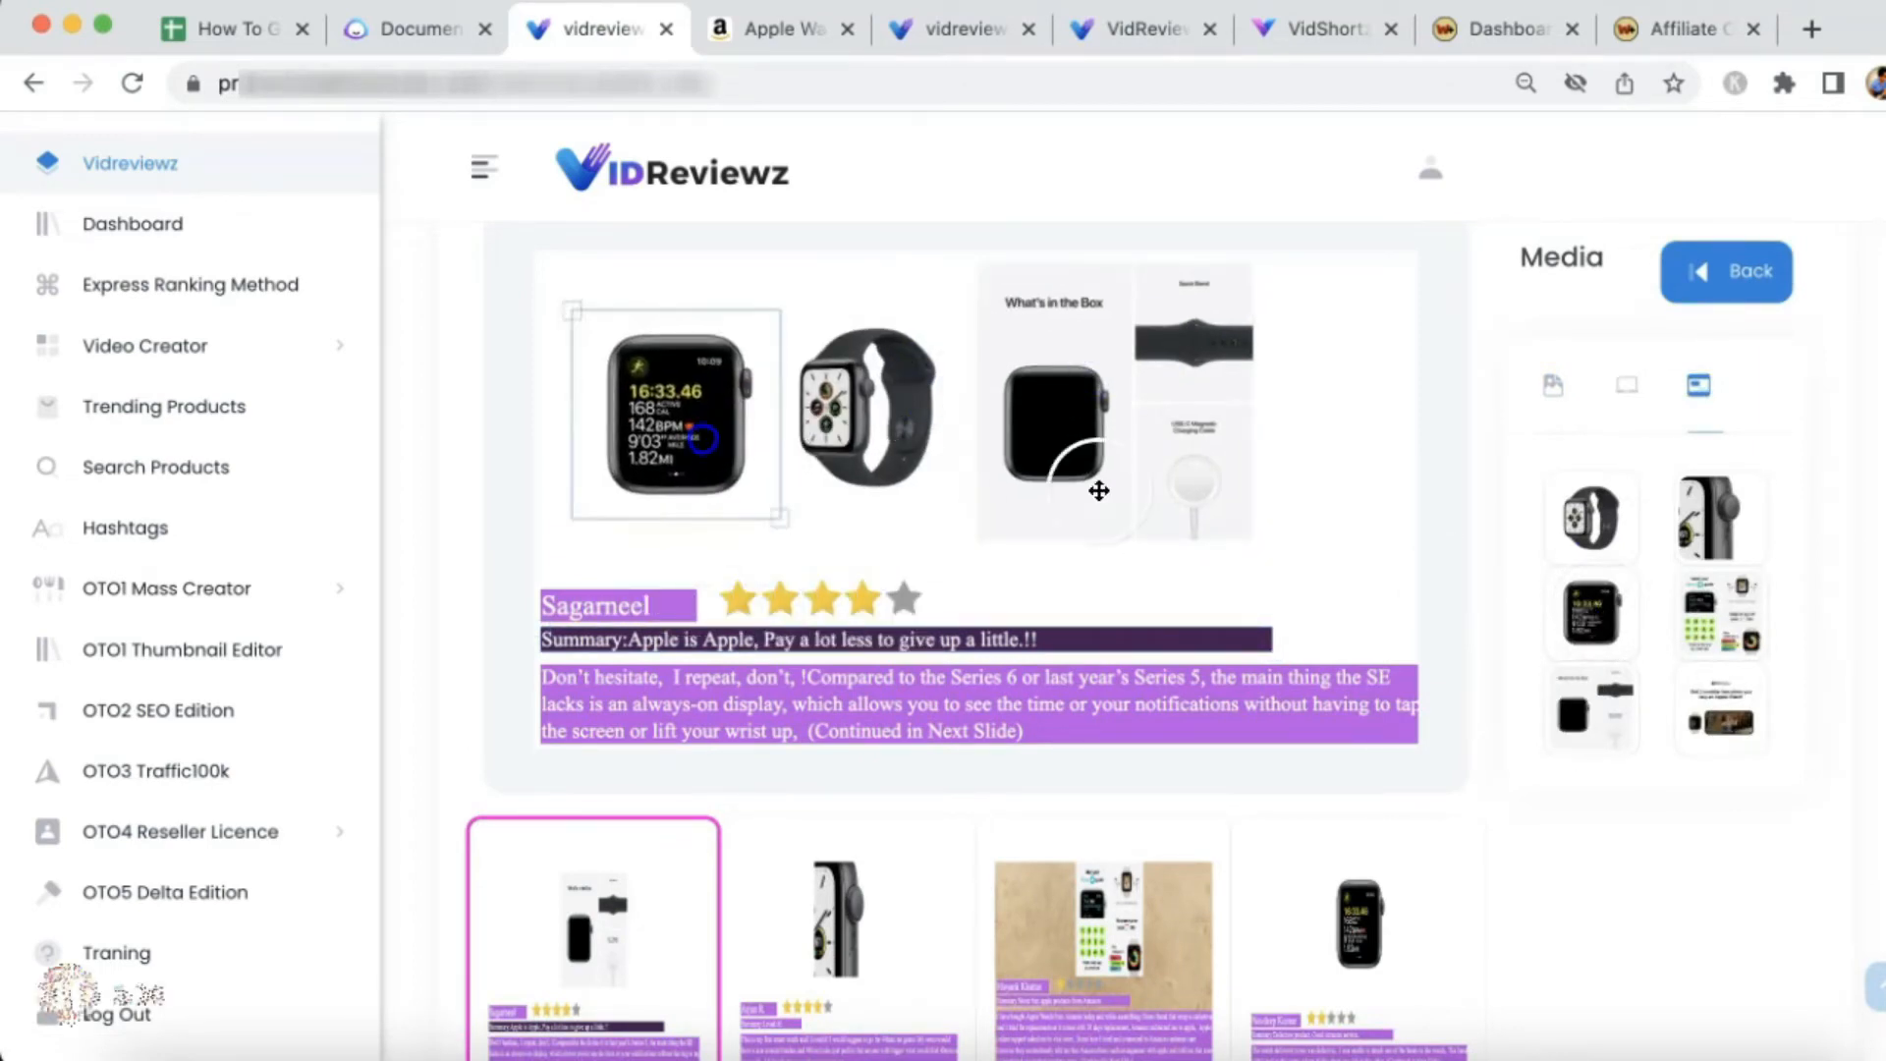
left_click(1726, 271)
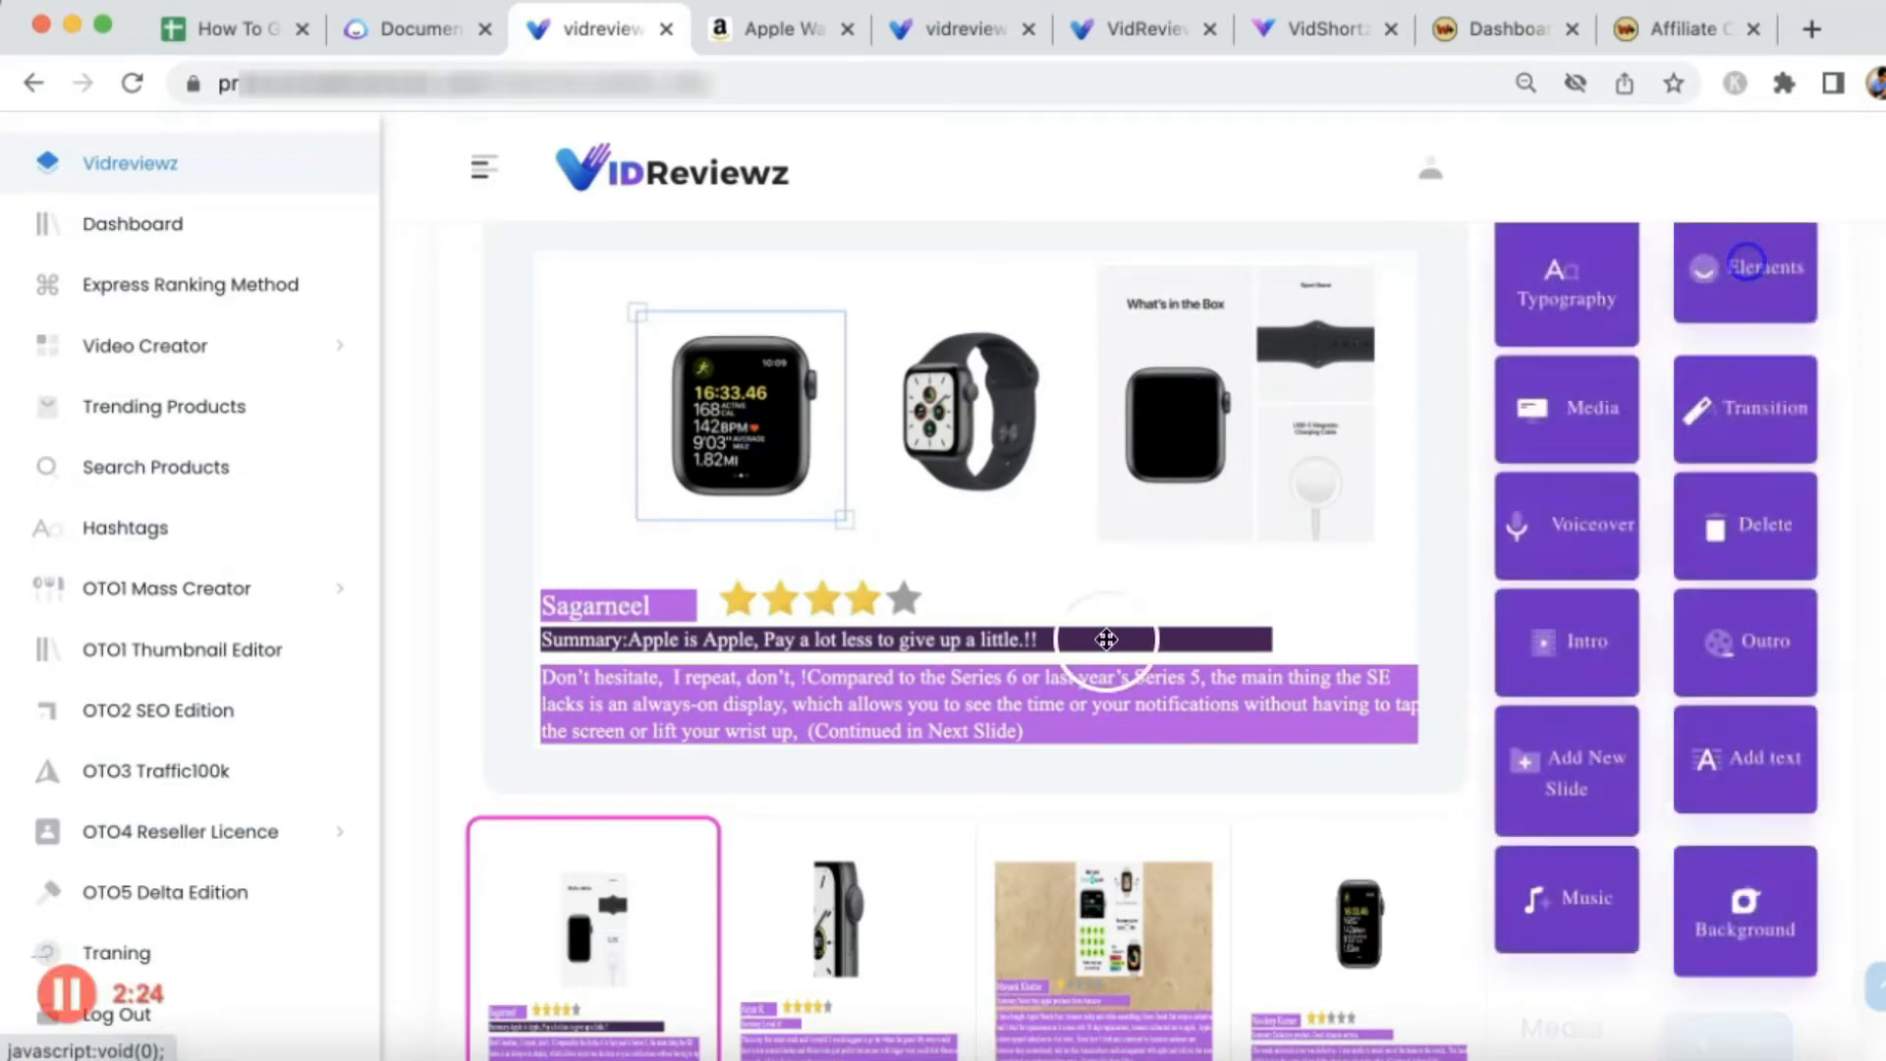
Apply a Polly voiceover with the Amy, Female (Neural) voice
left_click(1565, 899)
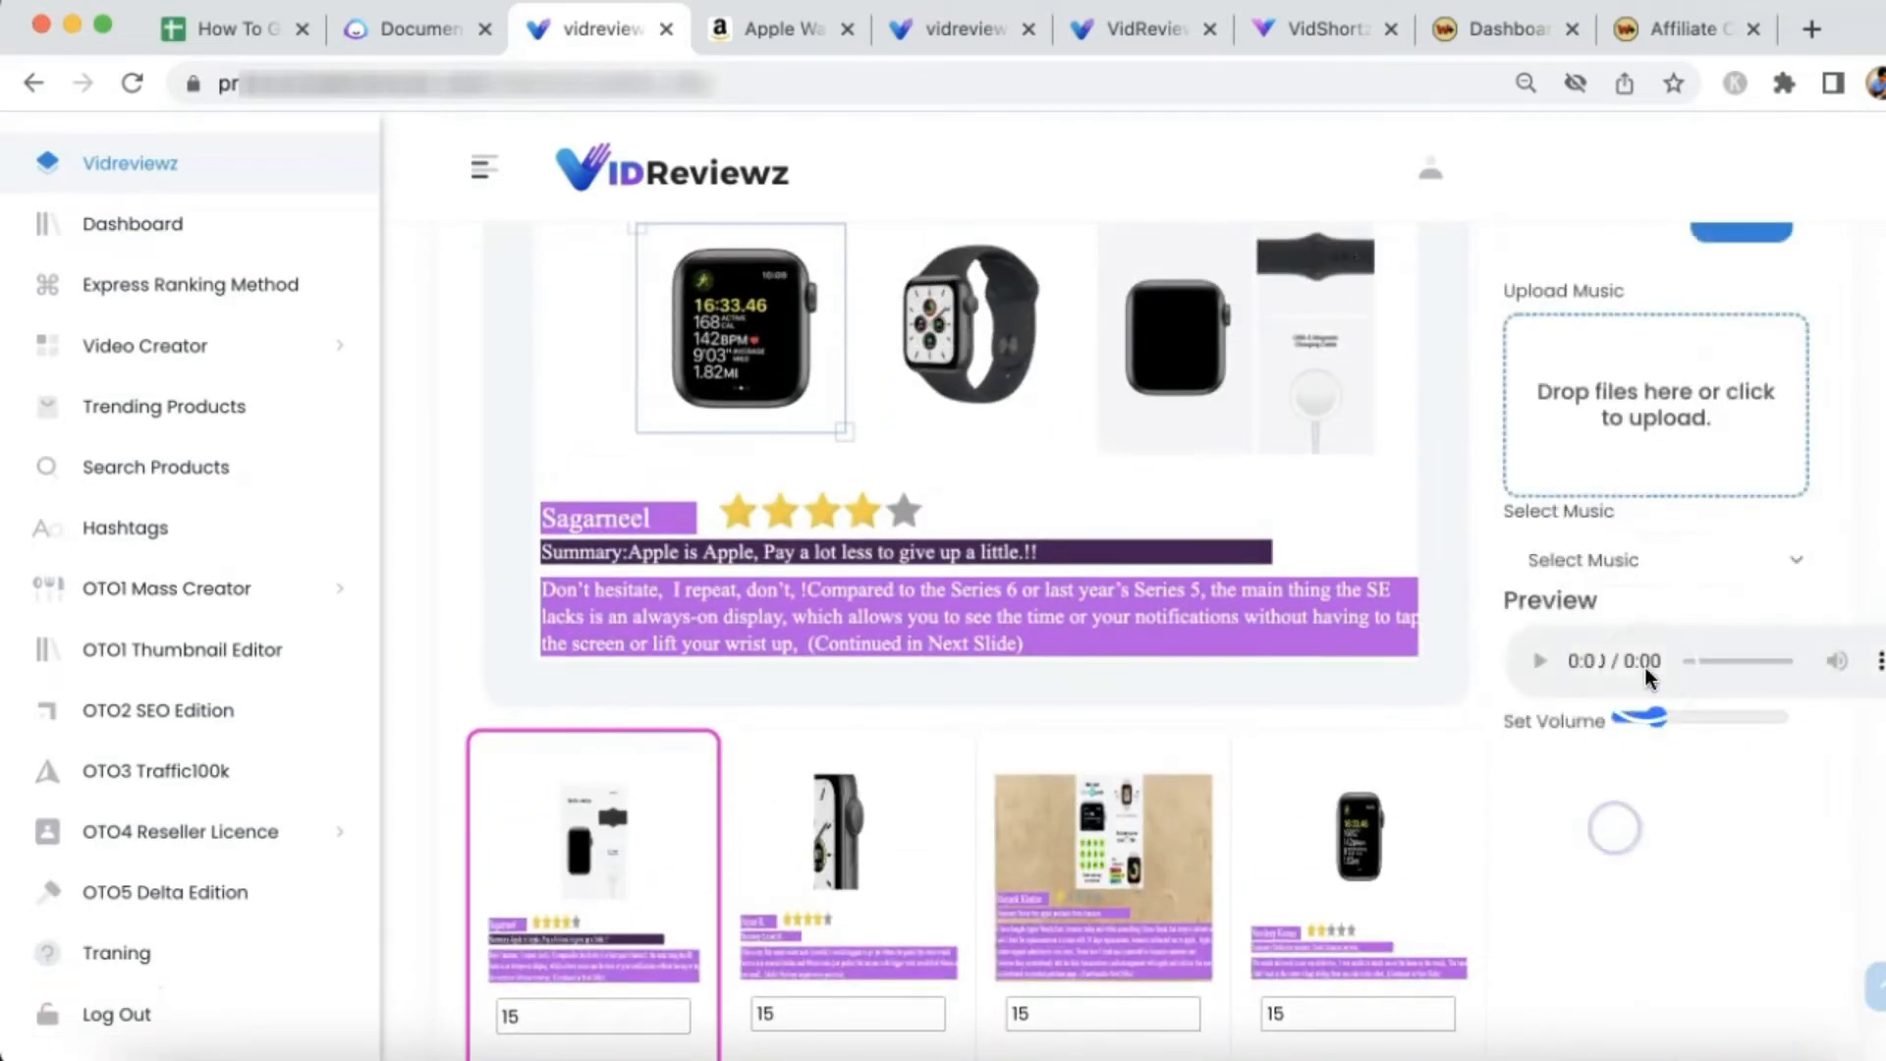
left_click(1655, 558)
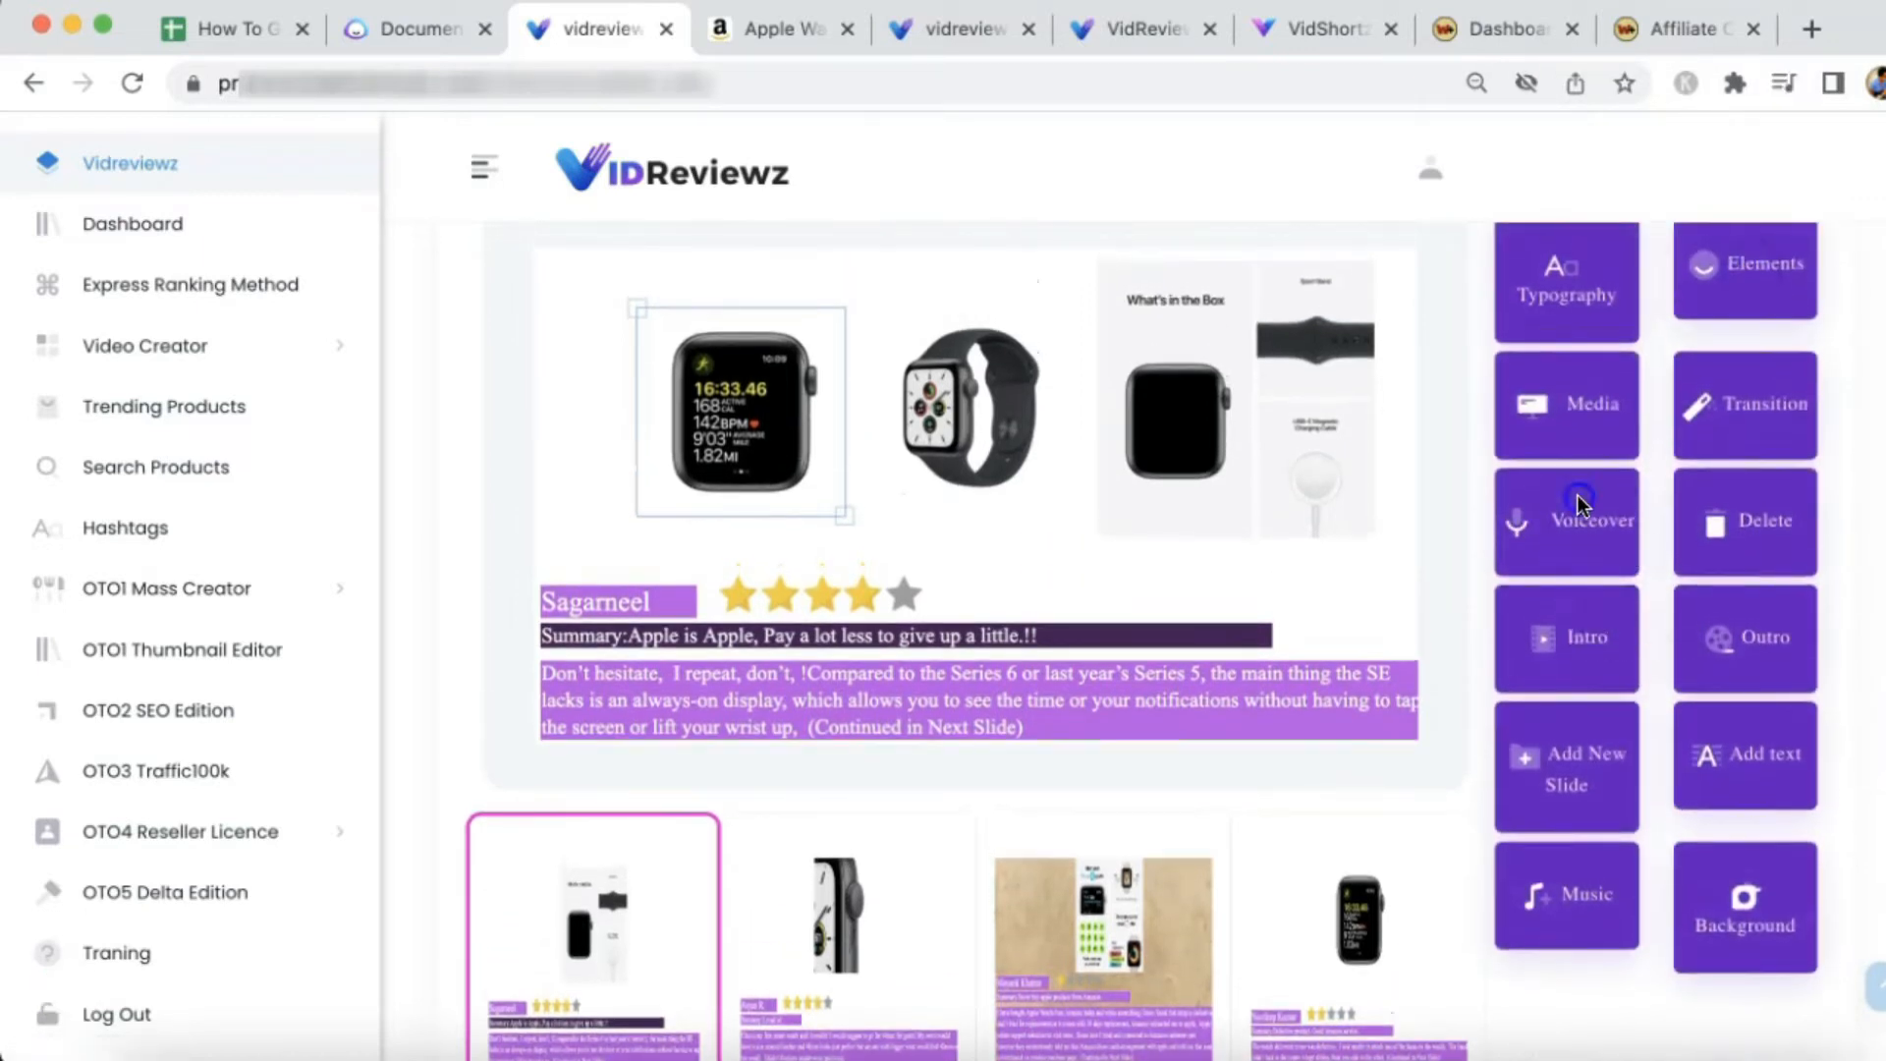
left_click(1591, 520)
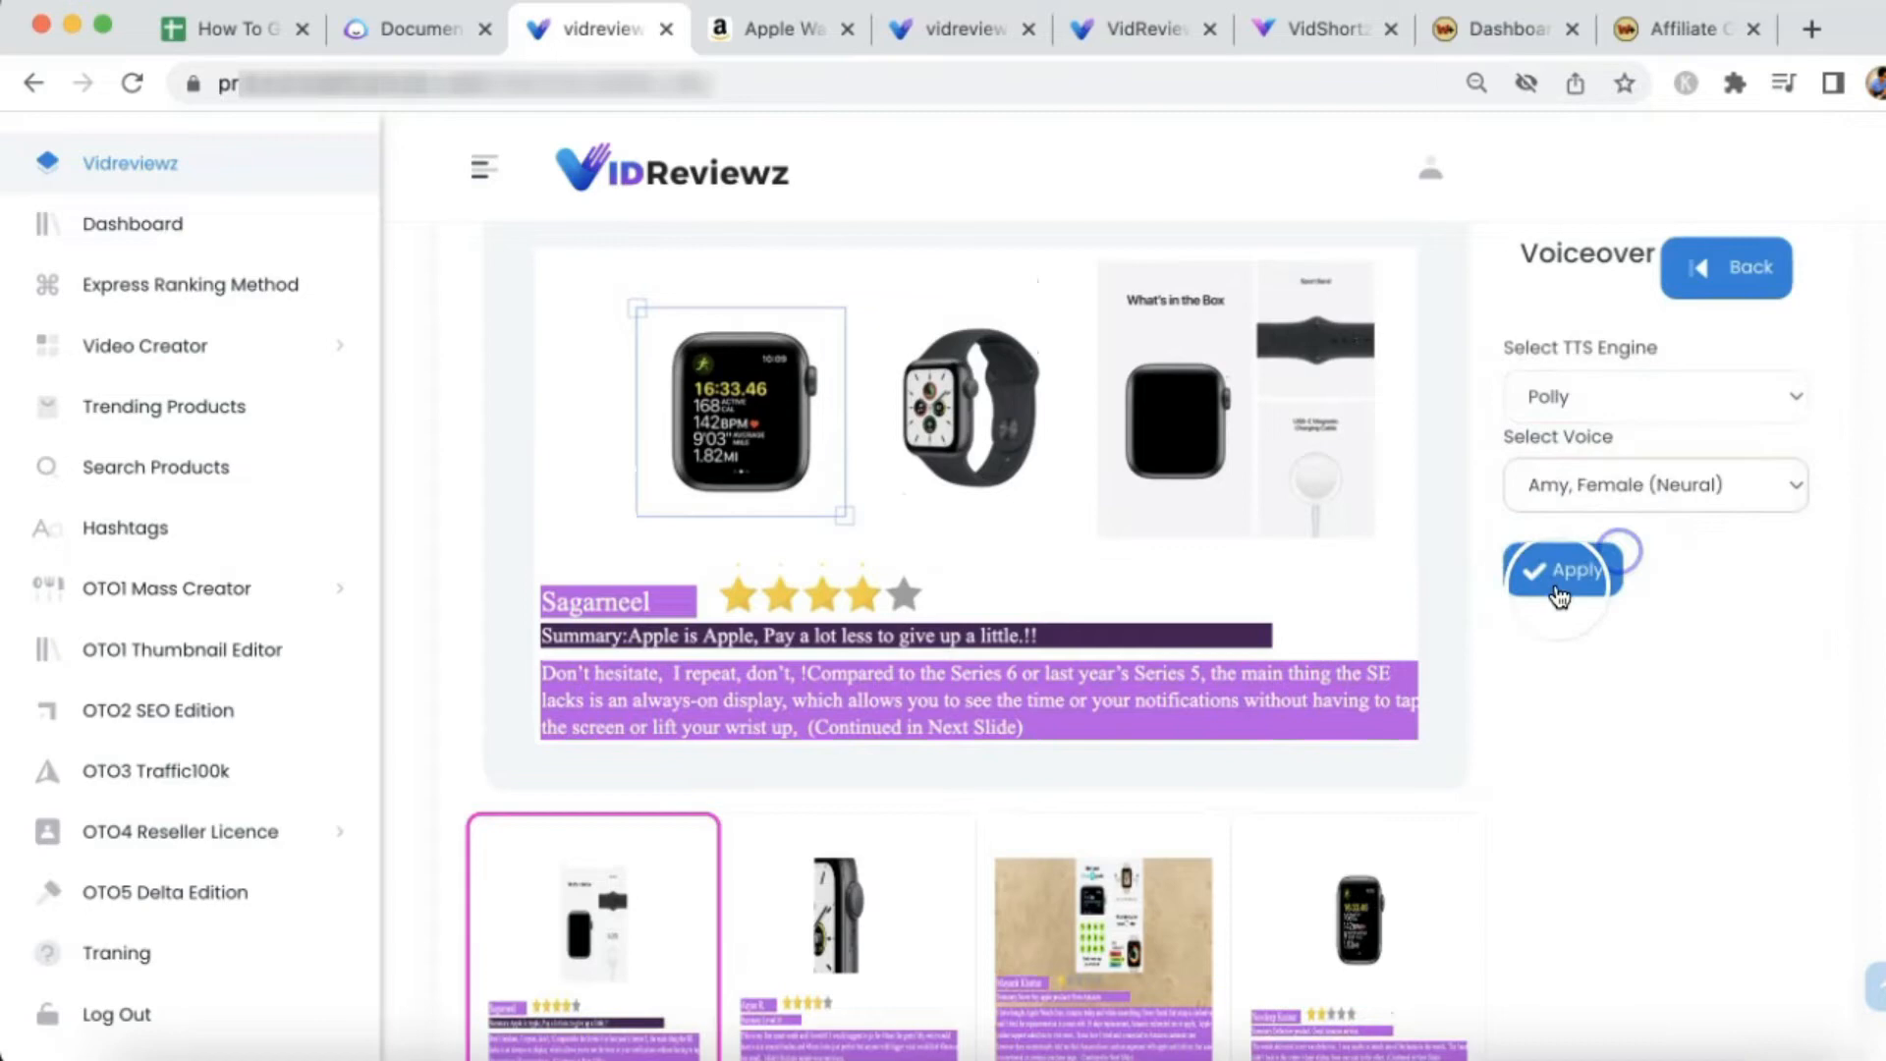
left_click(1563, 569)
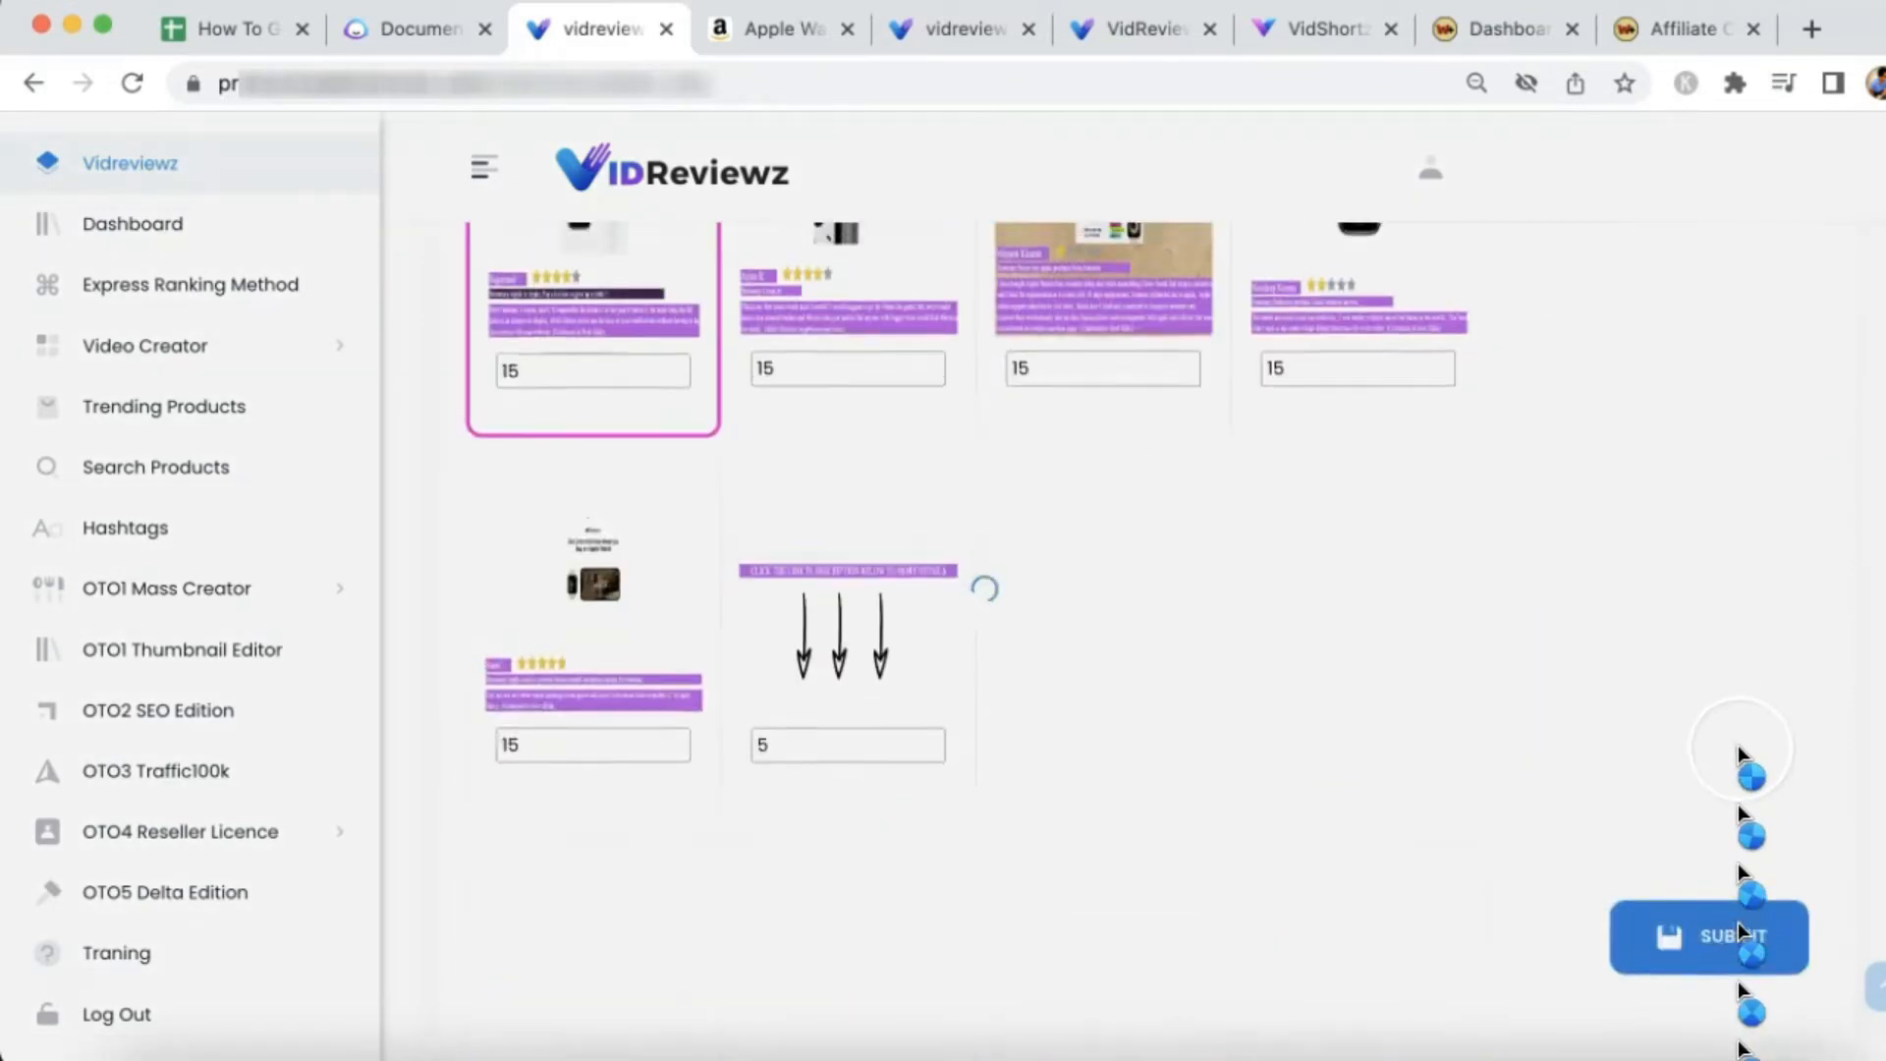
left_click(1708, 938)
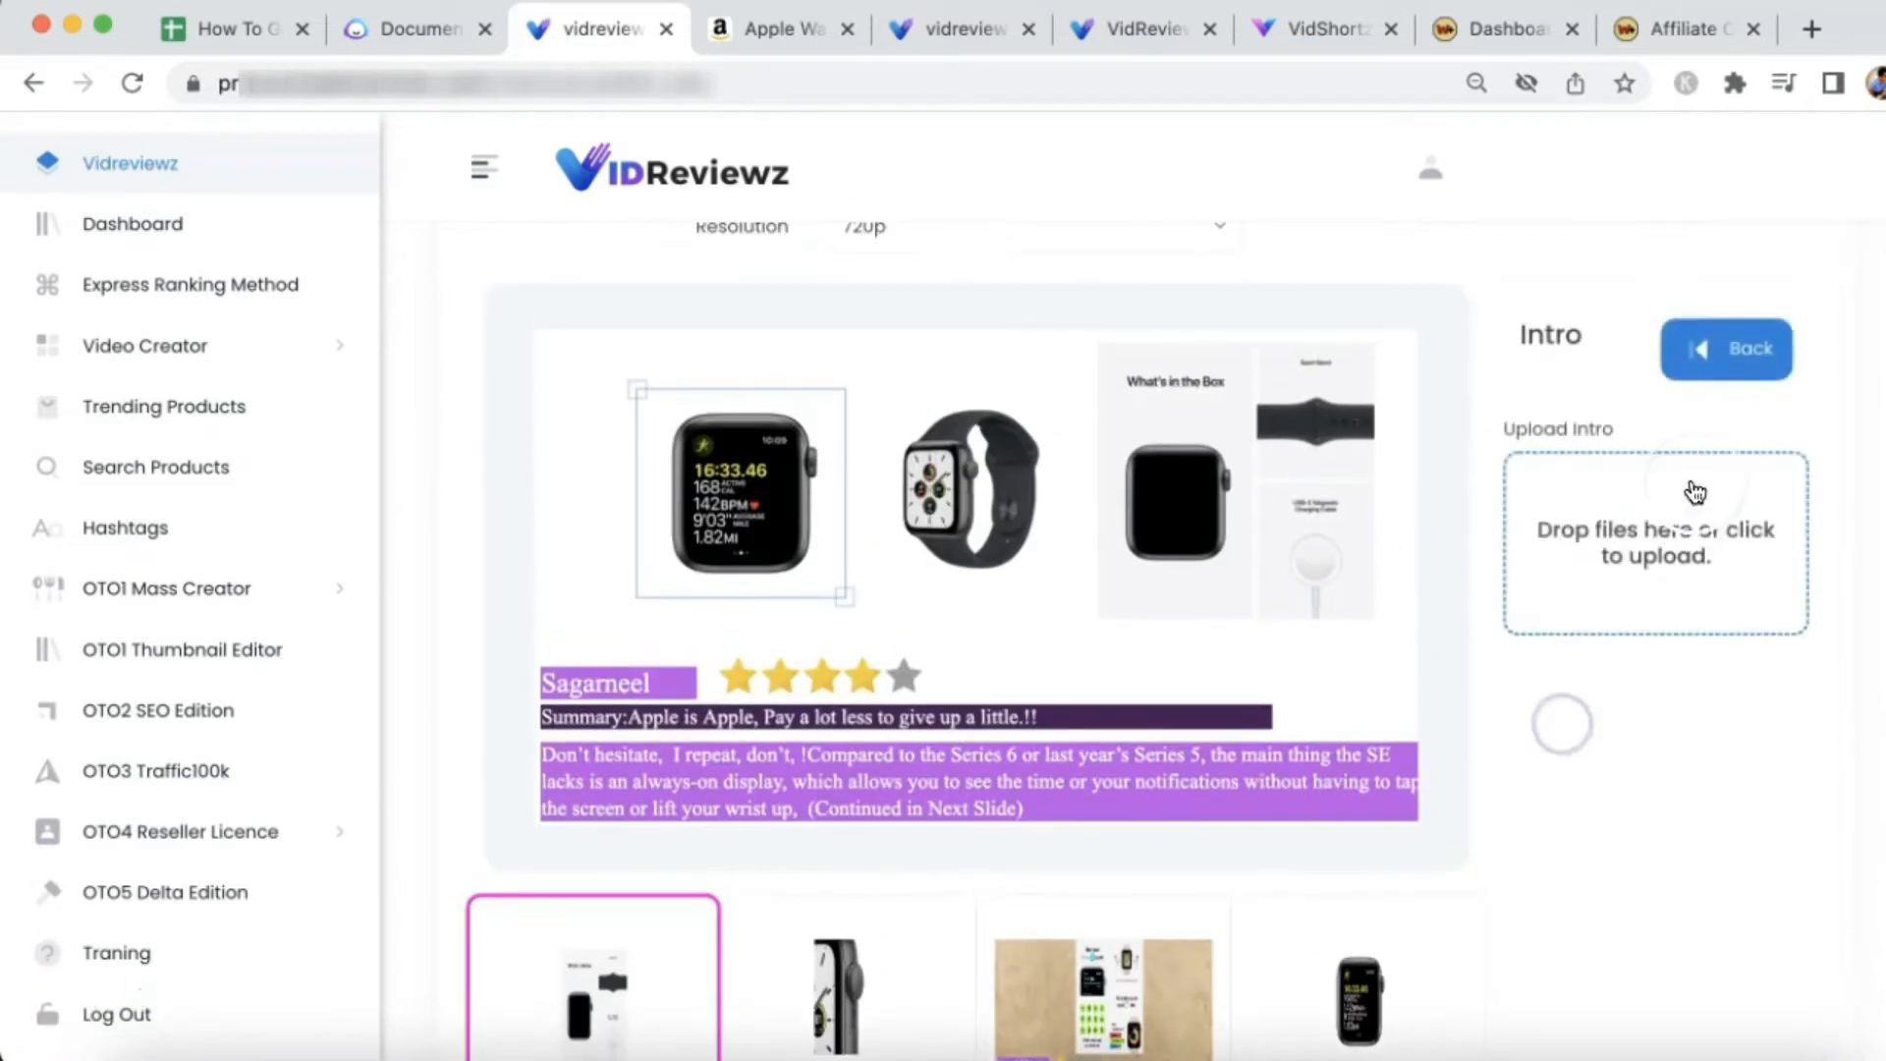
Submit the Apple Watch review video and confirm with 'Yes, submit'
left_click(1028, 525)
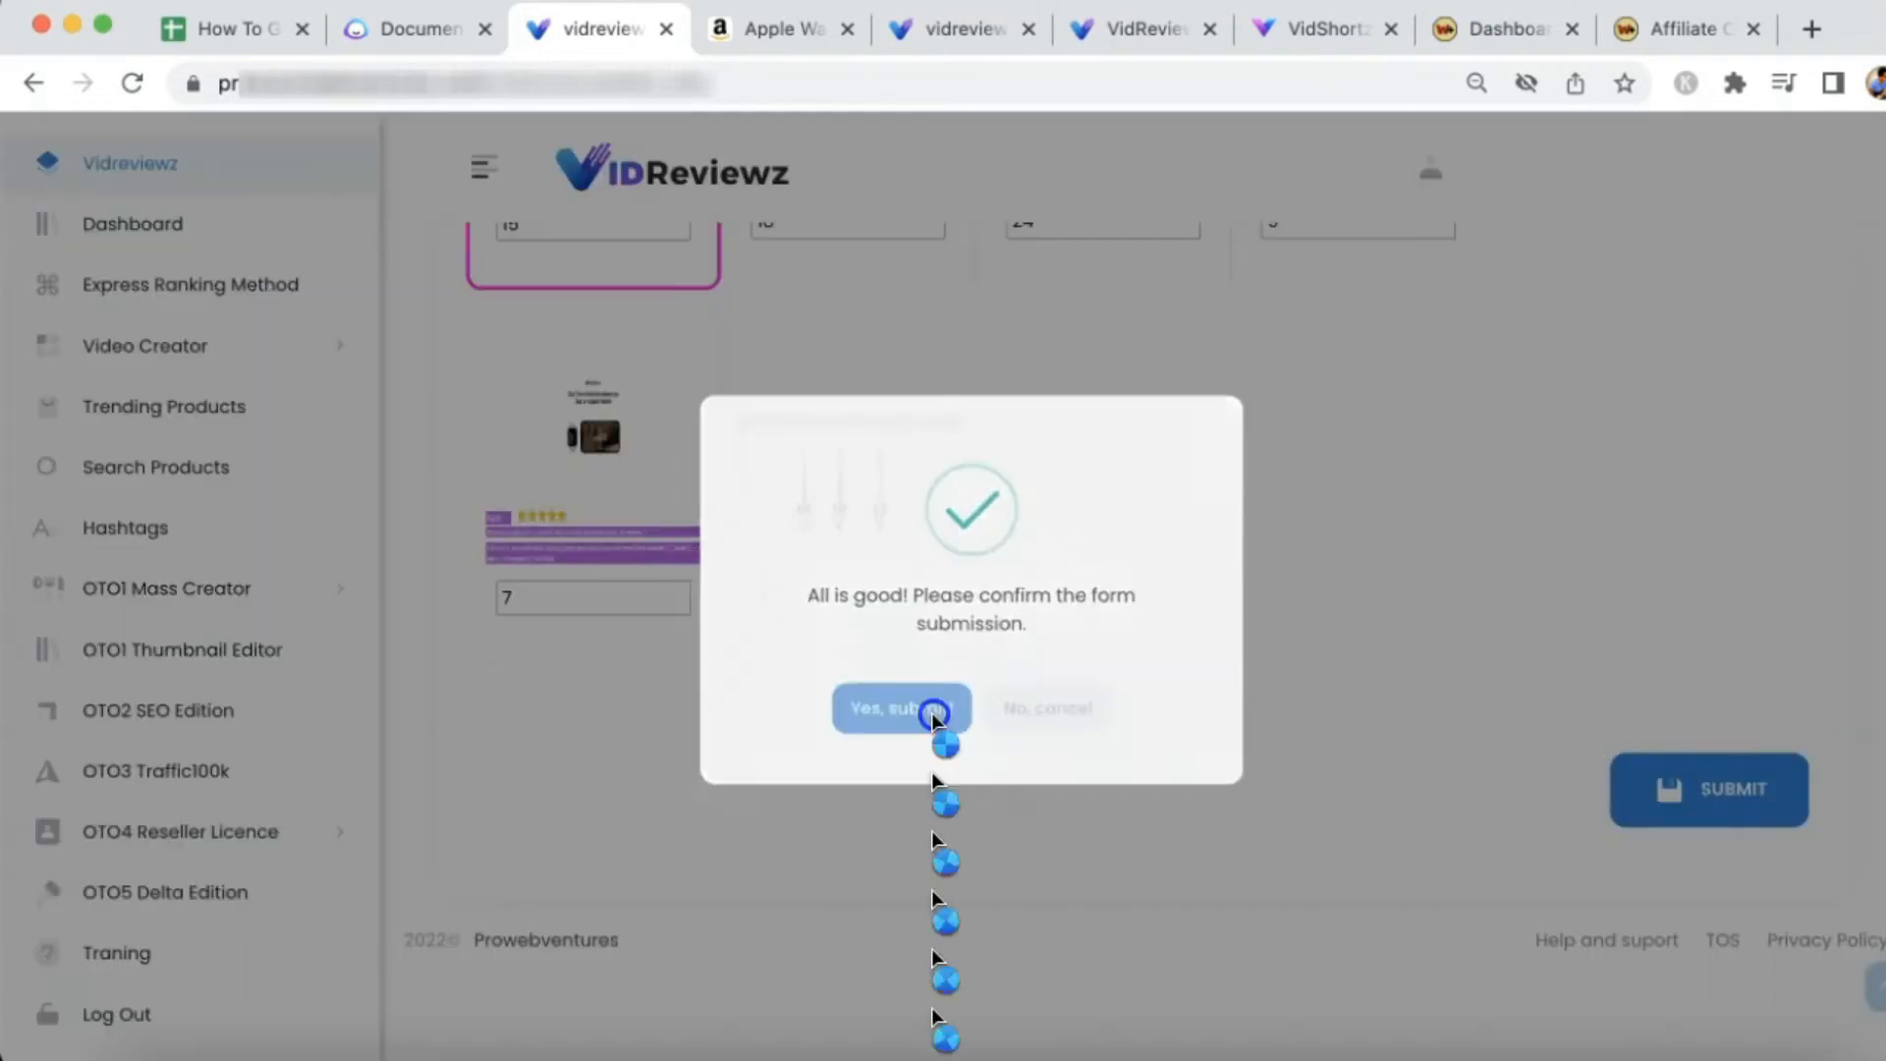
left_click(900, 707)
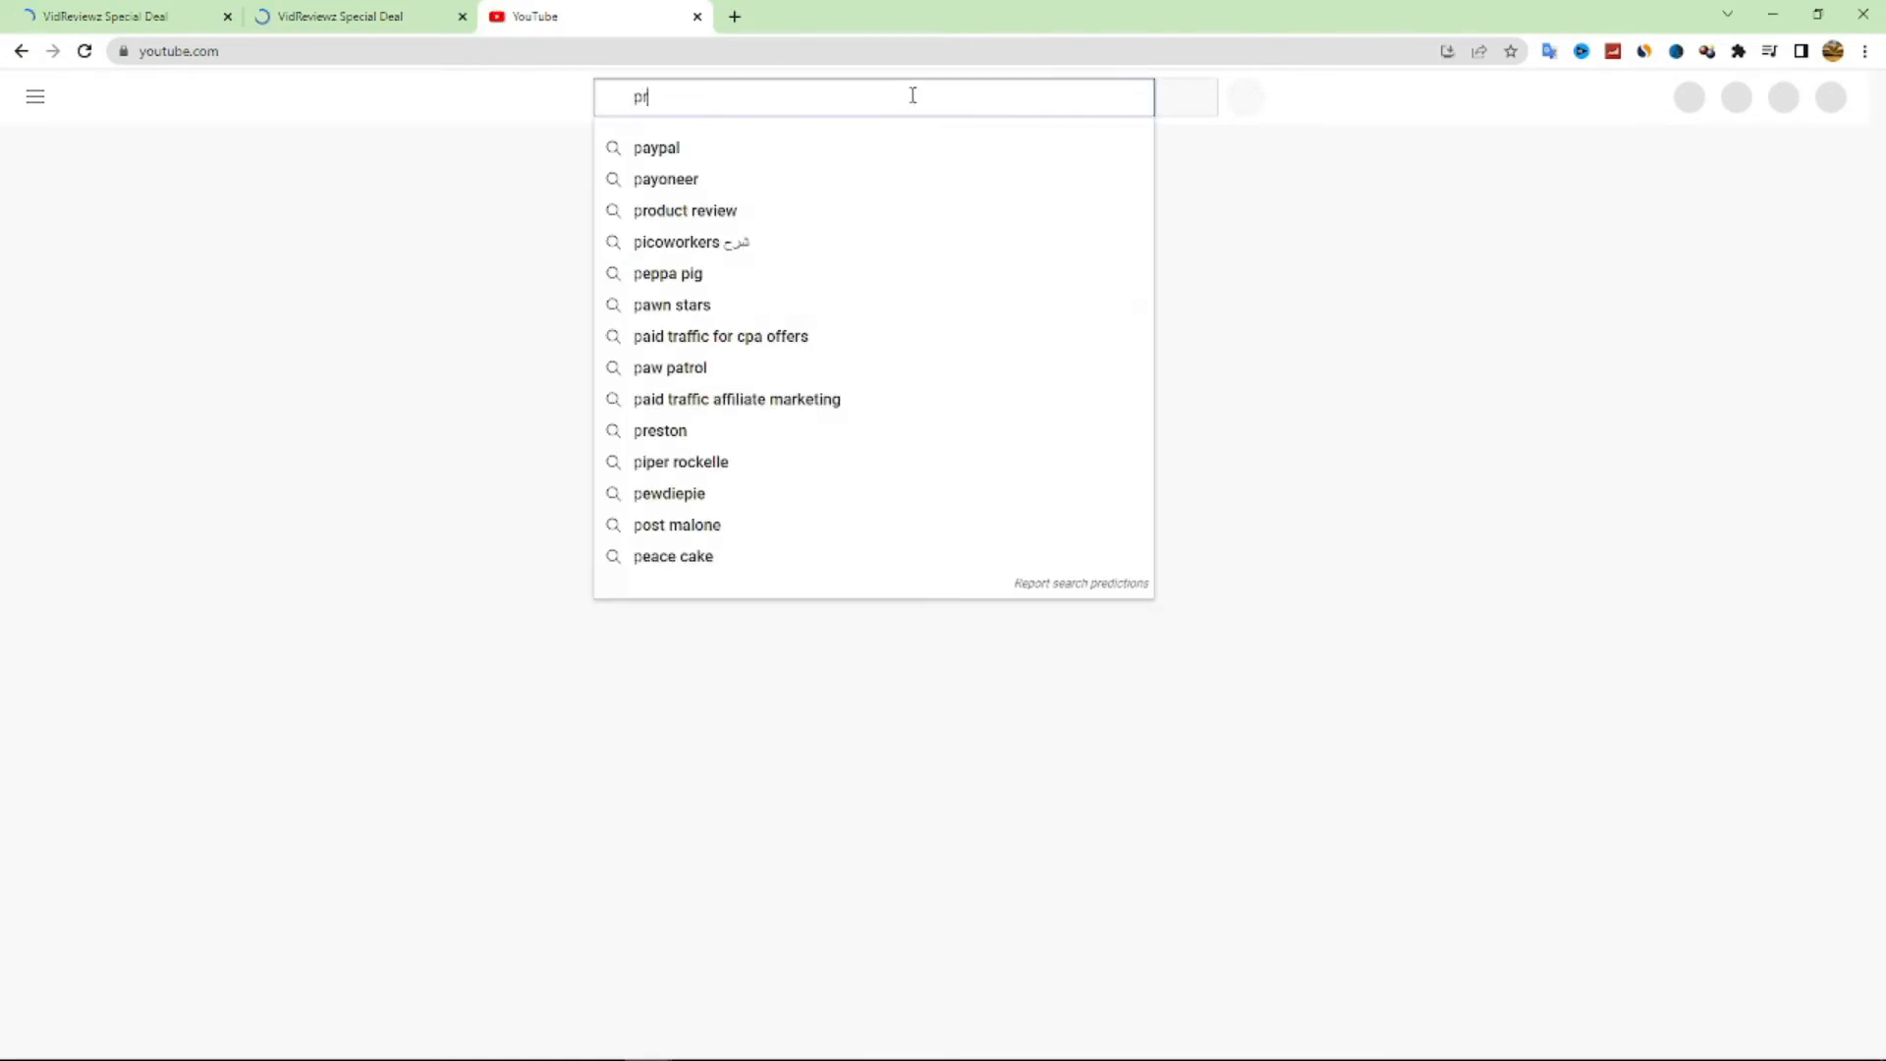
Search YouTube for 'reviews' and scroll well down through the results
type("rev")
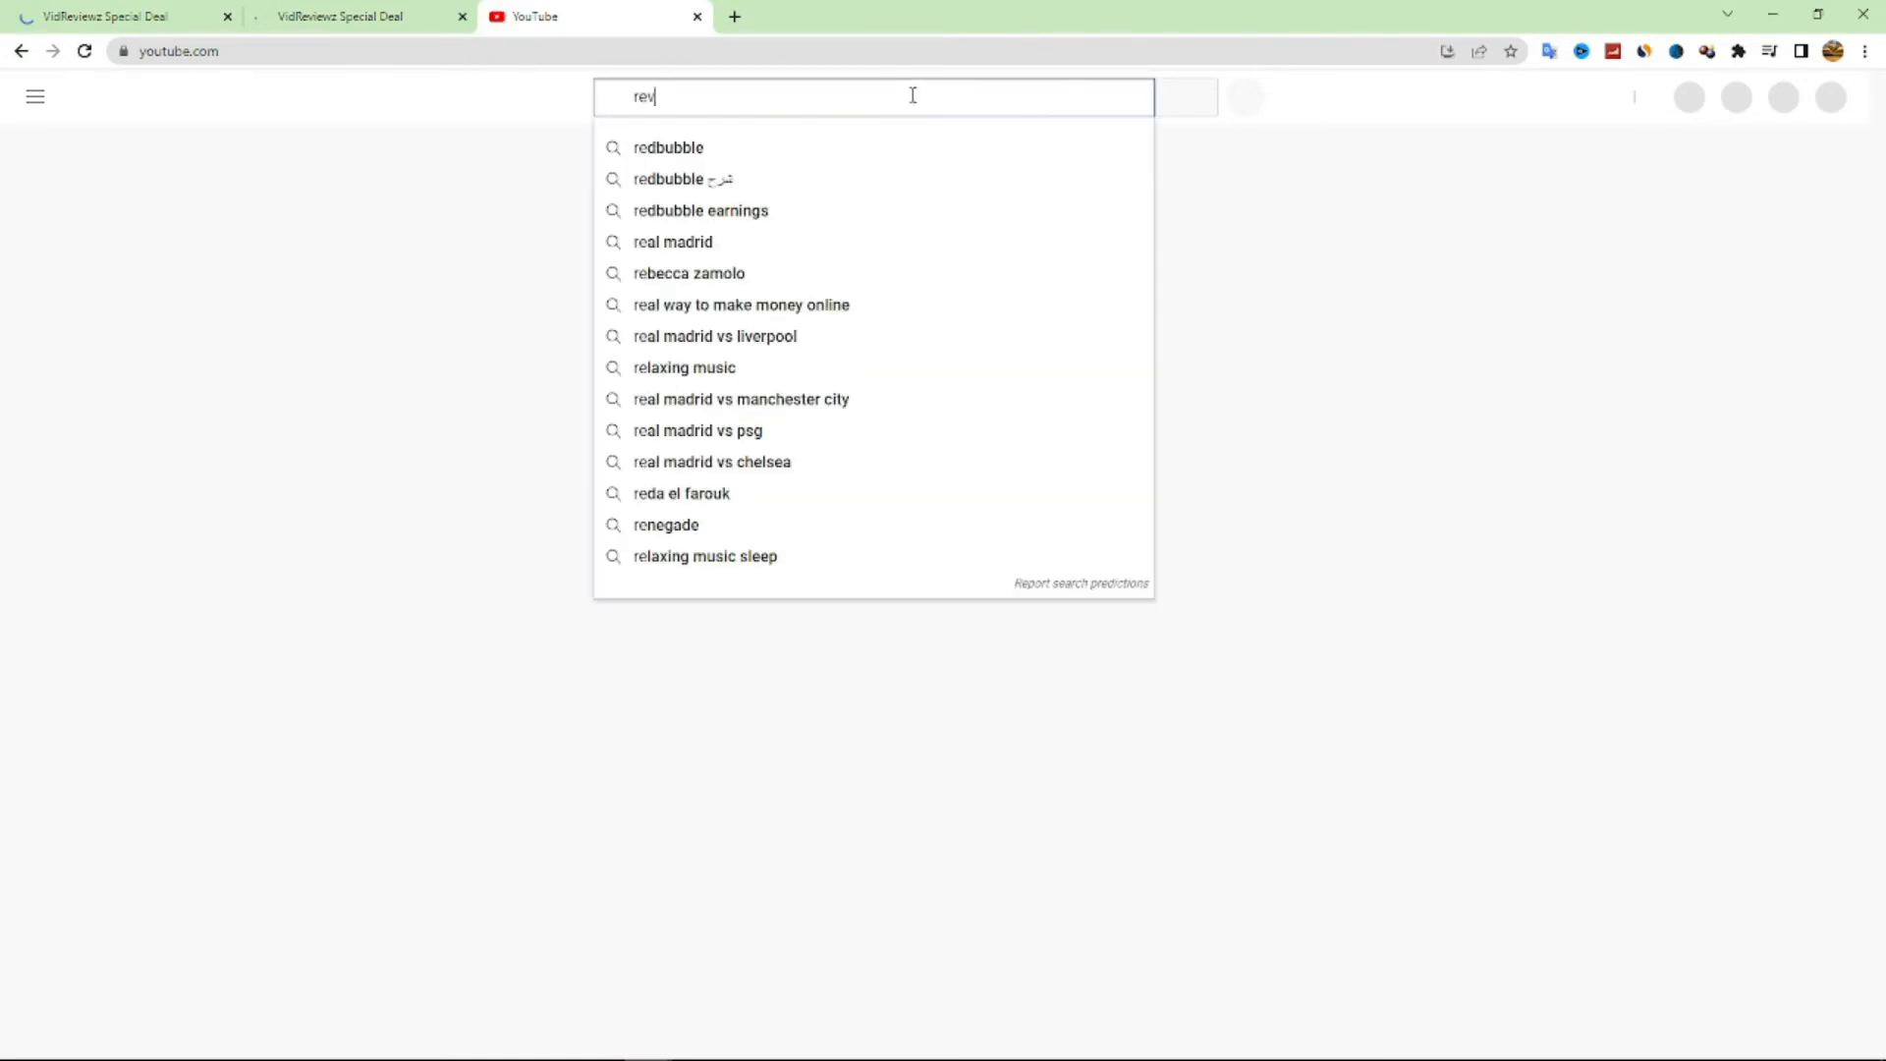
key("Return")
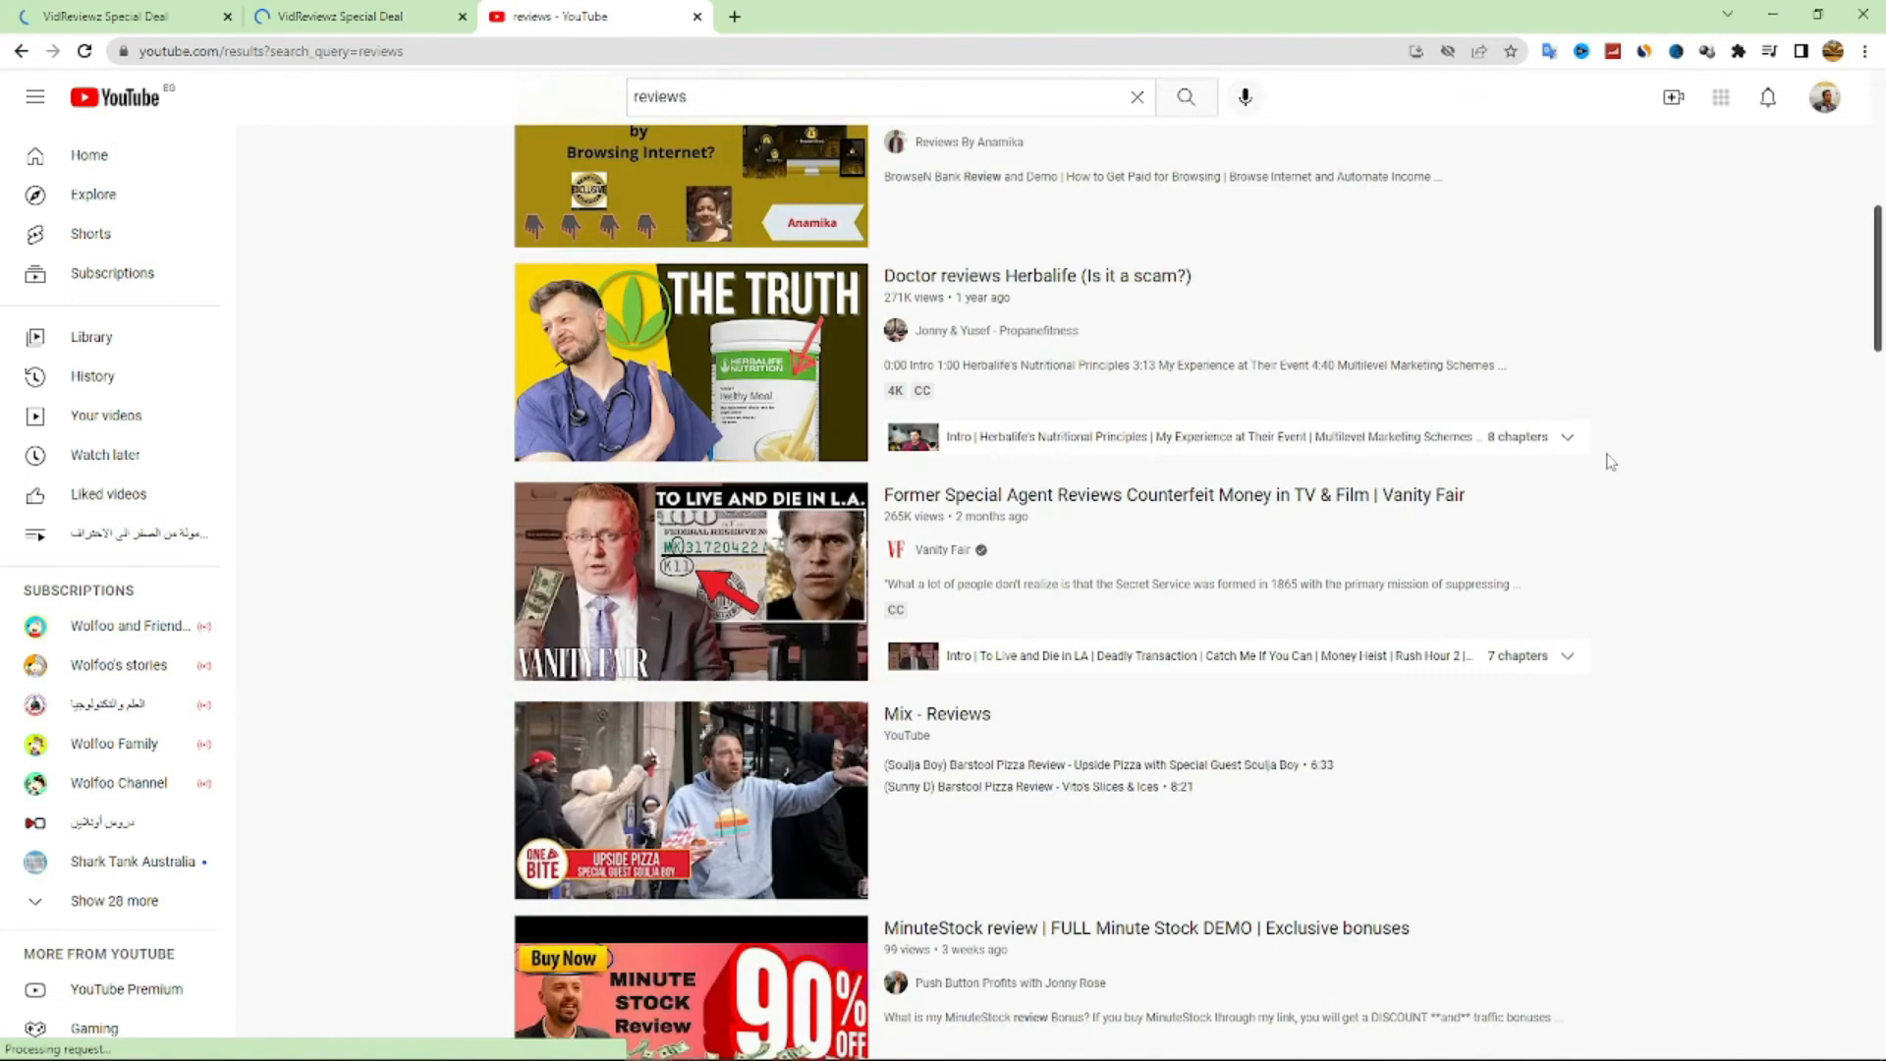
scroll("down", 3)
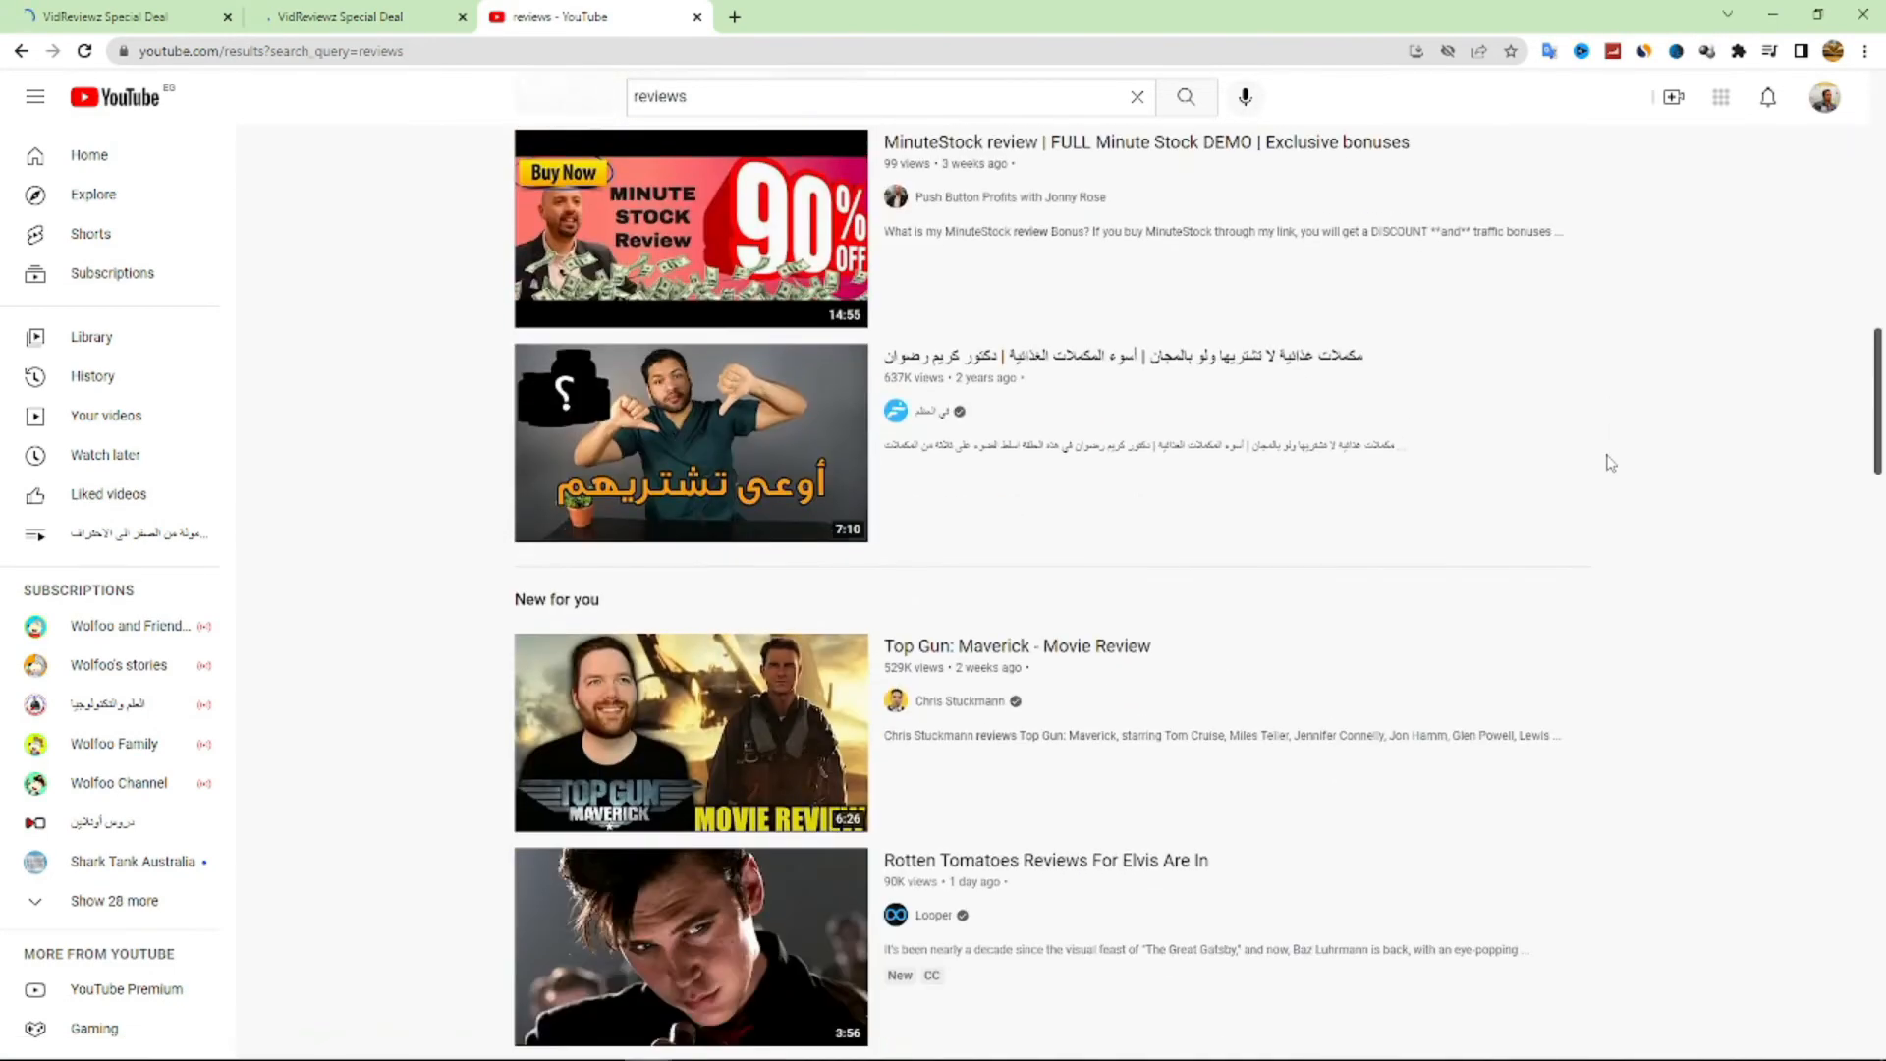
scroll("down", 3)
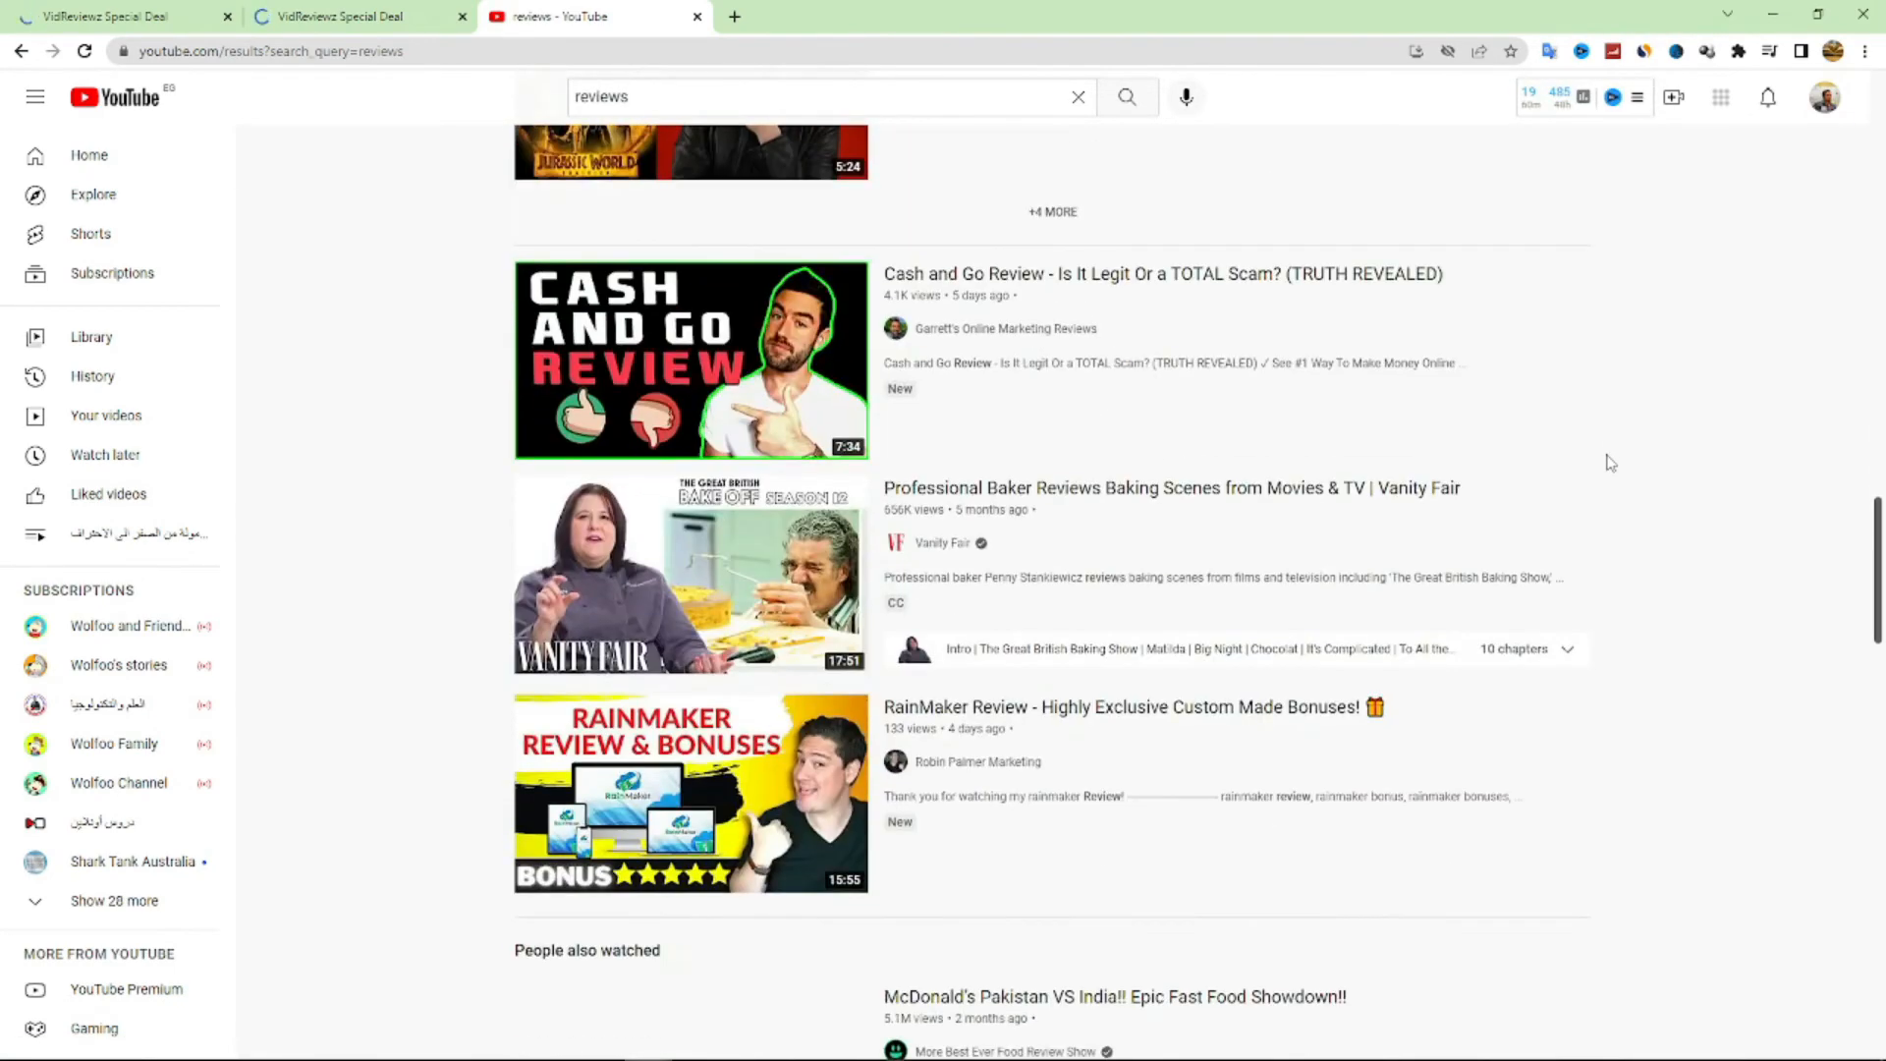
scroll("down", 3)
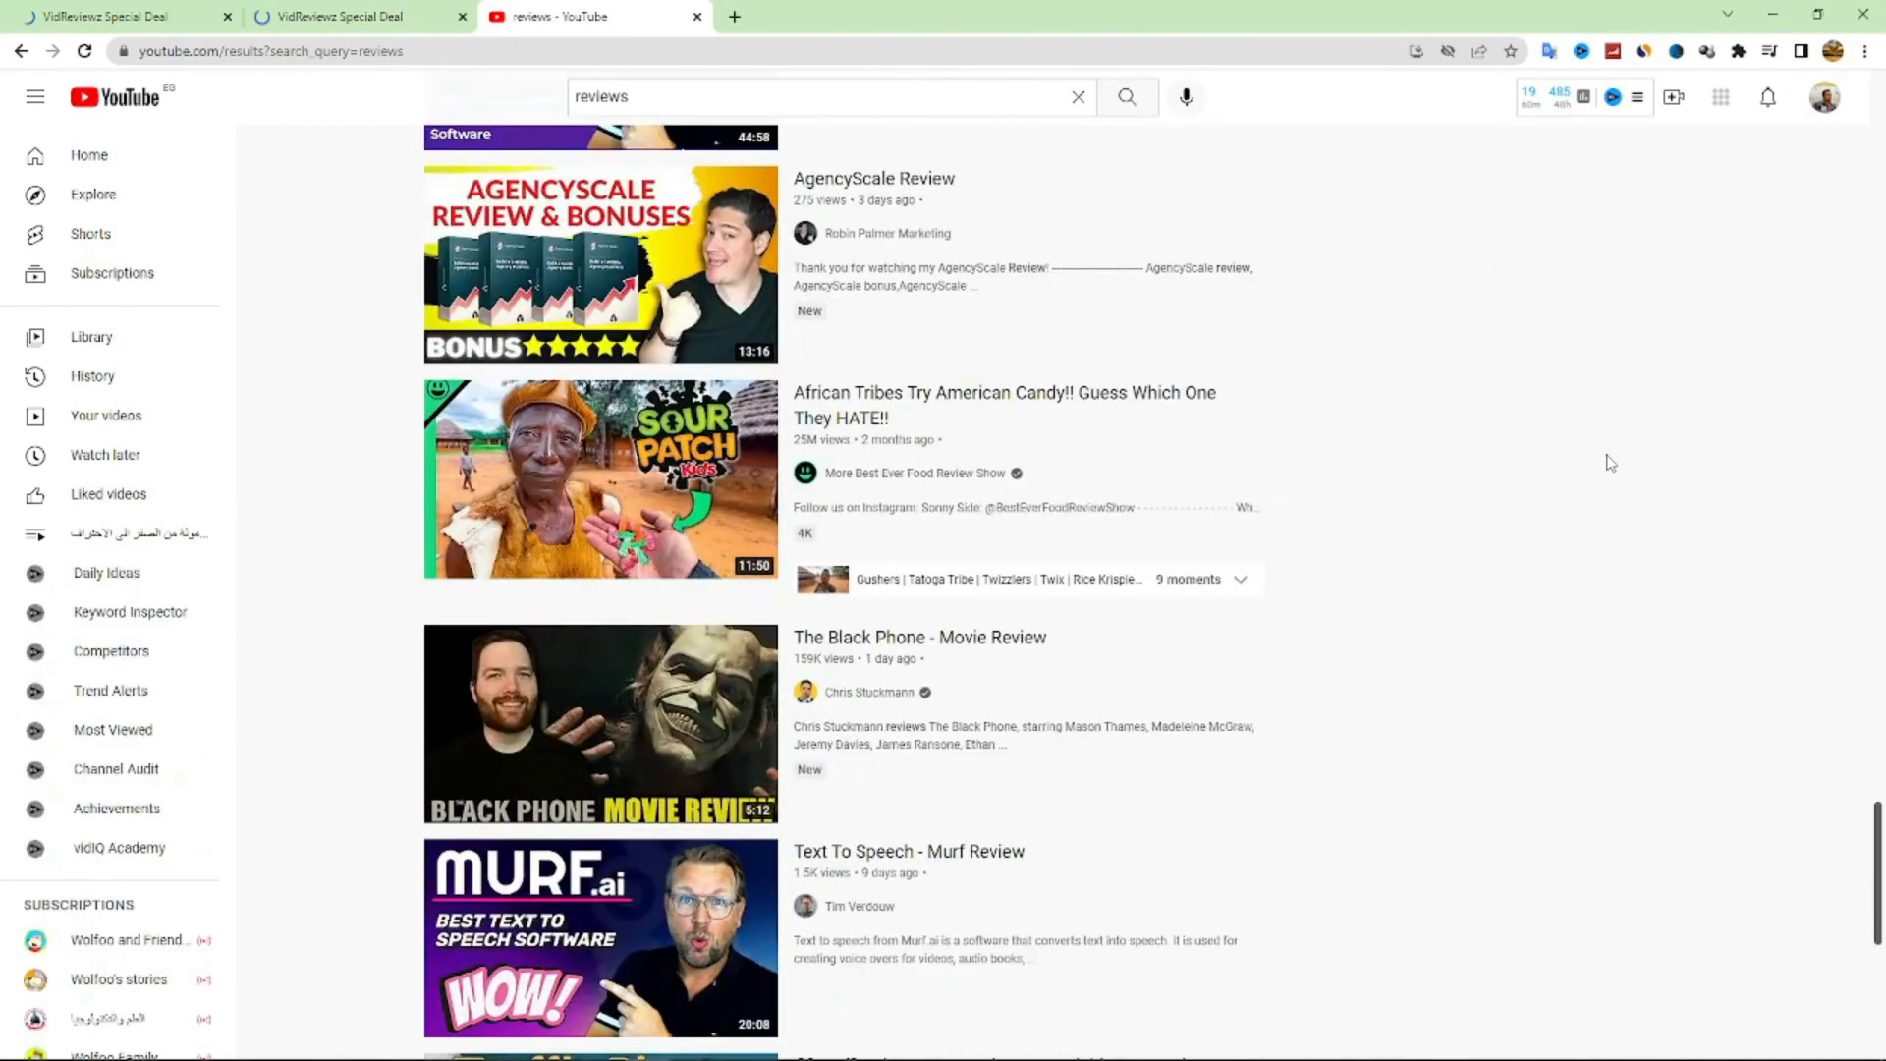
scroll("down", 3)
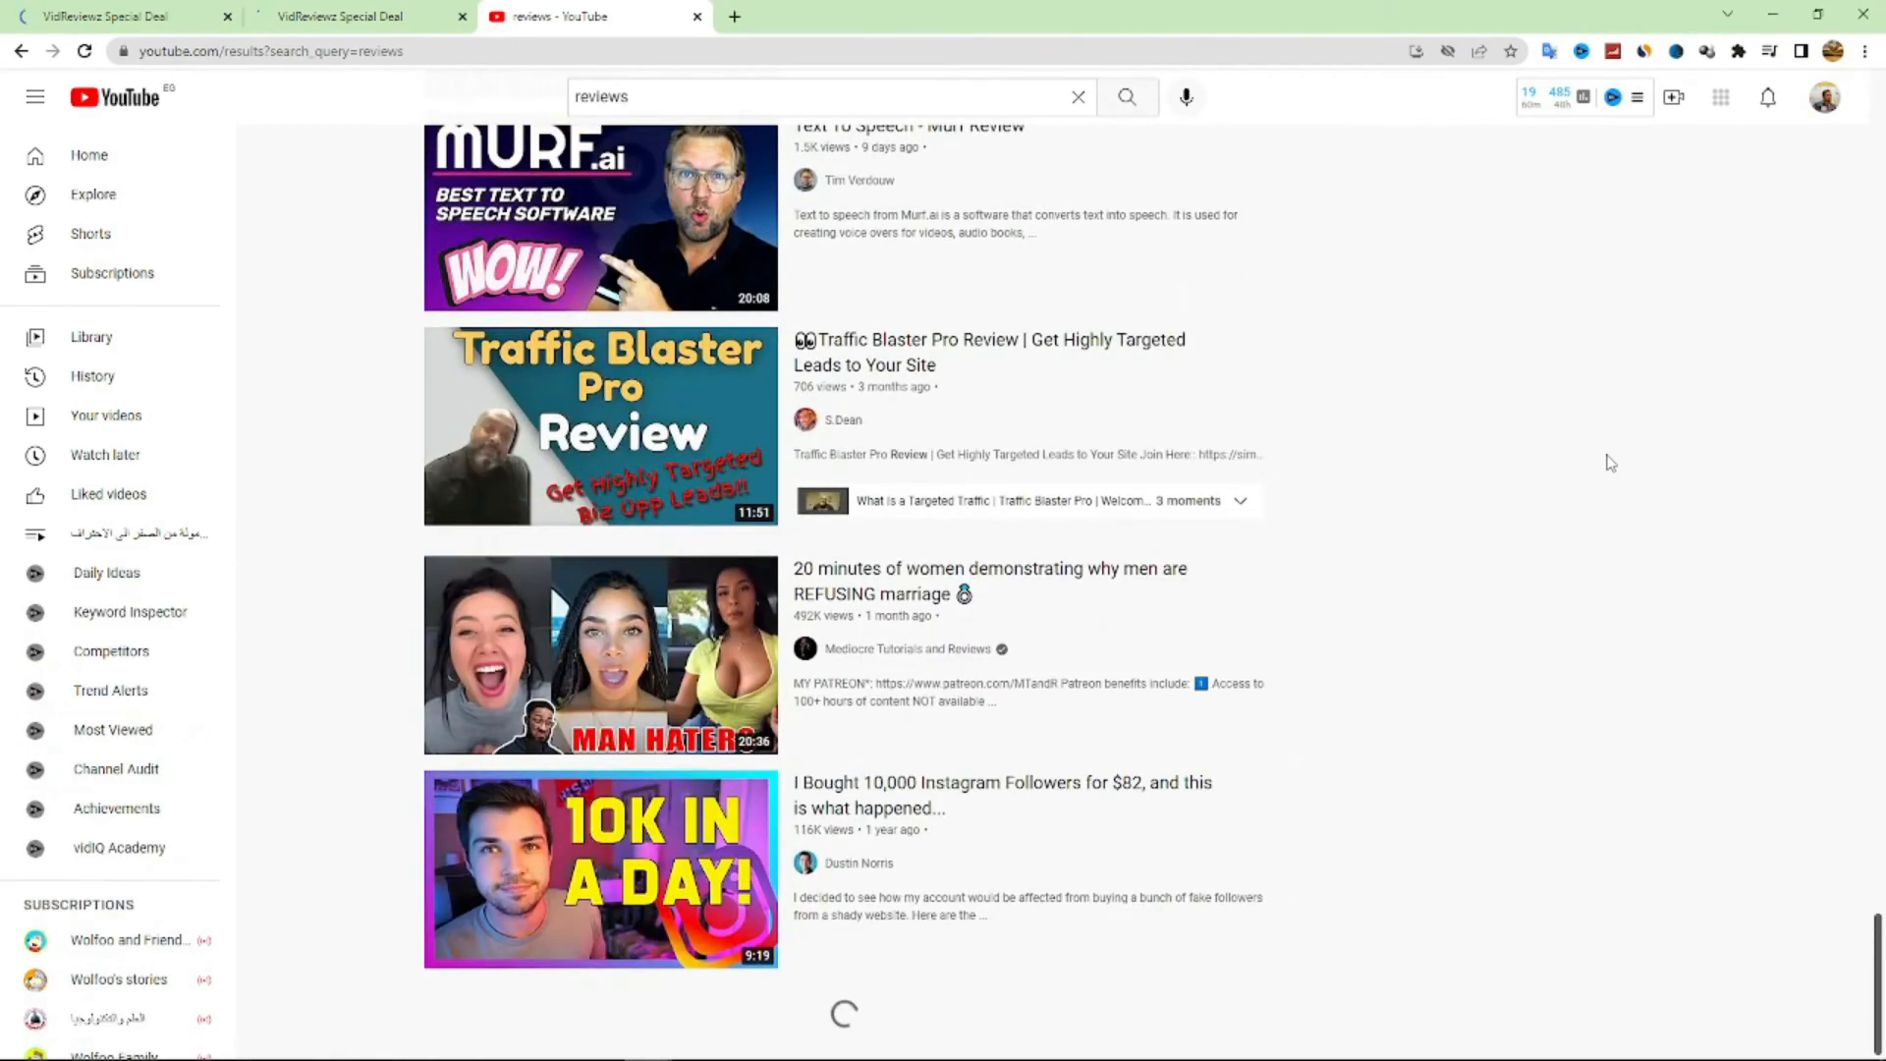
scroll("down", 3)
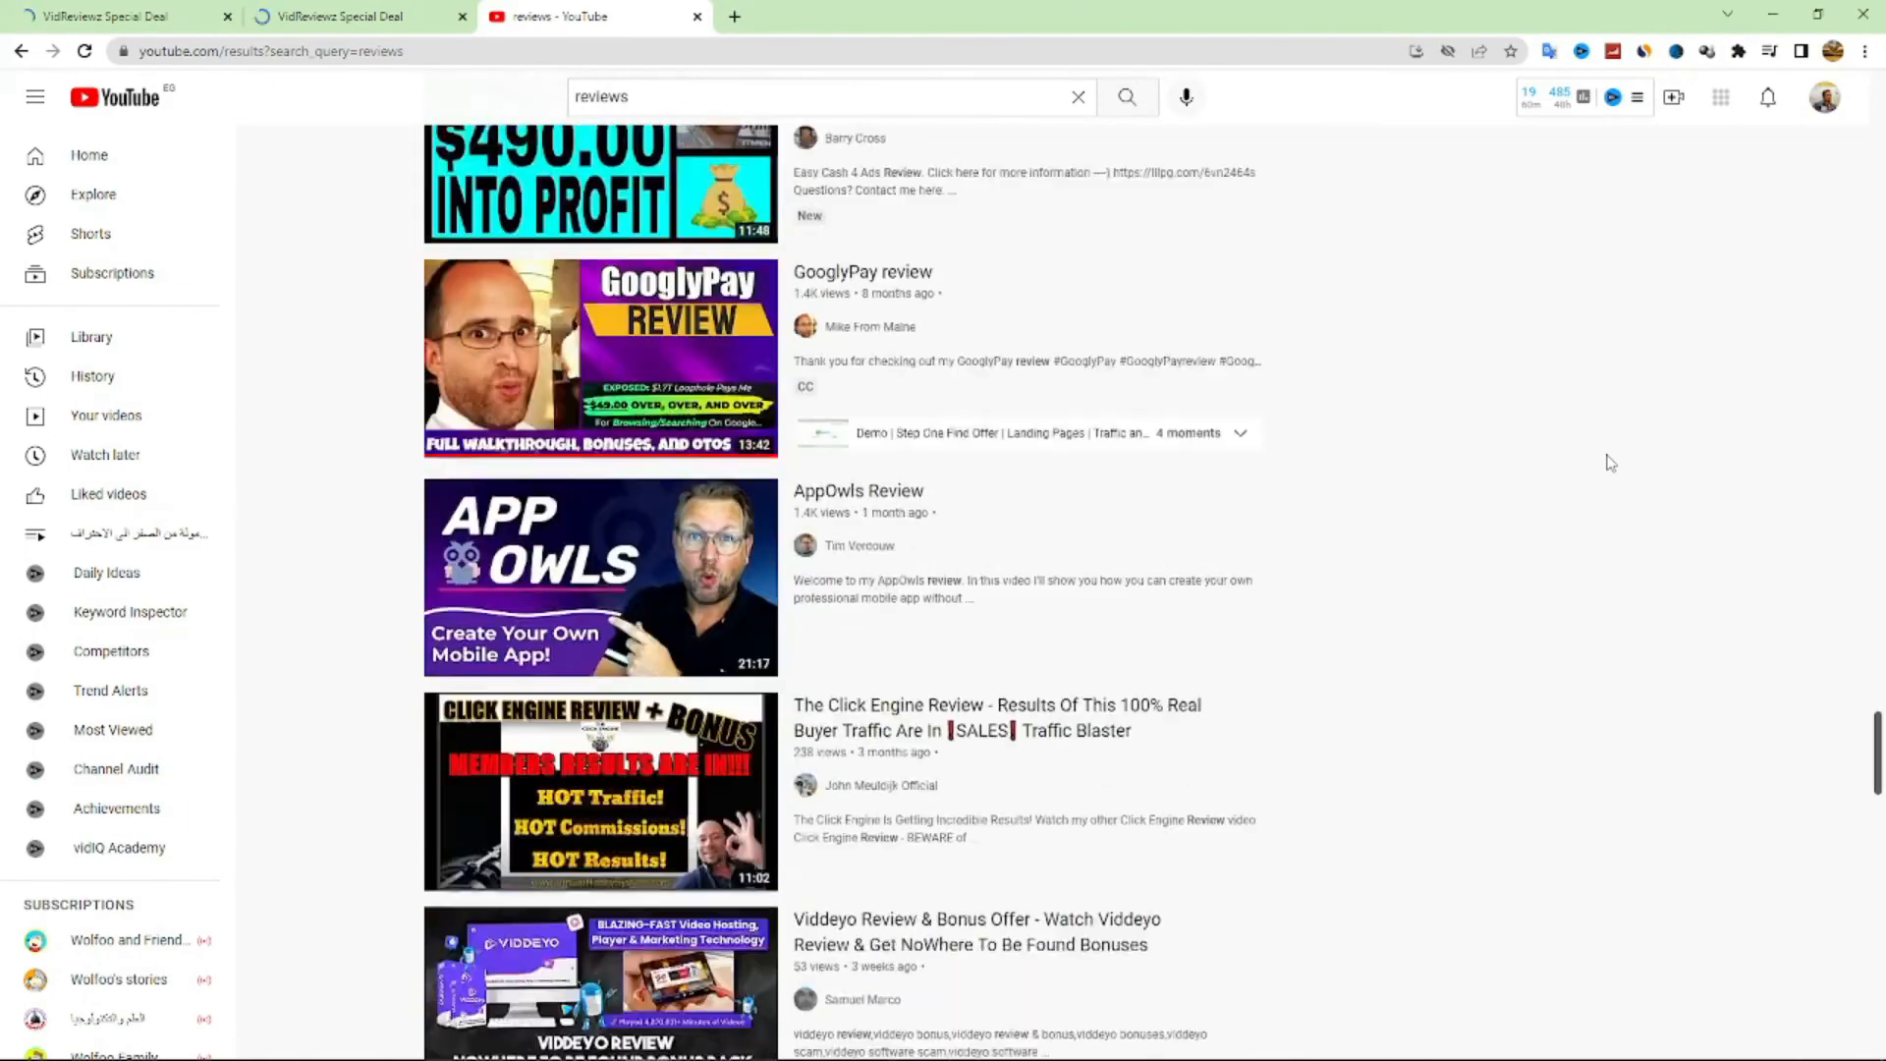
scroll("down", 3)
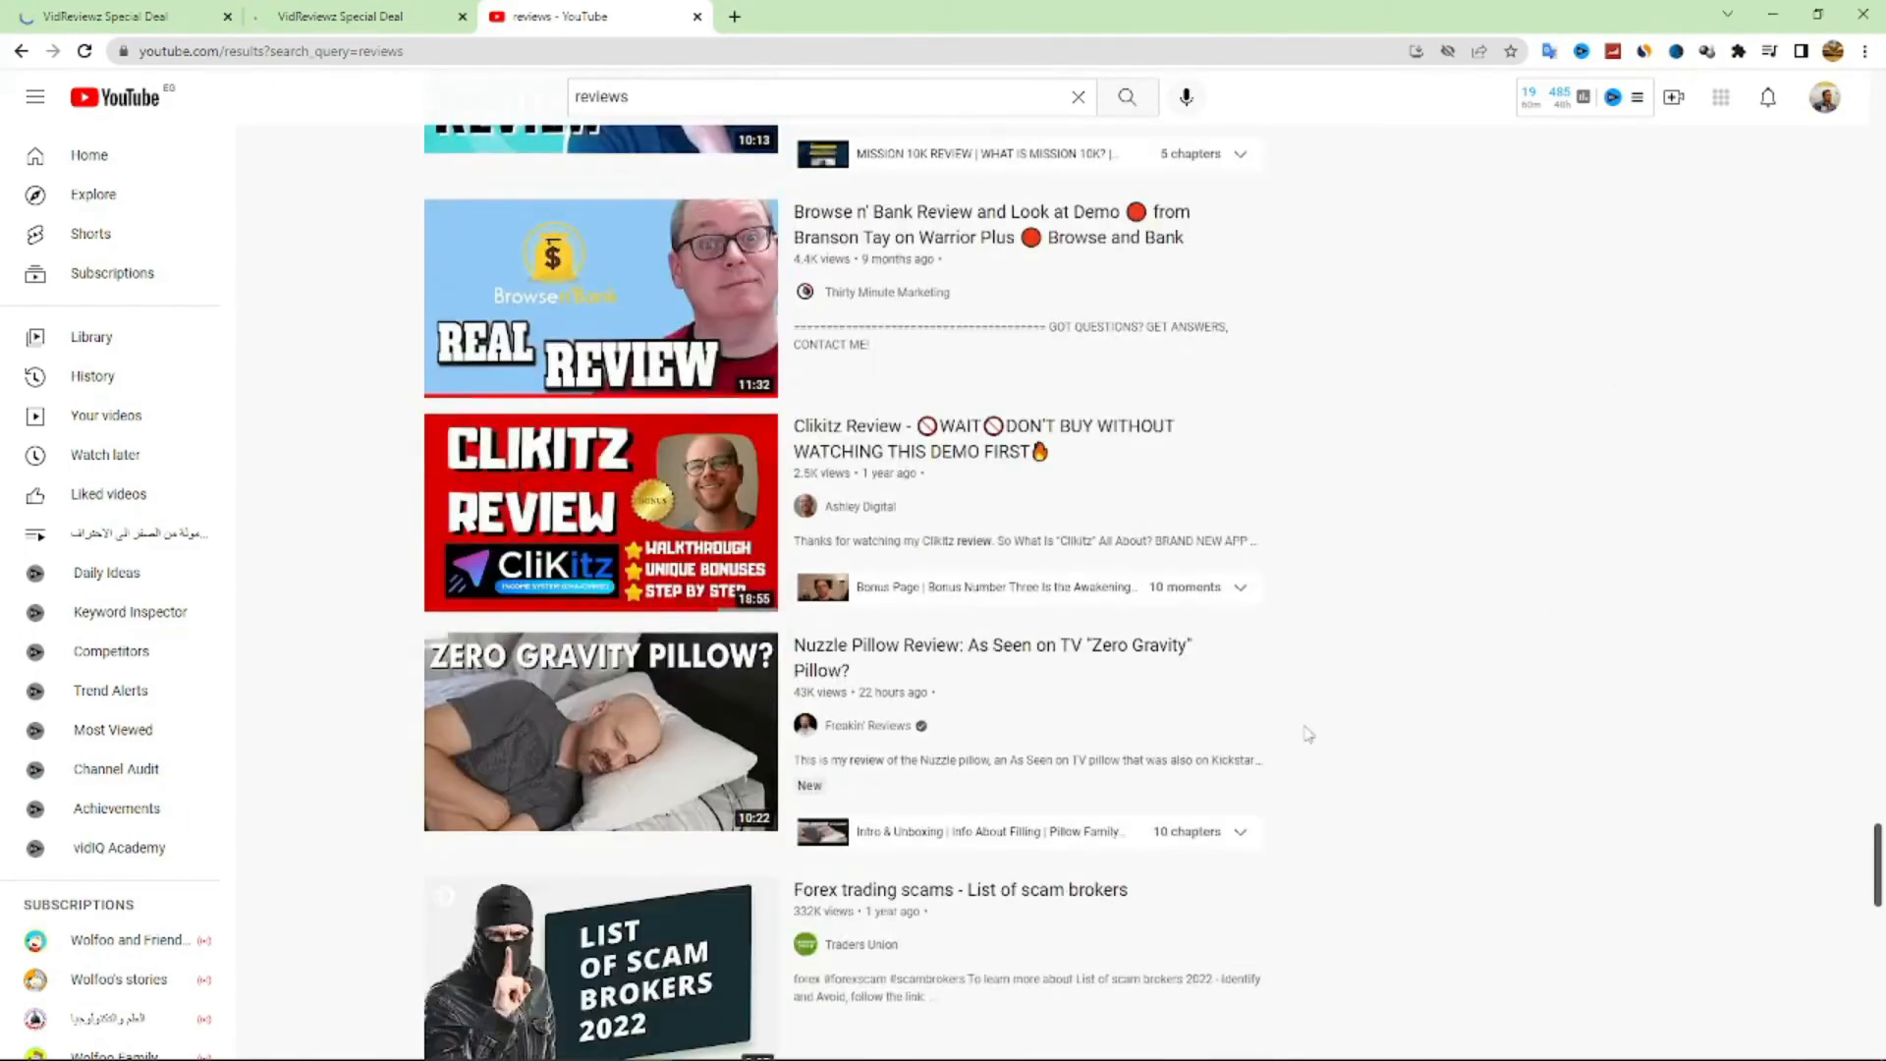